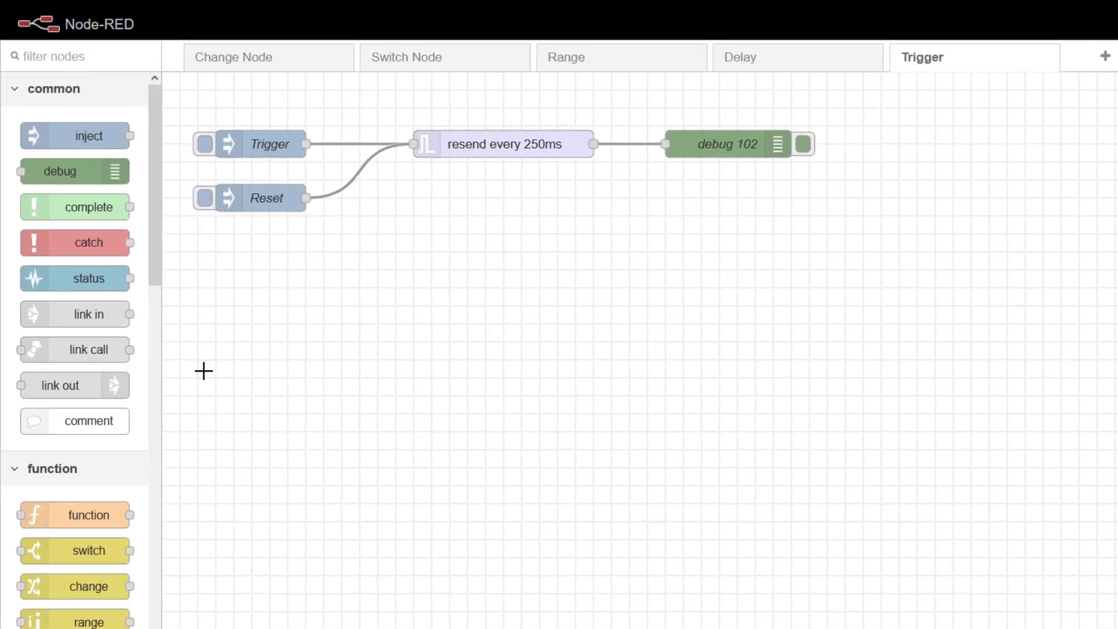
Step: Open the 'resend every 250ms' trigger node's settings and view its Send type options
{"action": "scroll", "scroll_direction": "down", "scroll_amount": 3}
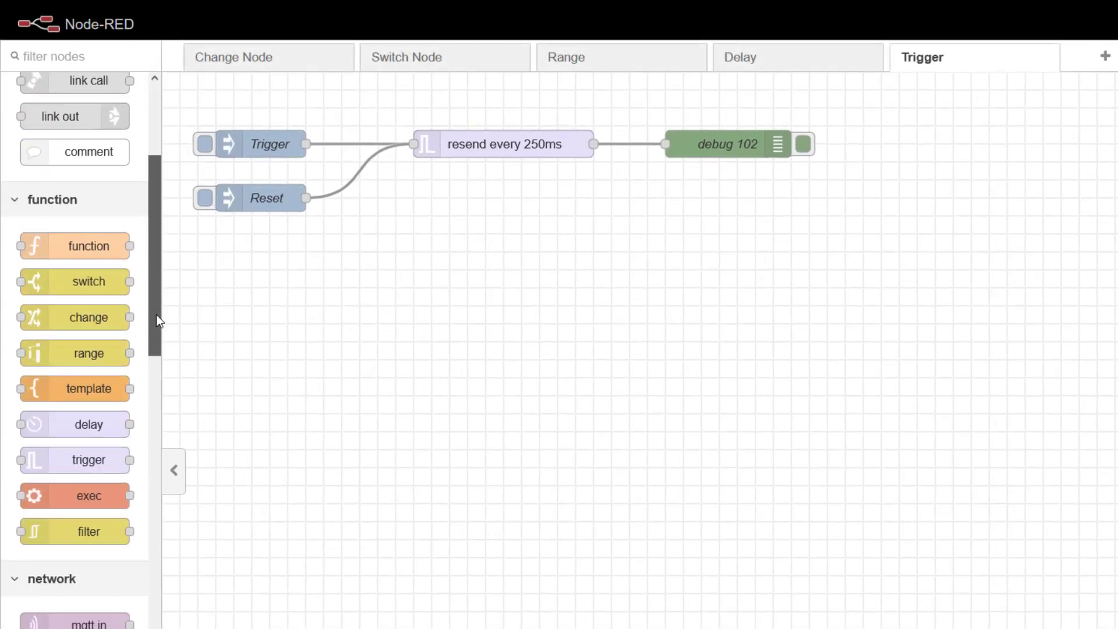
{"action": "scroll", "scroll_direction": "down", "scroll_amount": 3}
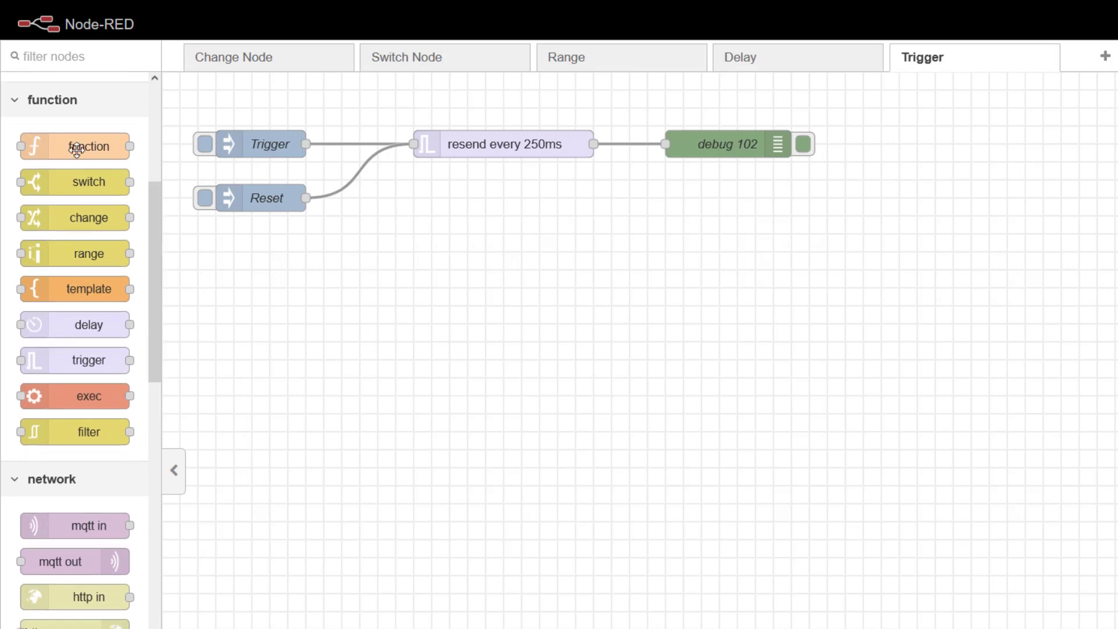
{"action": "mouse_move", "coordinate": [146, 448]}
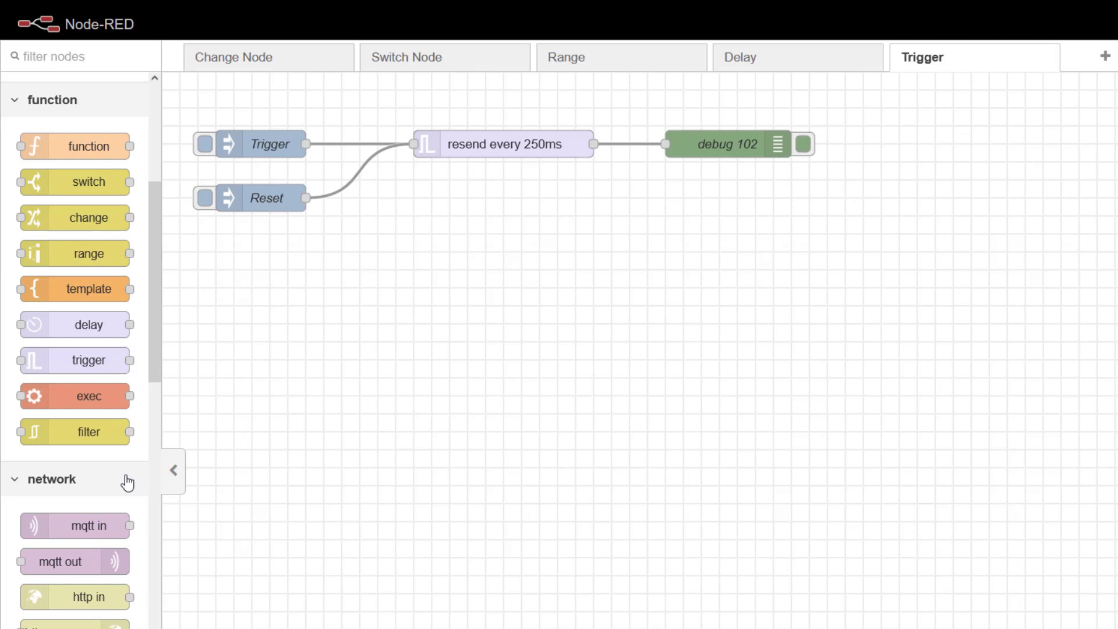
{"action": "mouse_move", "coordinate": [126, 483]}
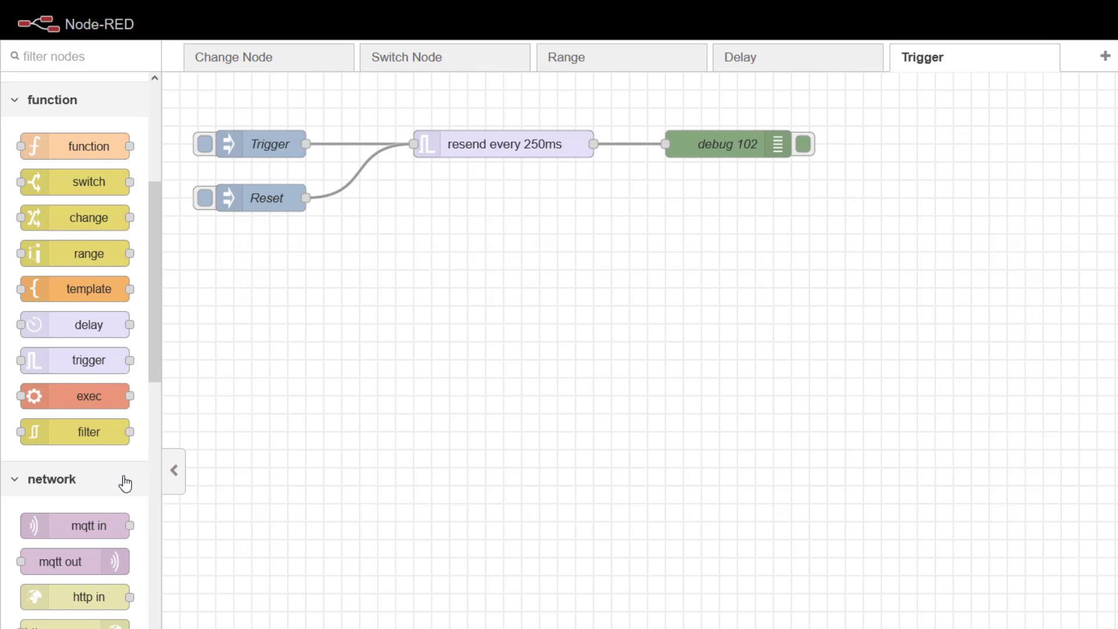
{"action": "mouse_move", "coordinate": [80, 285]}
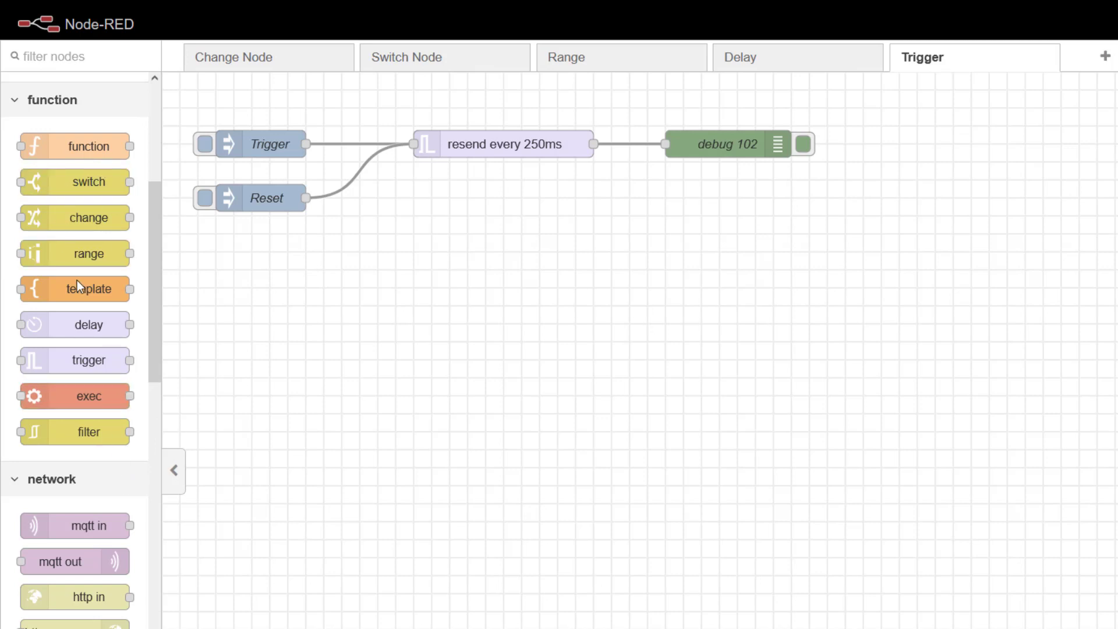
{"action": "mouse_move", "coordinate": [89, 360]}
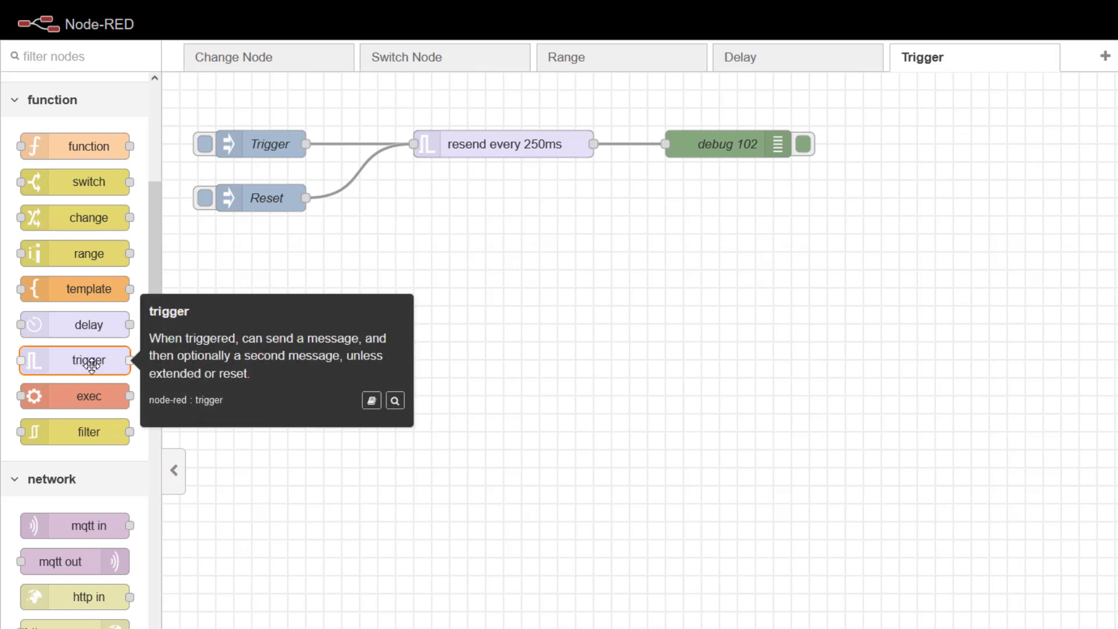
{"action": "mouse_move", "coordinate": [425, 509]}
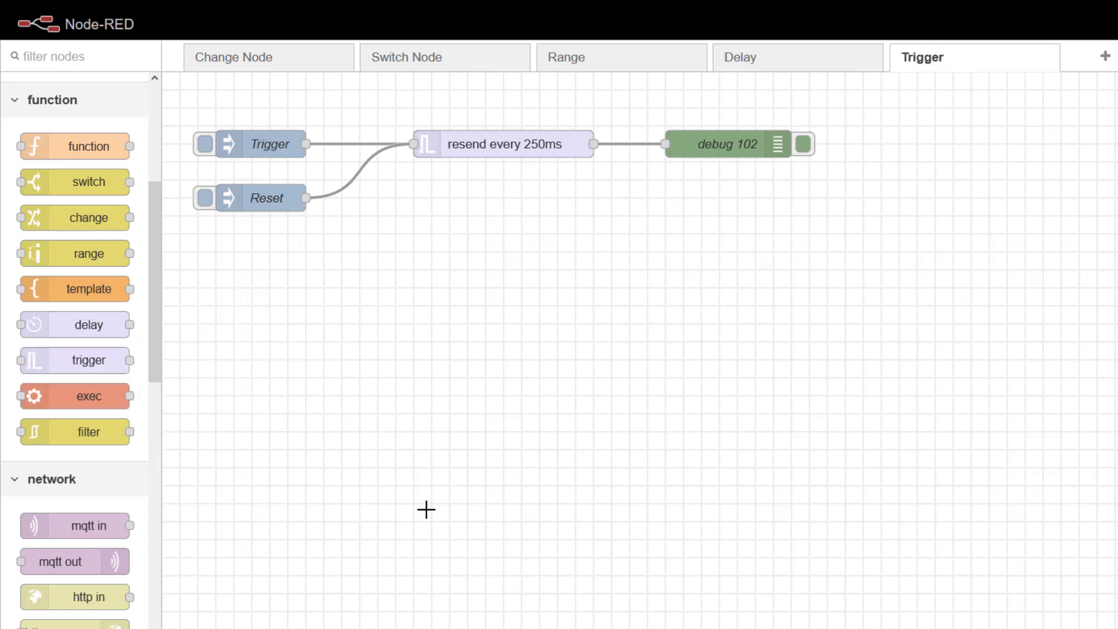
{"action": "mouse_move", "coordinate": [502, 263]}
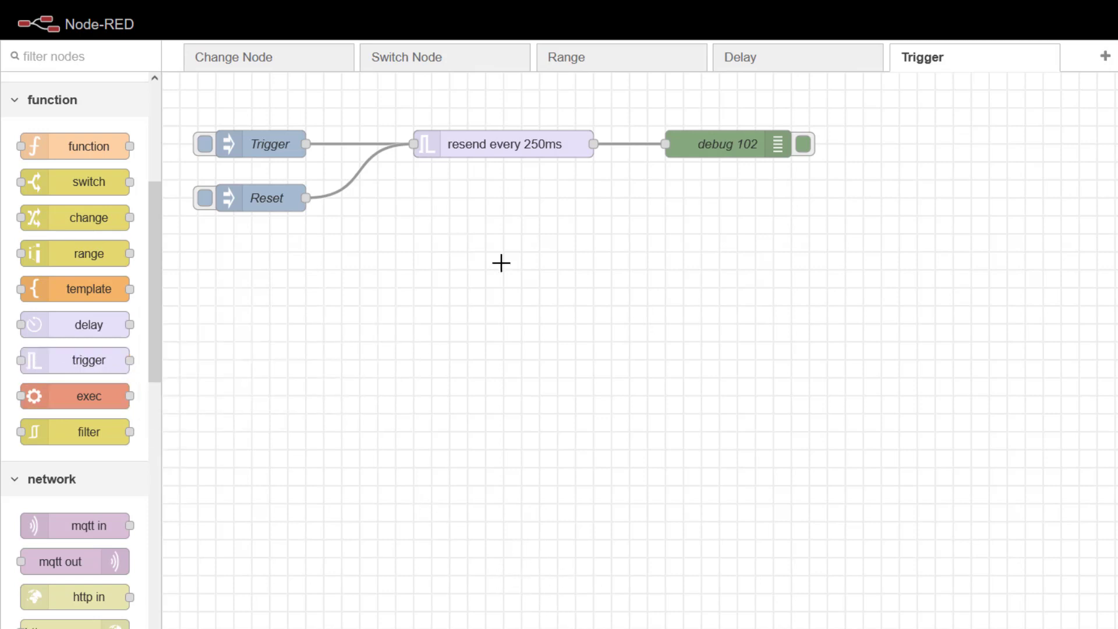
{"action": "double_click", "coordinate": [502, 144]}
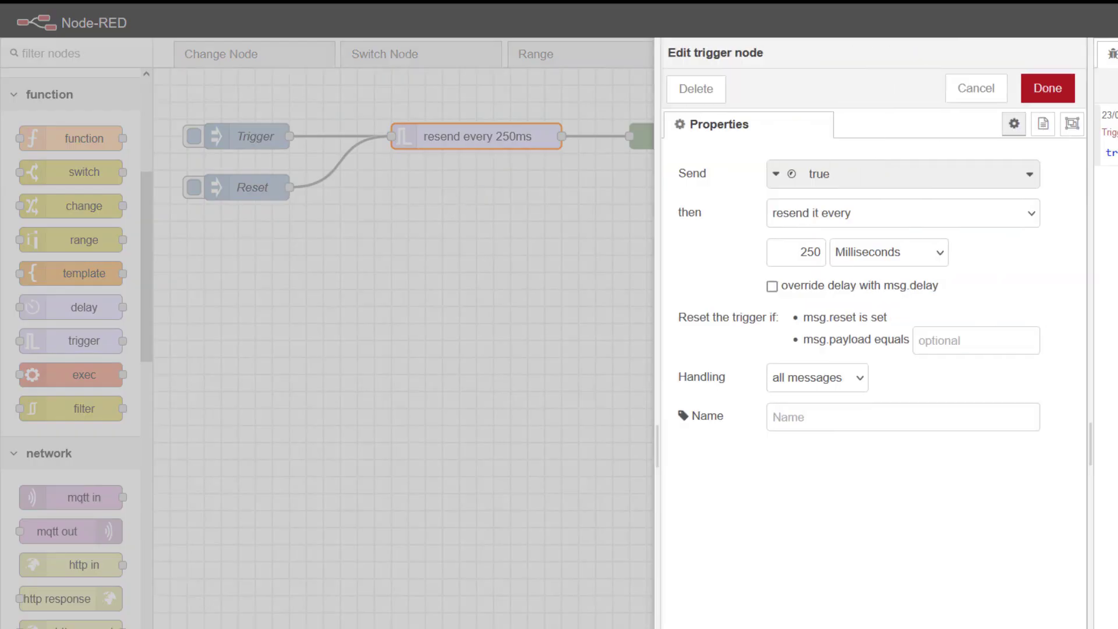
{"action": "mouse_move", "coordinate": [863, 305]}
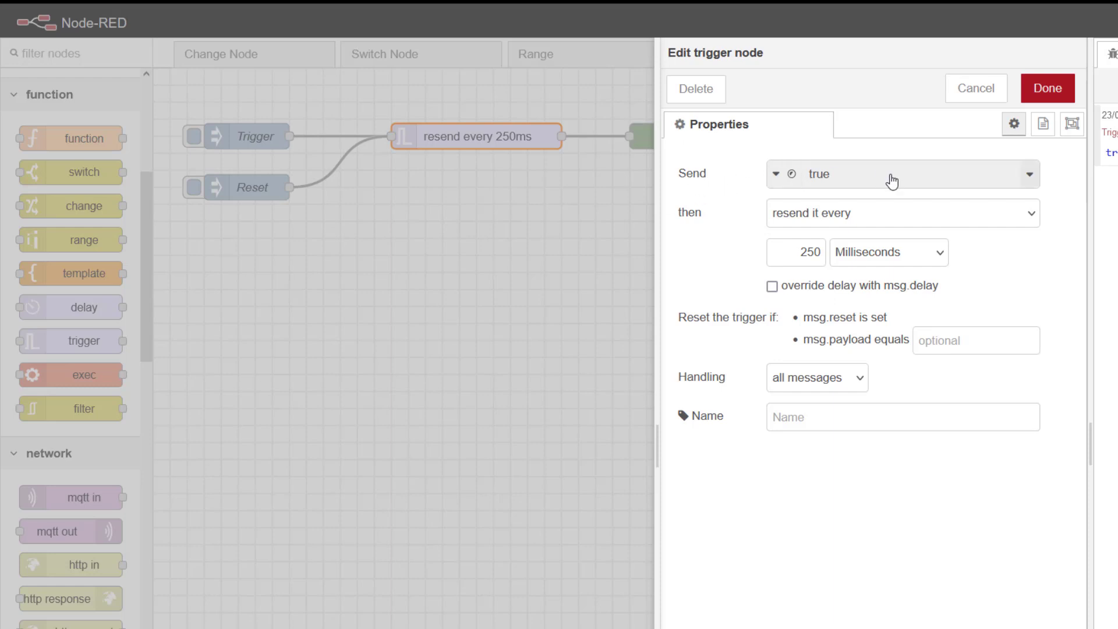
{"action": "mouse_move", "coordinate": [820, 160]}
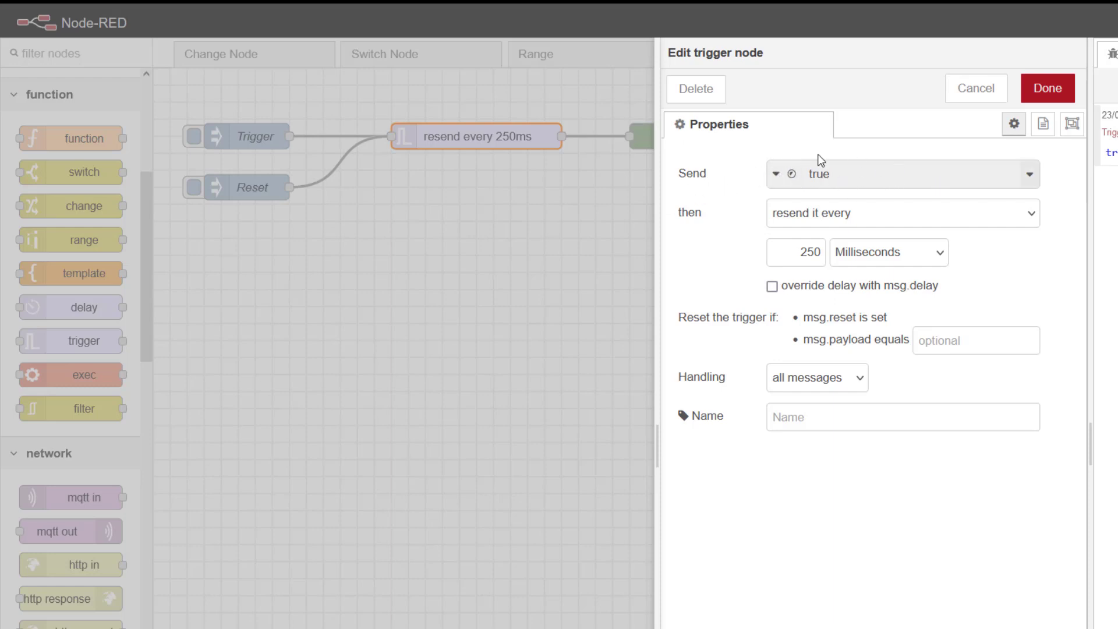
{"action": "left_click", "coordinate": [777, 173]}
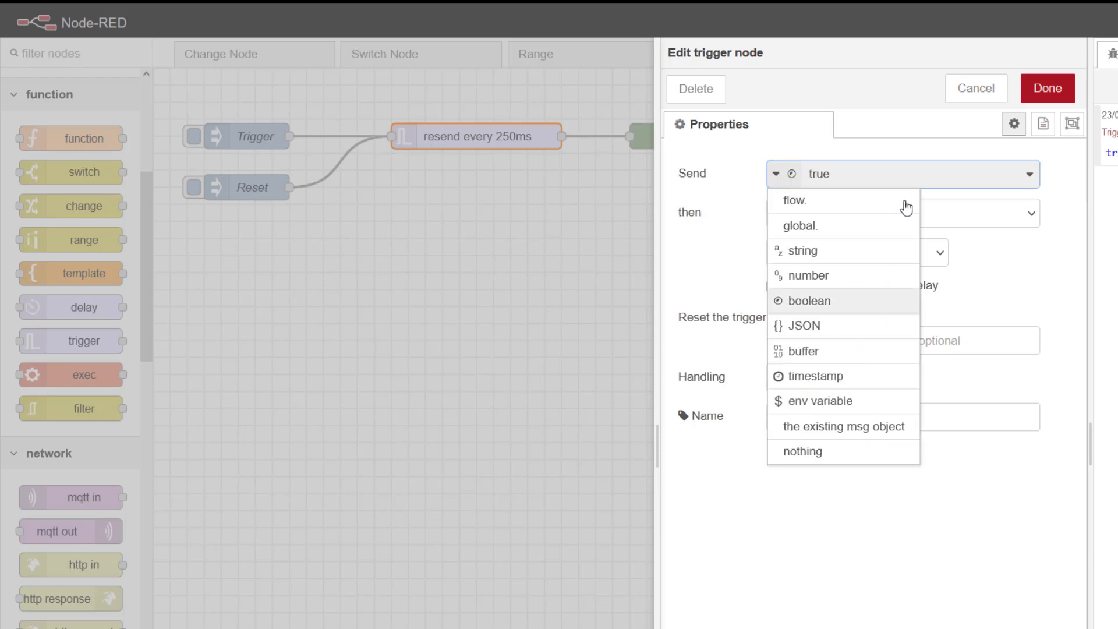
{"action": "mouse_move", "coordinate": [865, 308]}
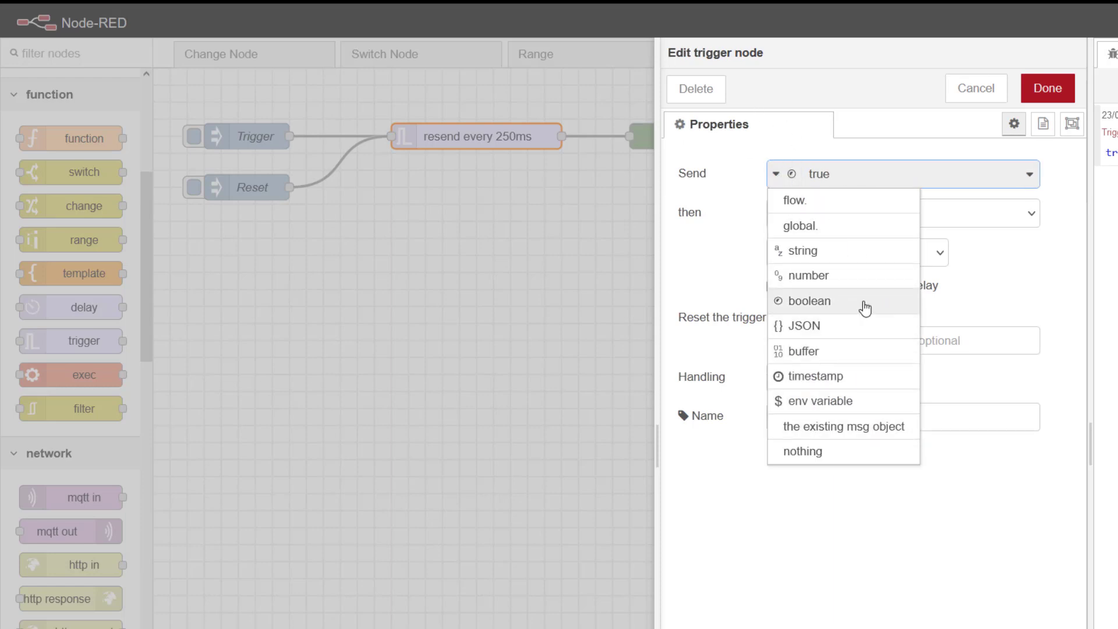
{"action": "mouse_move", "coordinate": [801, 240]}
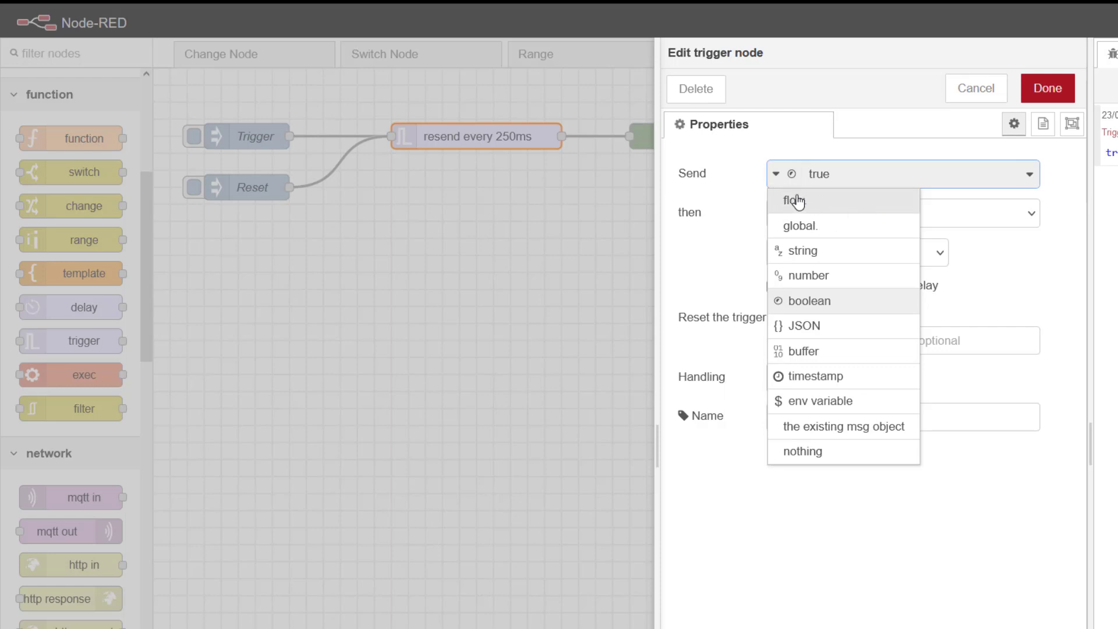
{"action": "mouse_move", "coordinate": [820, 205]}
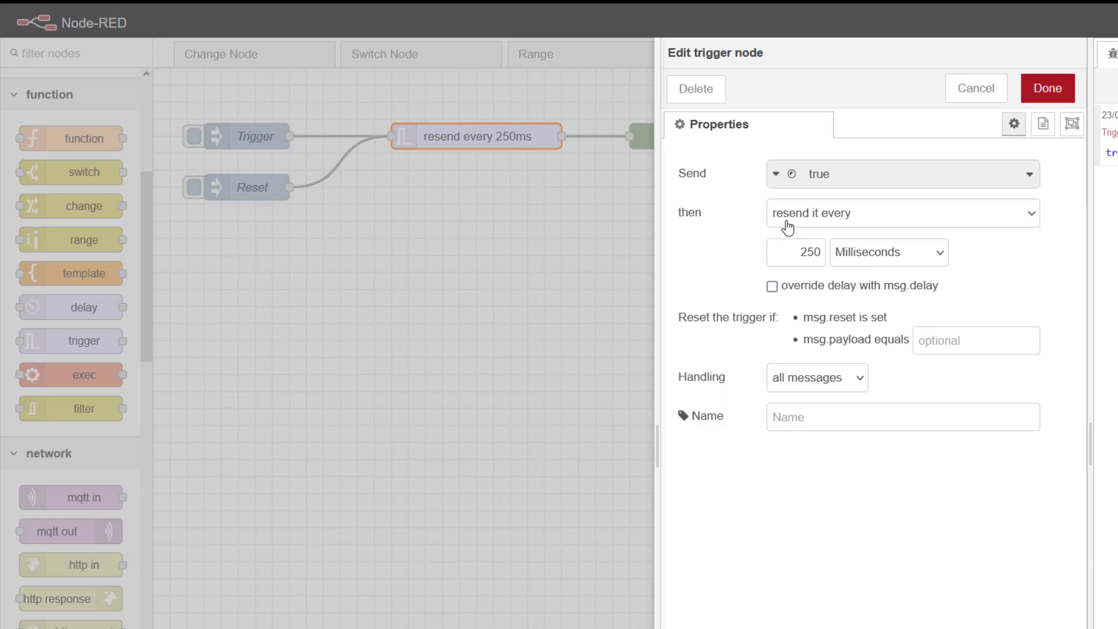
{"action": "mouse_move", "coordinate": [841, 171]}
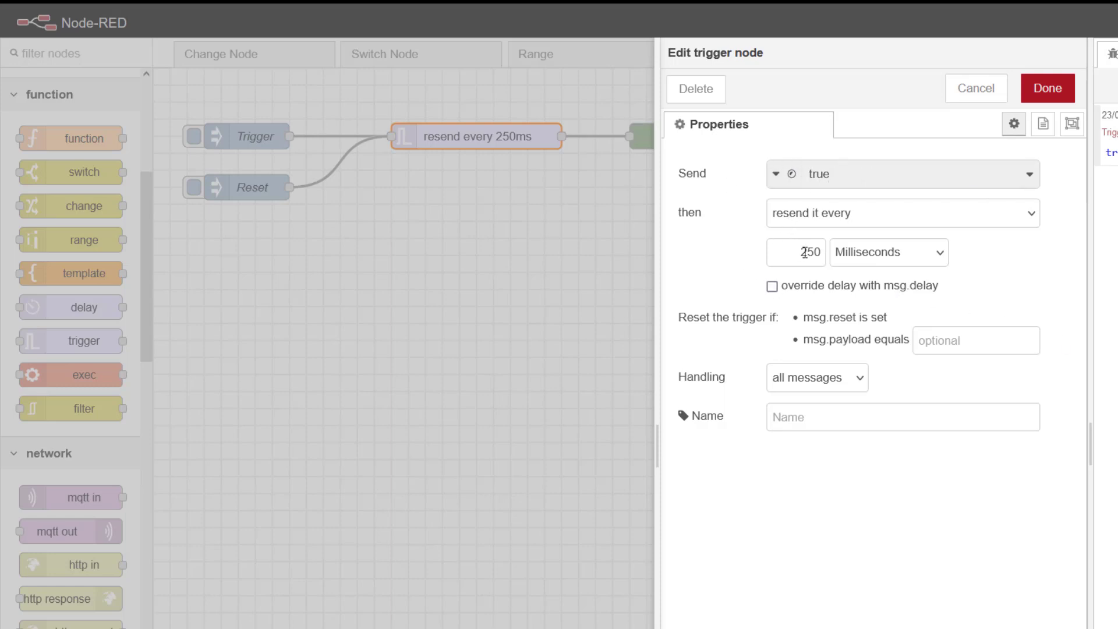
{"action": "mouse_move", "coordinate": [1020, 255]}
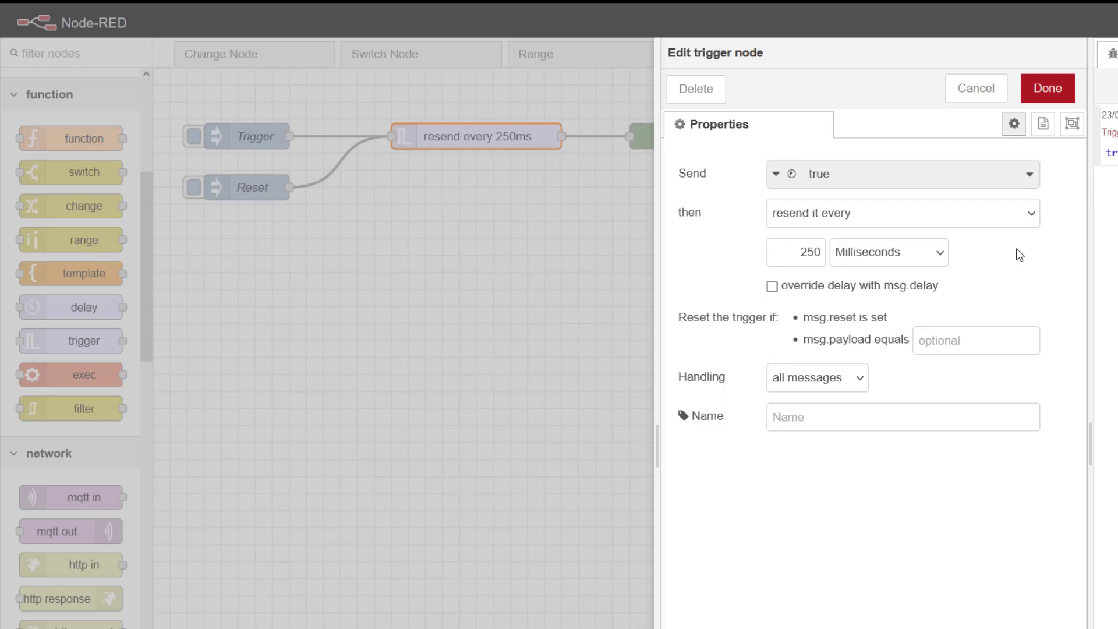
{"action": "left_click", "coordinate": [796, 252]}
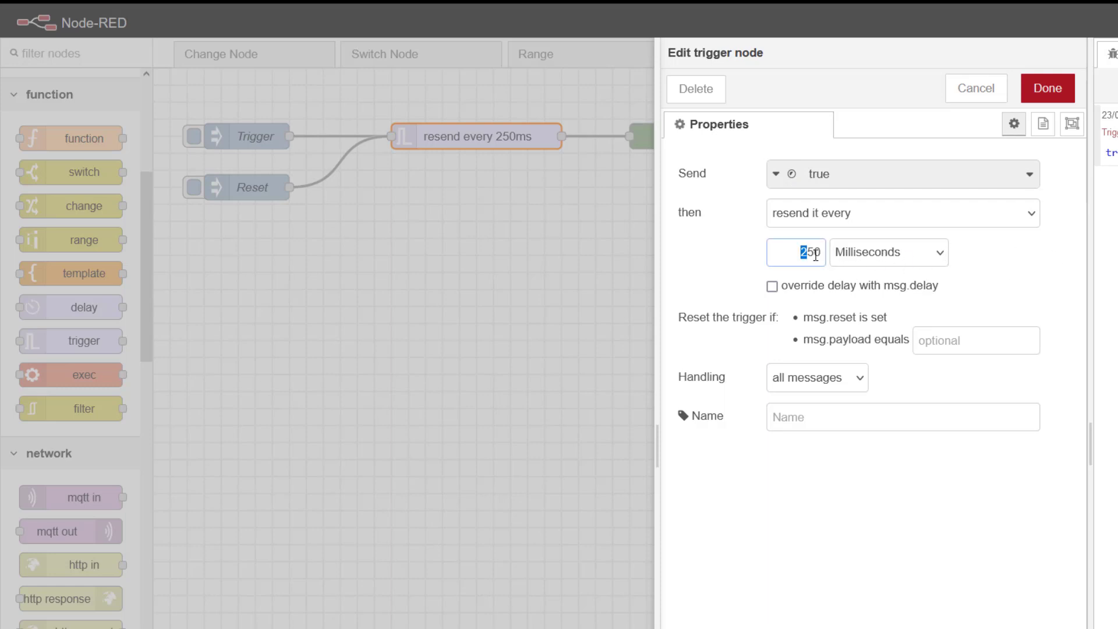
{"action": "type", "text": "50"}
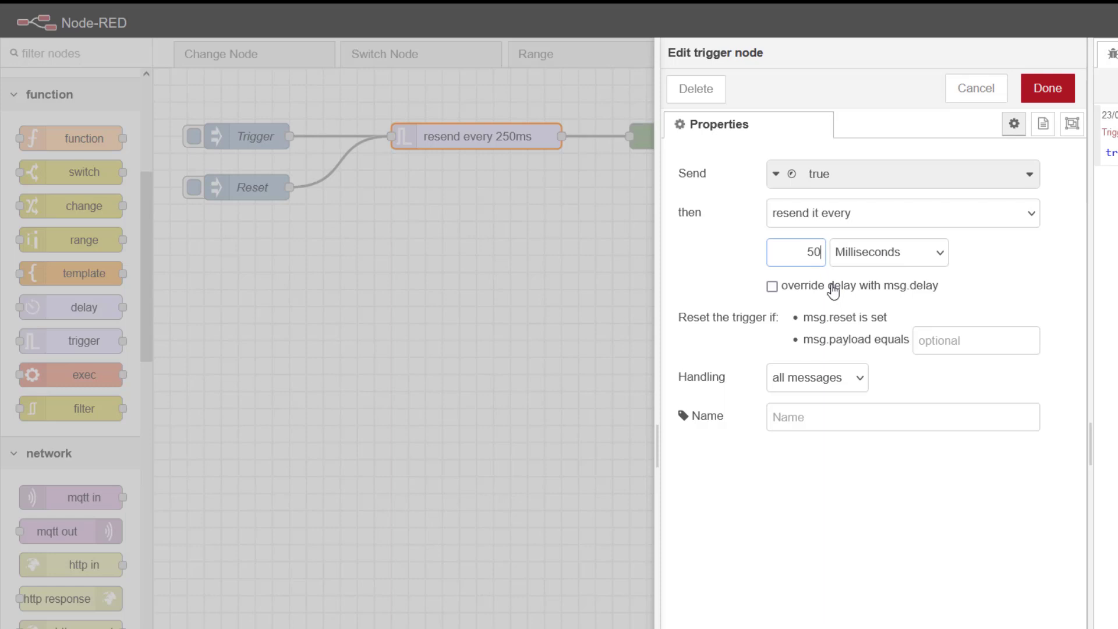
{"action": "double_click", "coordinate": [796, 252]}
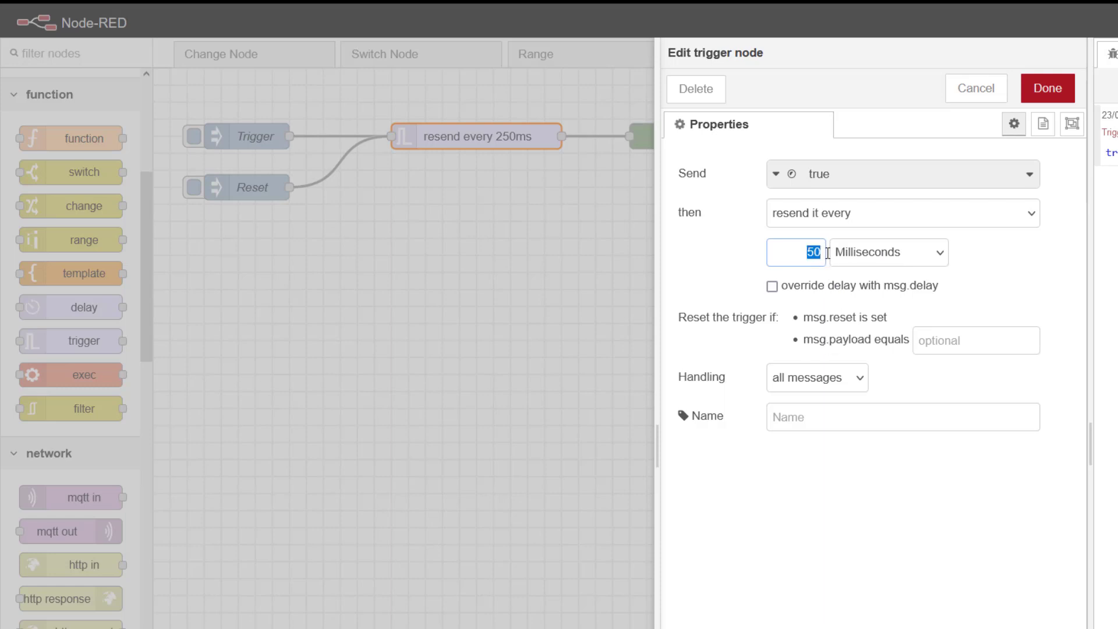
{"action": "type", "text": "350"}
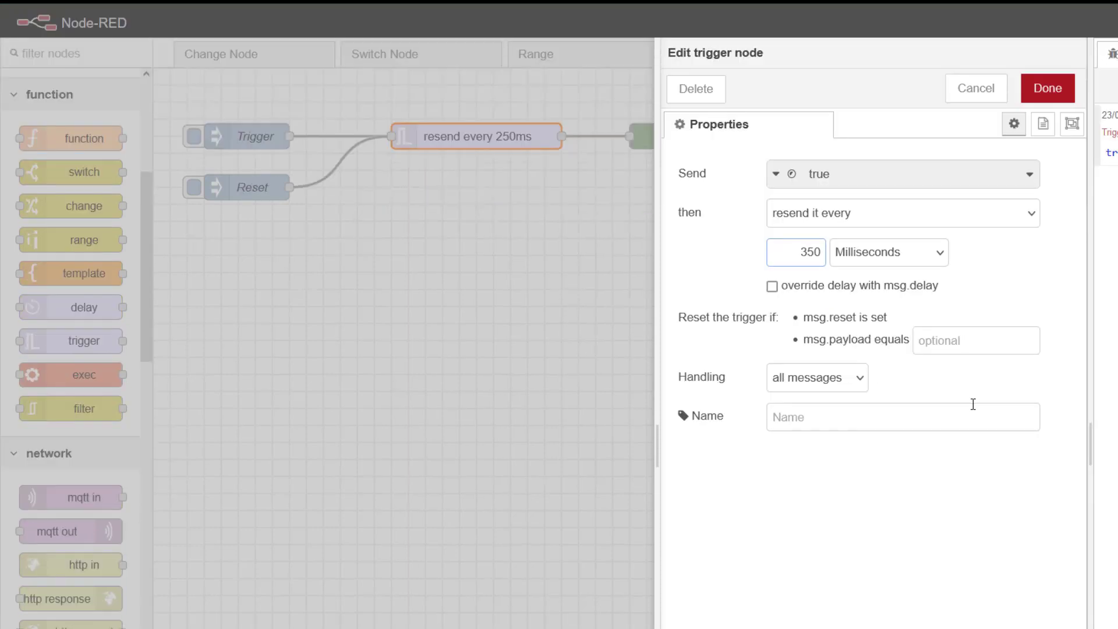
{"action": "type", "text": "250"}
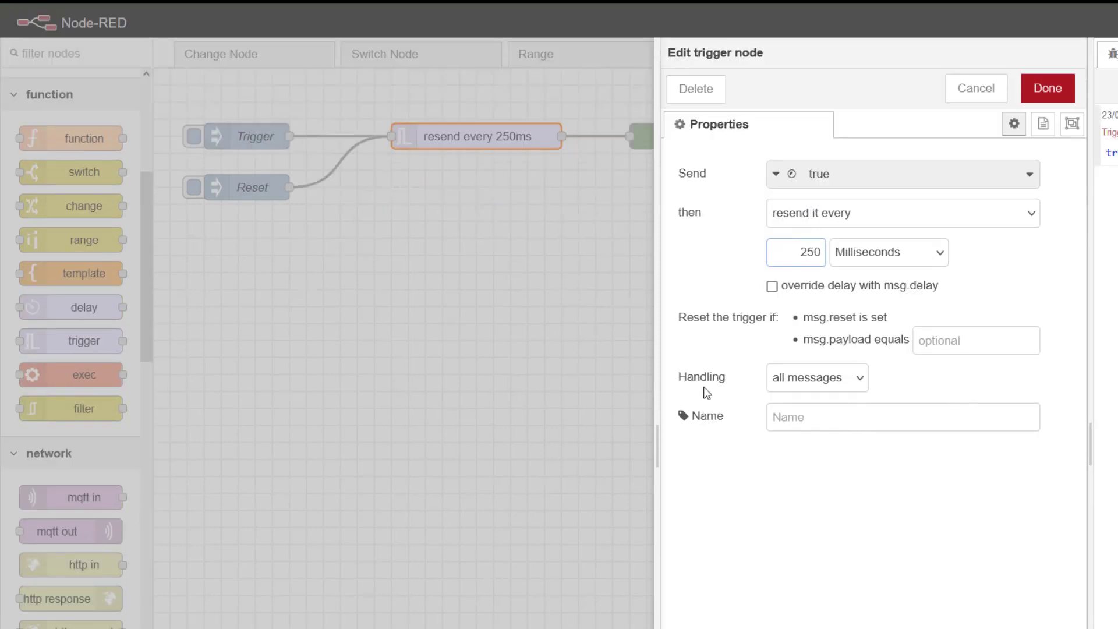
Step: Try per-topic handling and the msg.delay override on the trigger node, then discard the changes
{"action": "left_click", "coordinate": [816, 377]}
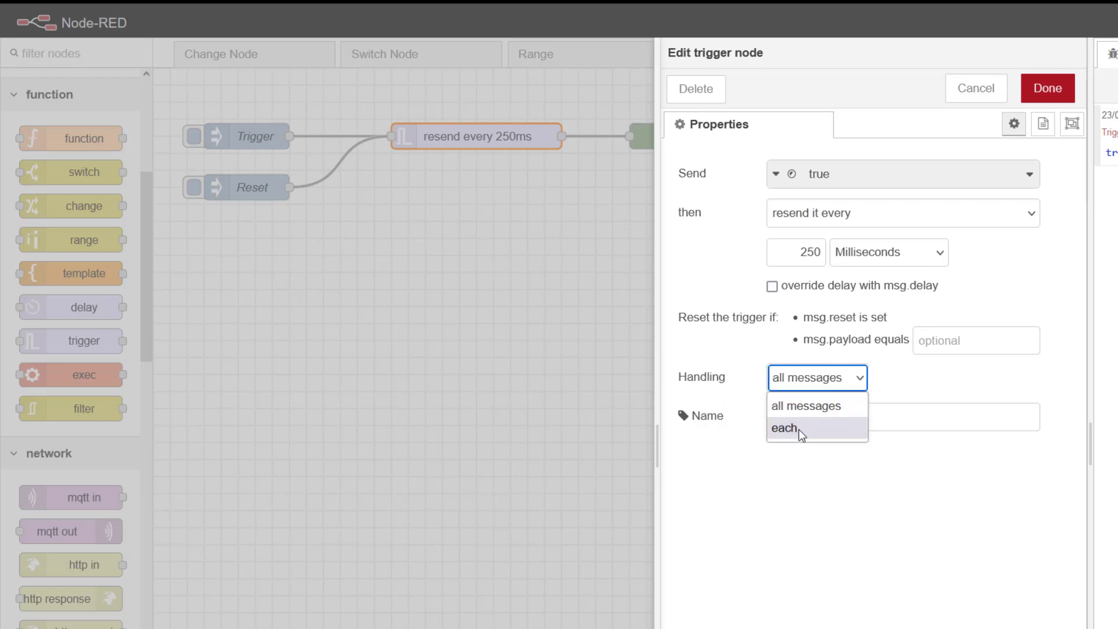
{"action": "left_click", "coordinate": [784, 428]}
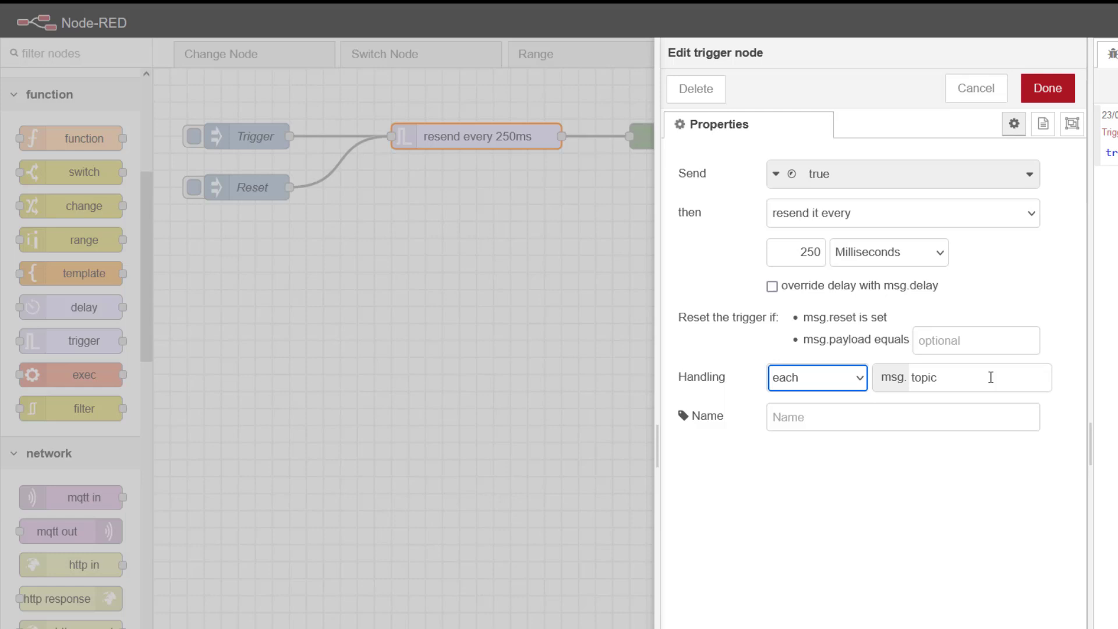
{"action": "left_click", "coordinate": [817, 378]}
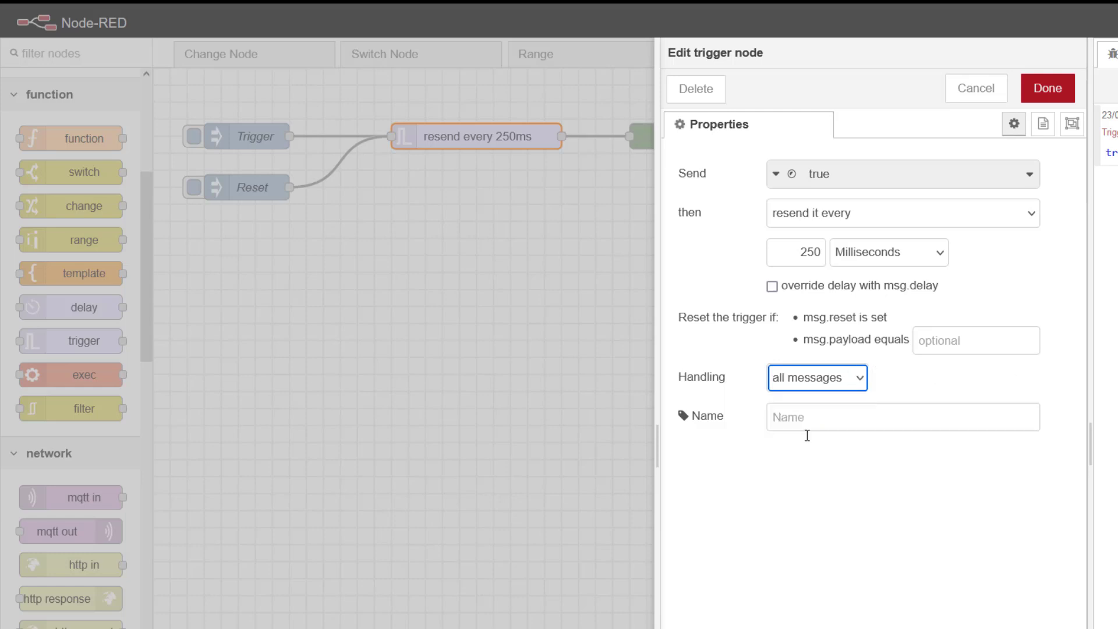
{"action": "mouse_move", "coordinate": [565, 289]}
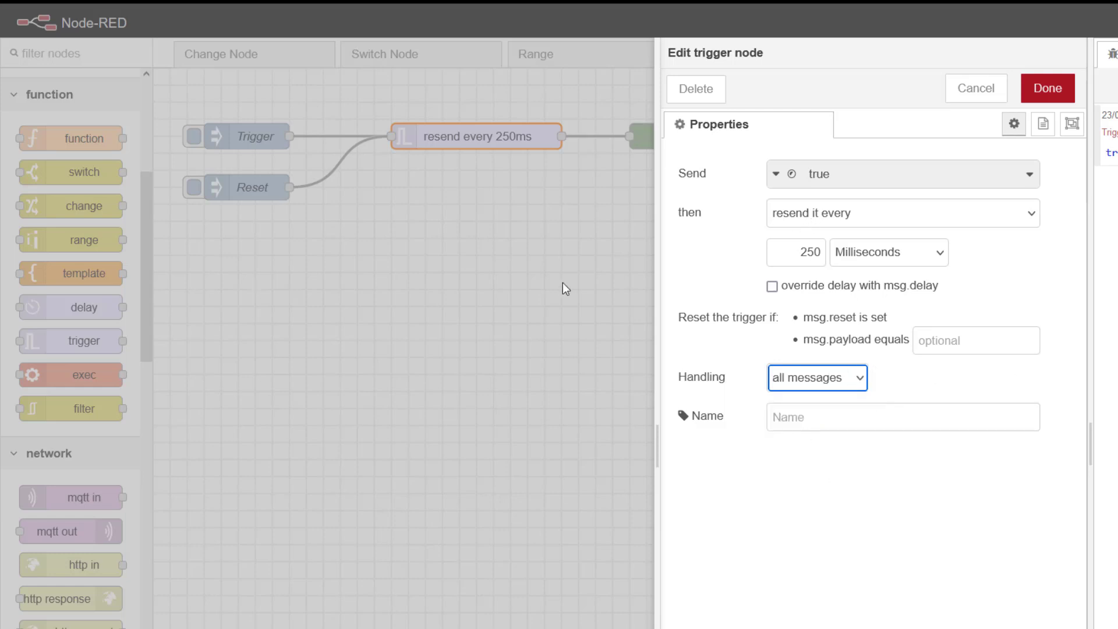
{"action": "mouse_move", "coordinate": [750, 307]}
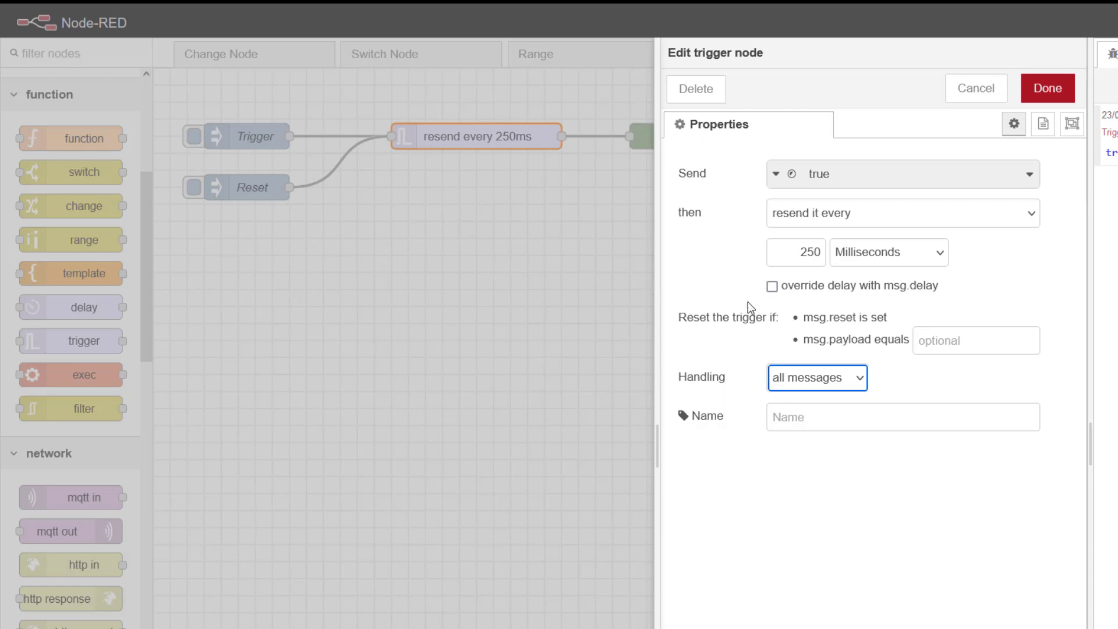
{"action": "mouse_move", "coordinate": [814, 292]}
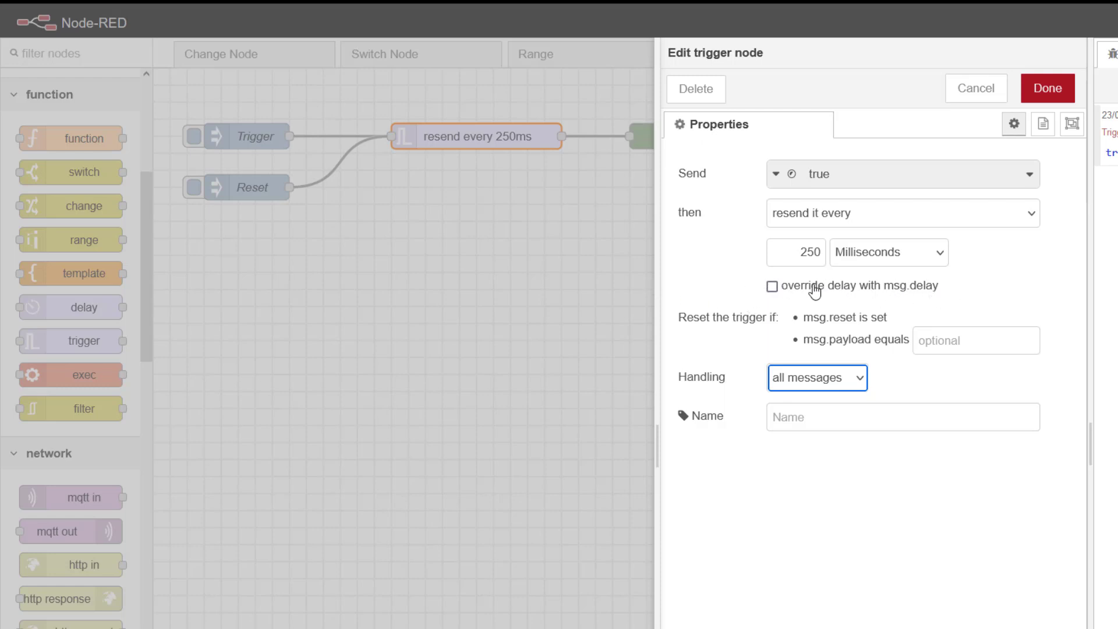
{"action": "left_click", "coordinate": [772, 286]}
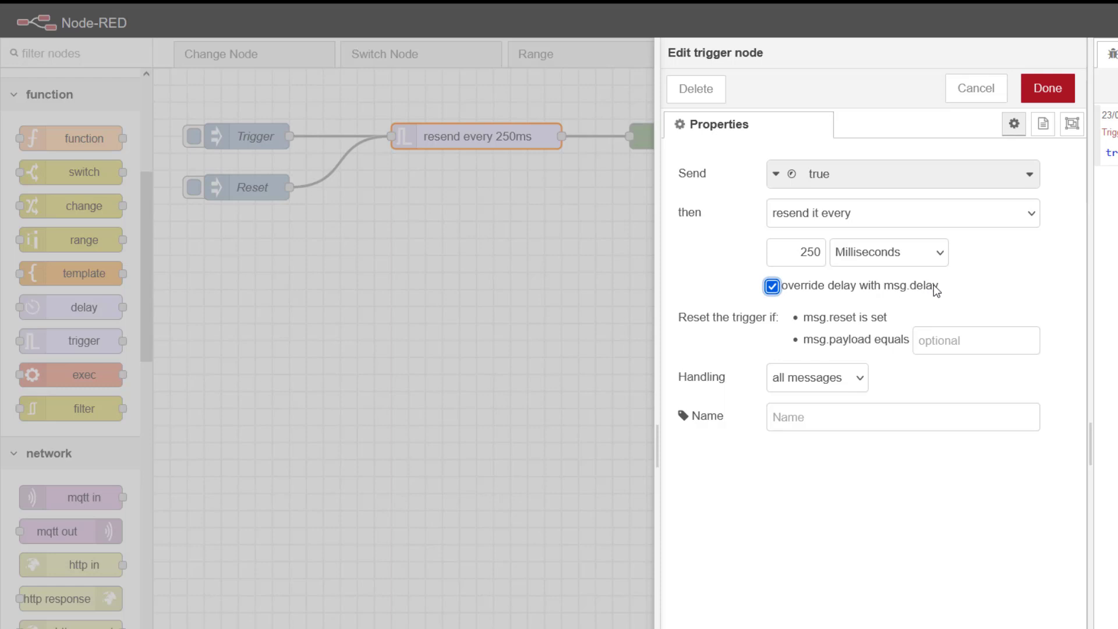
{"action": "left_click", "coordinate": [772, 286]}
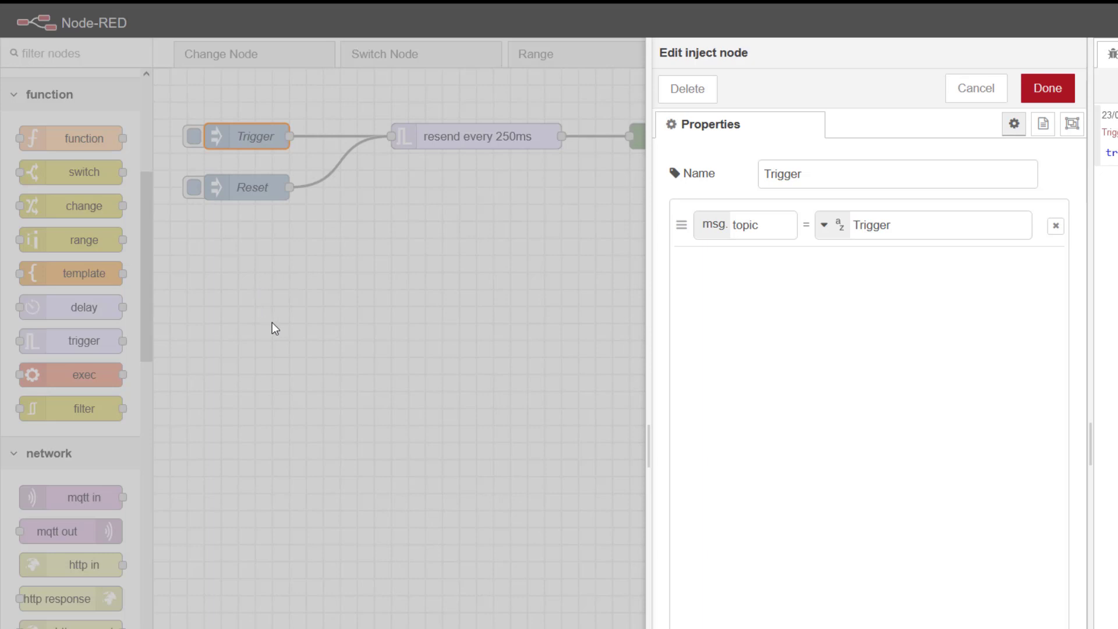
{"action": "mouse_move", "coordinate": [656, 219]}
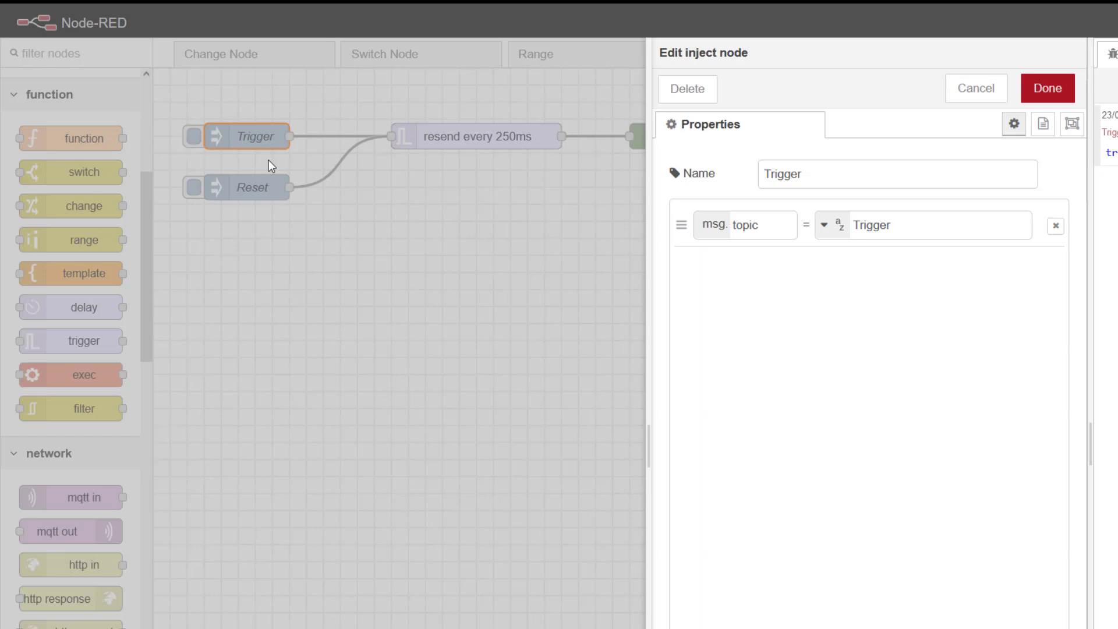
{"action": "mouse_move", "coordinate": [390, 131]}
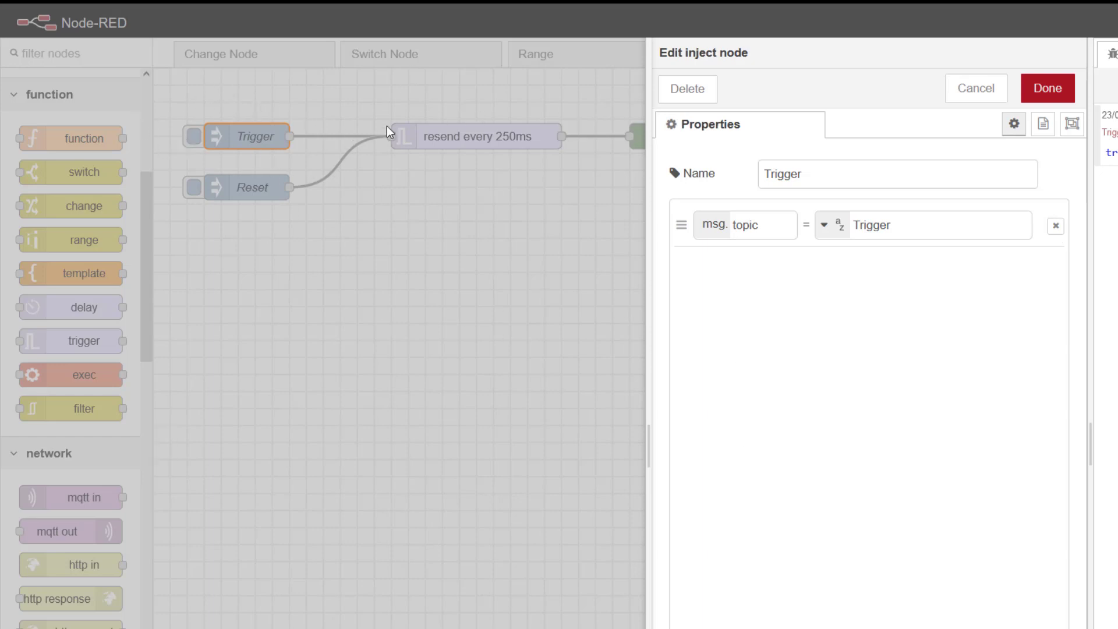
{"action": "mouse_move", "coordinate": [489, 170]}
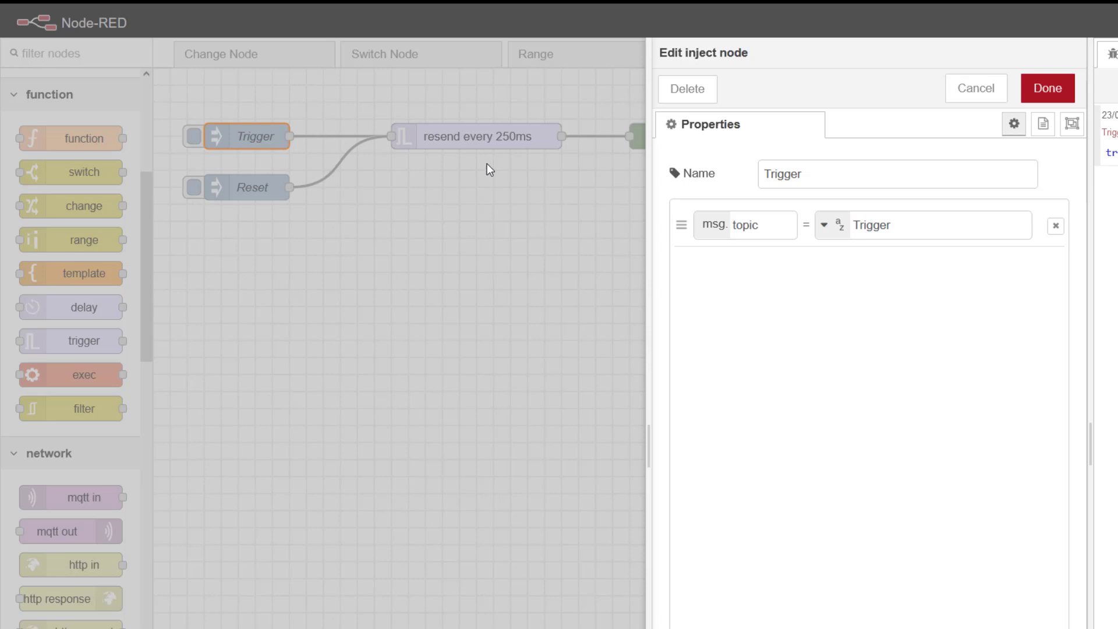
{"action": "mouse_move", "coordinate": [458, 292]}
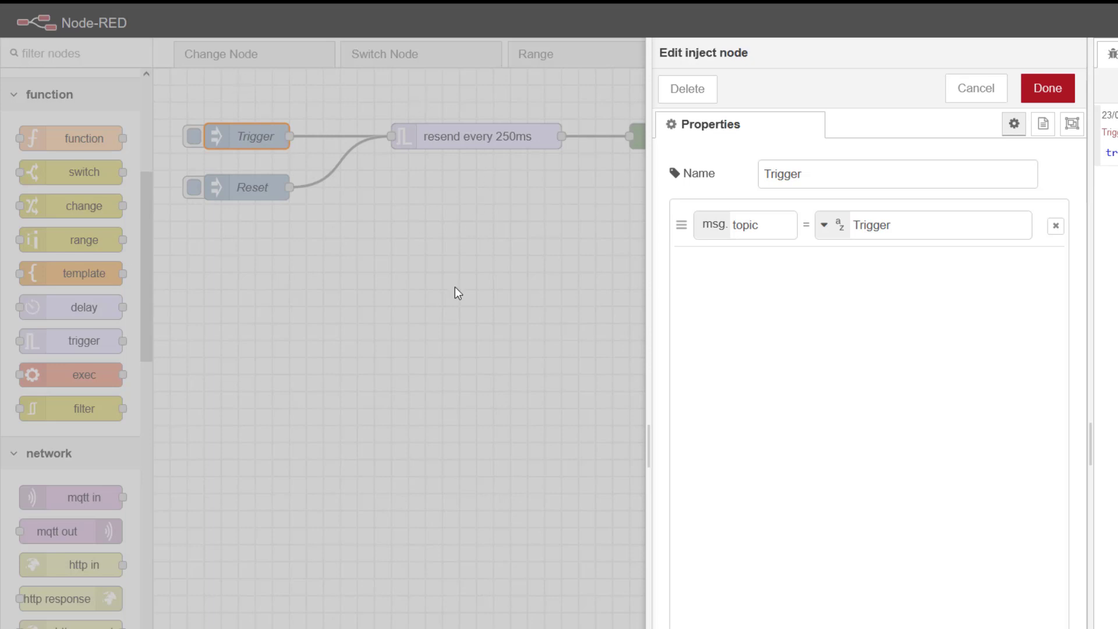
{"action": "mouse_move", "coordinate": [517, 140]}
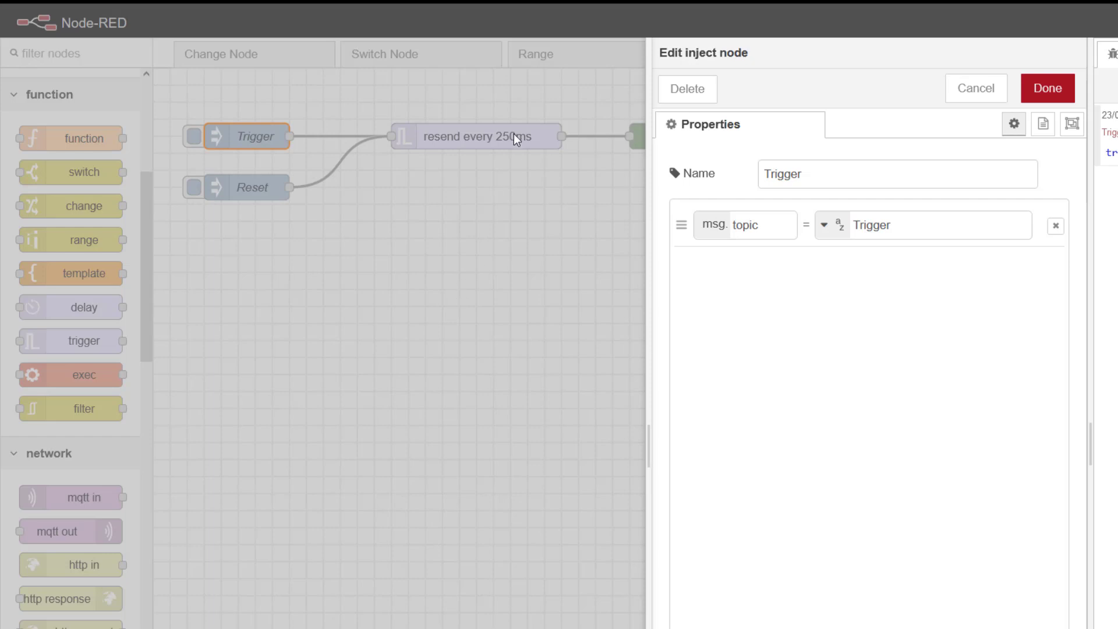
Step: Close the Trigger inject settings after confirming msg.topic is 'Trigger'
{"action": "left_click", "coordinate": [1046, 88]}
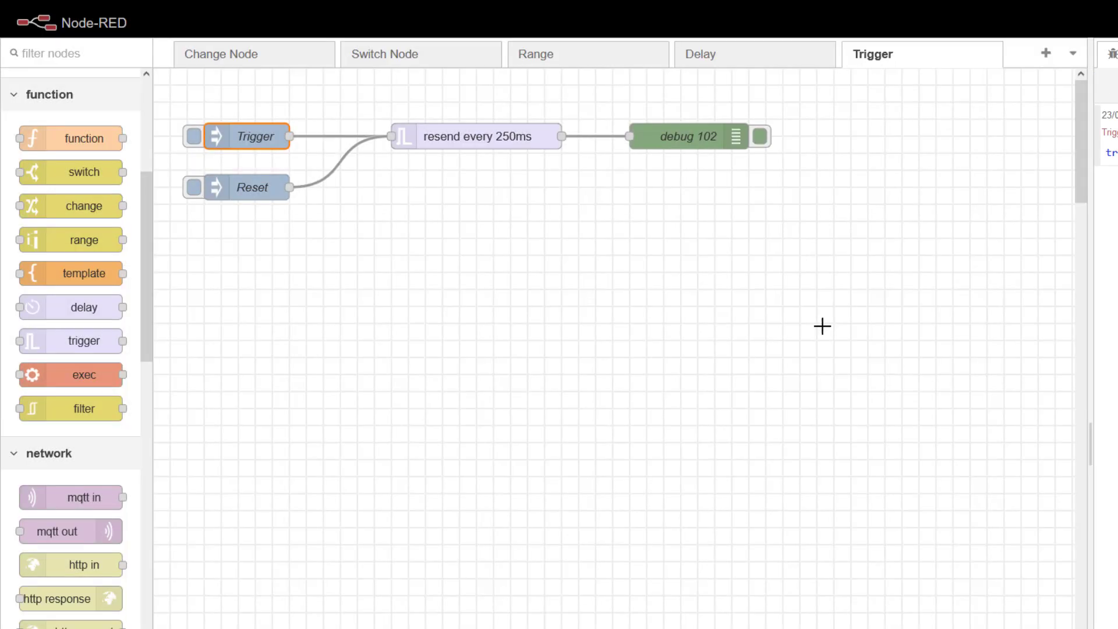
{"action": "mouse_move", "coordinate": [470, 143]}
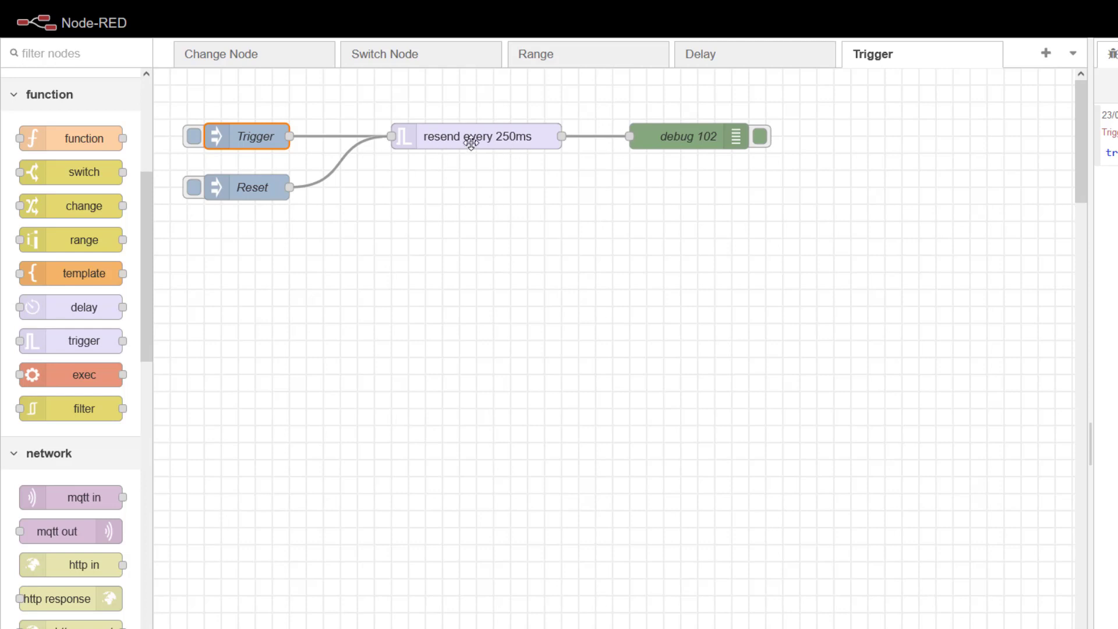
{"action": "mouse_move", "coordinate": [246, 187]}
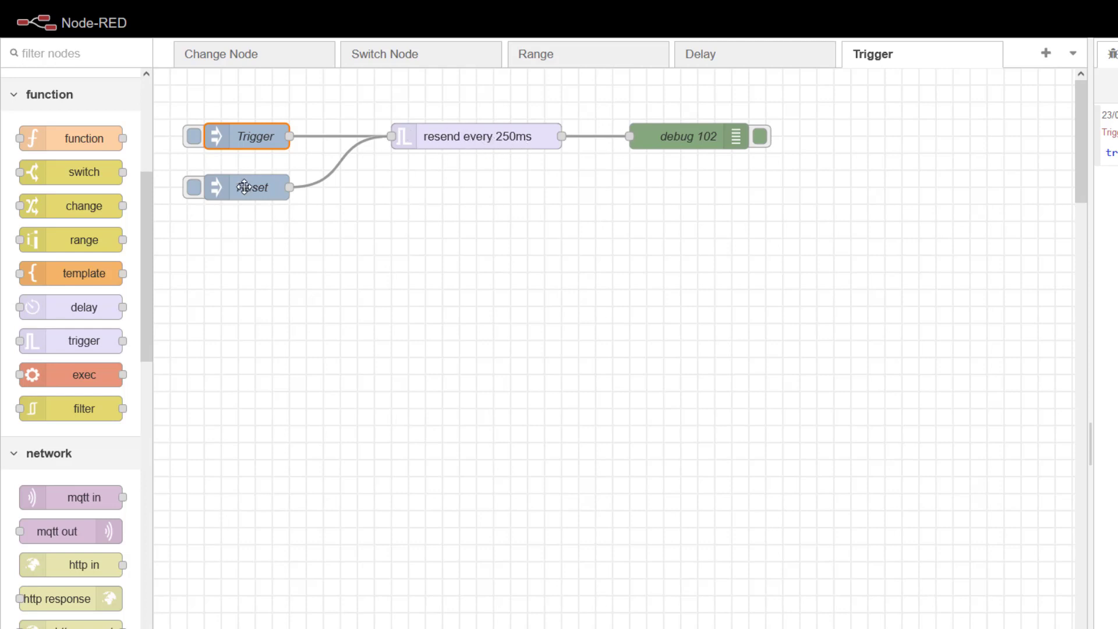
Step: Open the Reset inject, check that msg.reset is set, and close it
{"action": "double_click", "coordinate": [246, 187]}
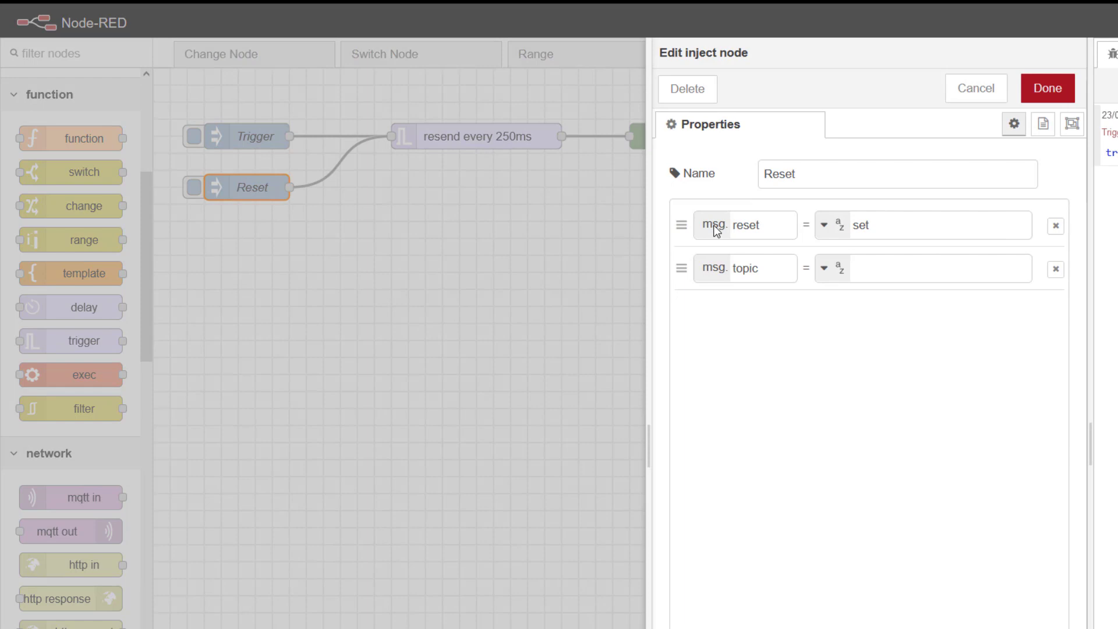
{"action": "left_click", "coordinate": [745, 226]}
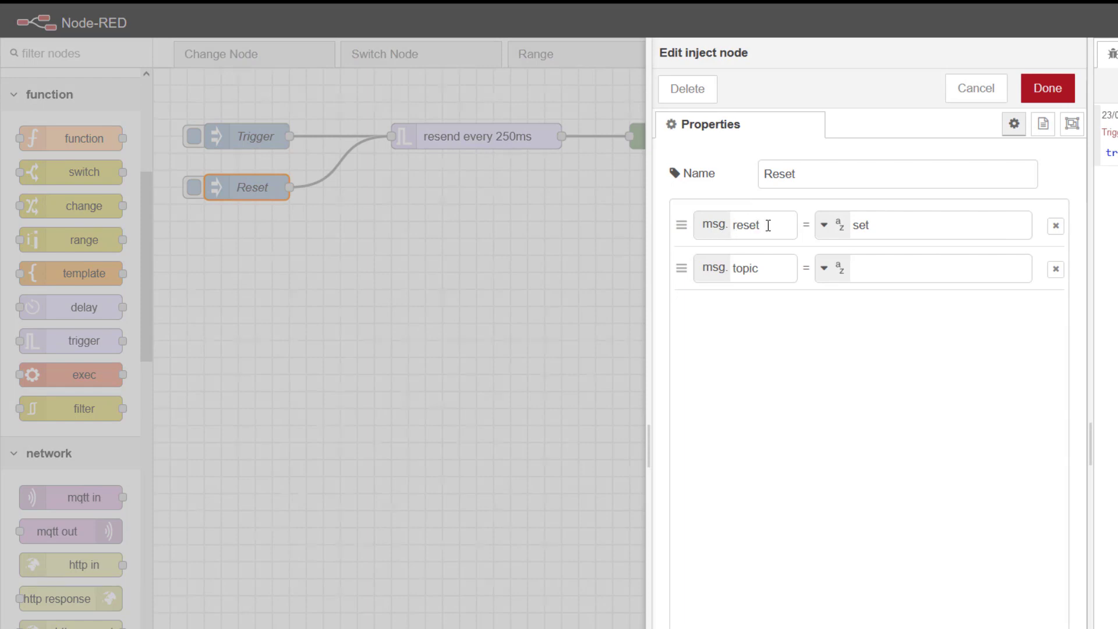
{"action": "left_click", "coordinate": [1047, 88]}
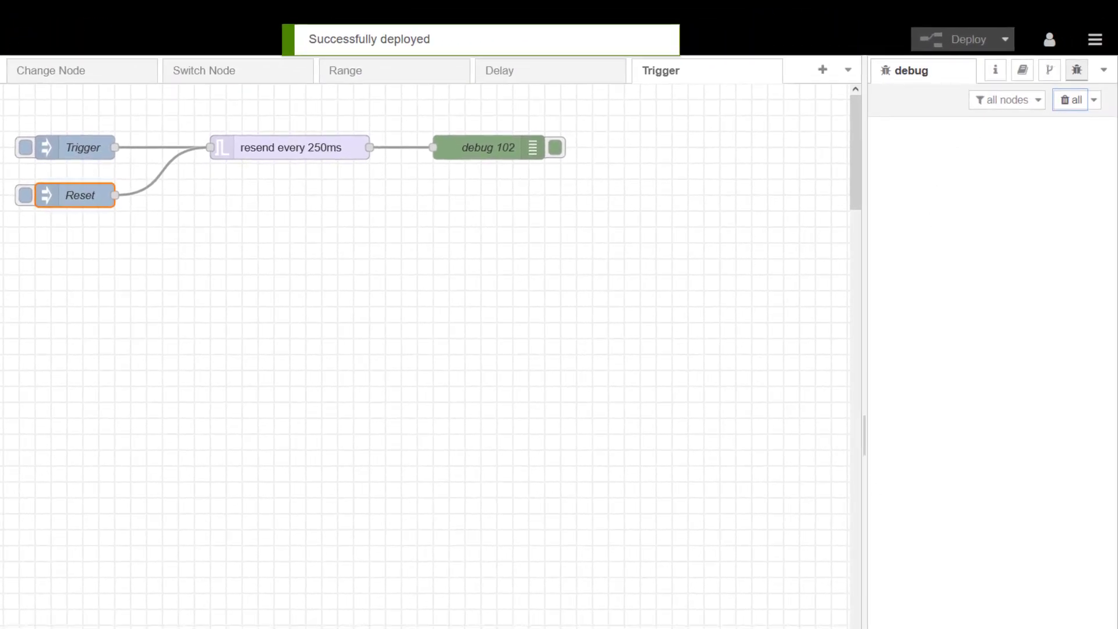
Step: Fire Trigger so debug 102 logs repeated true, then inject Reset to stop it
{"action": "left_click", "coordinate": [25, 148]}
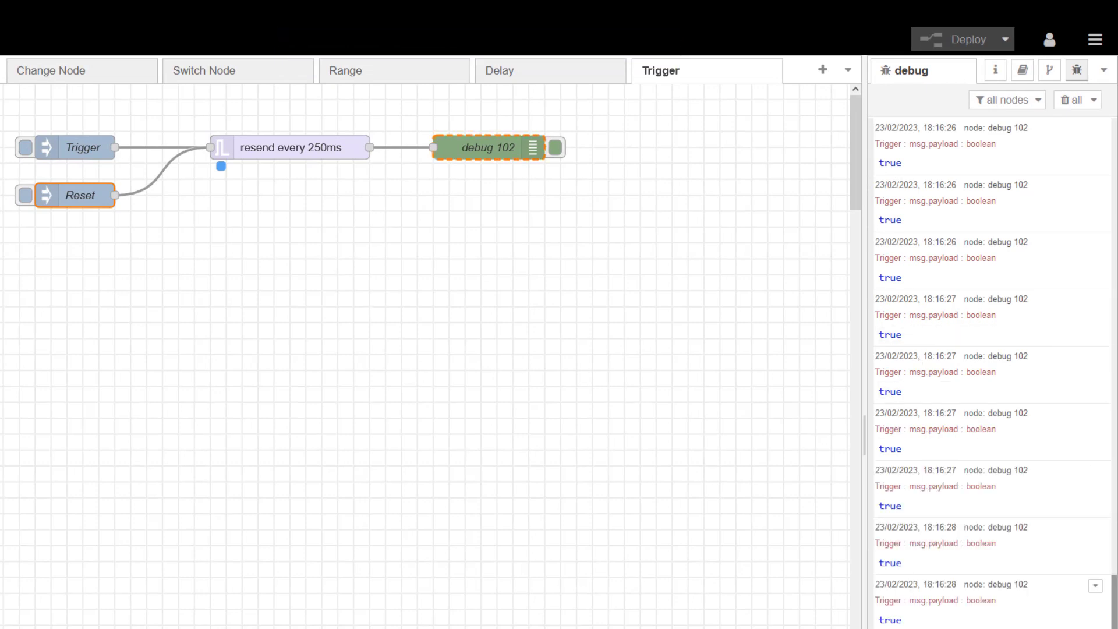
{"action": "scroll", "scroll_direction": "down", "scroll_amount": 3}
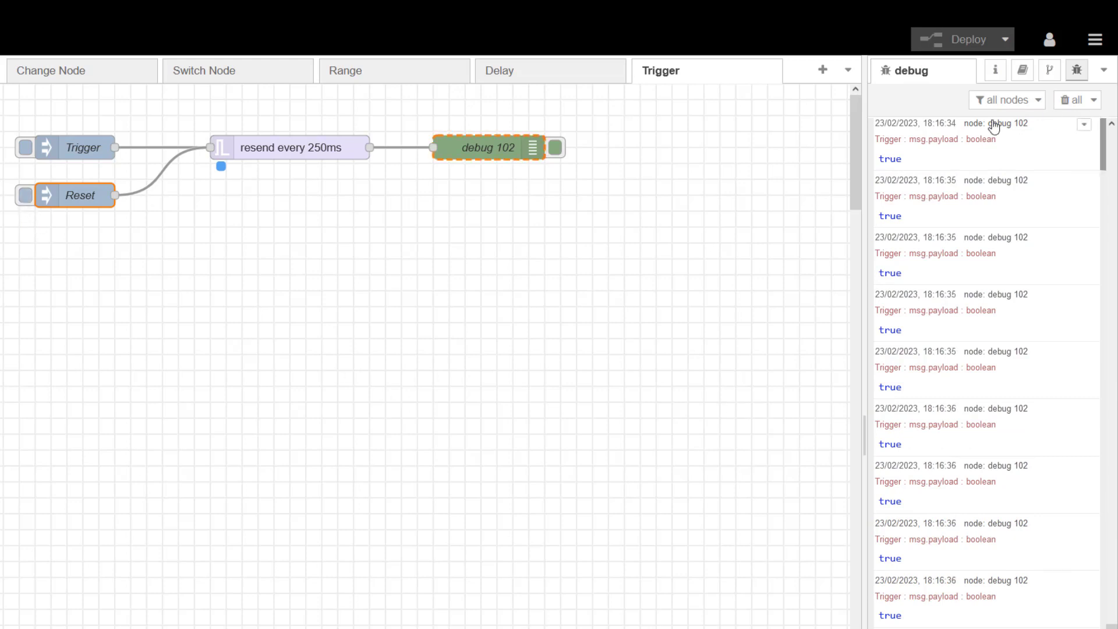
{"action": "left_click", "coordinate": [1071, 99]}
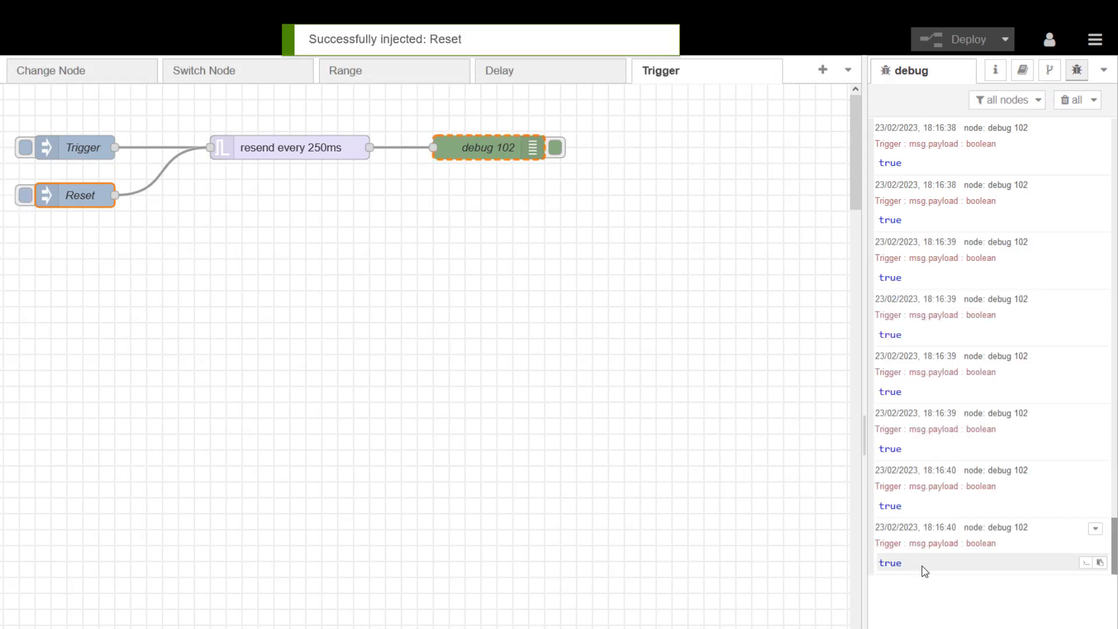
{"action": "double_click", "coordinate": [290, 148]}
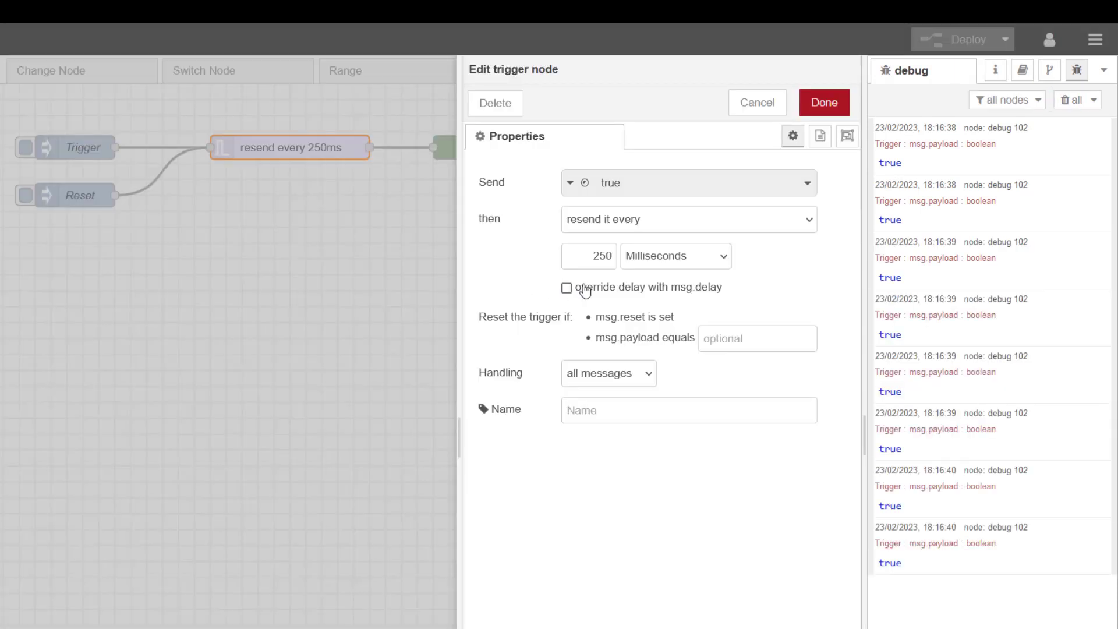
{"action": "mouse_move", "coordinate": [633, 276]}
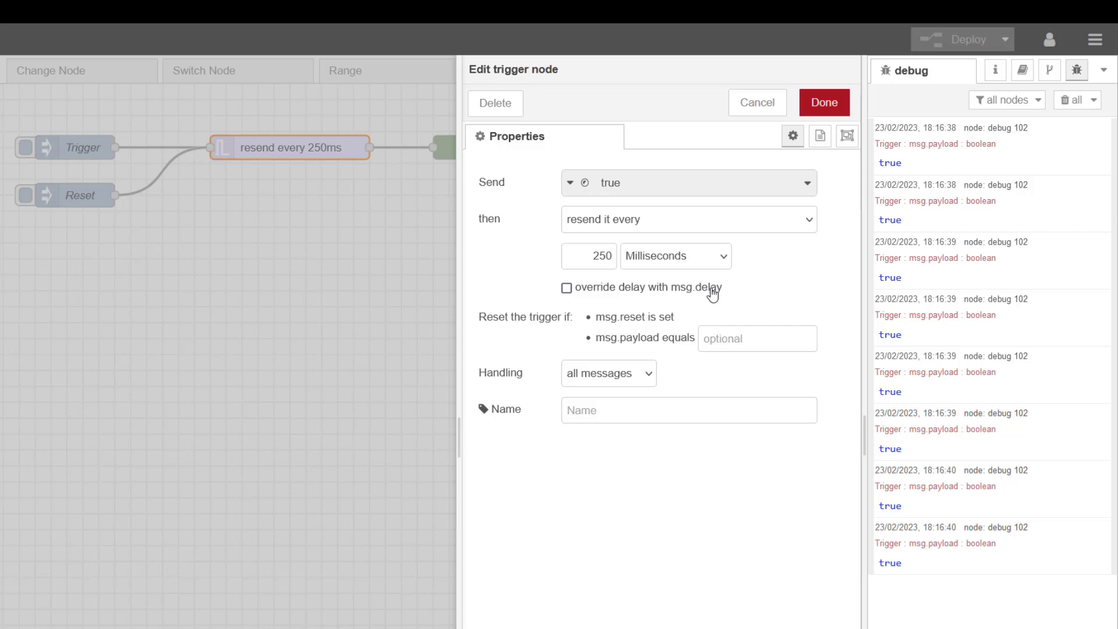
{"action": "left_click", "coordinate": [823, 102]}
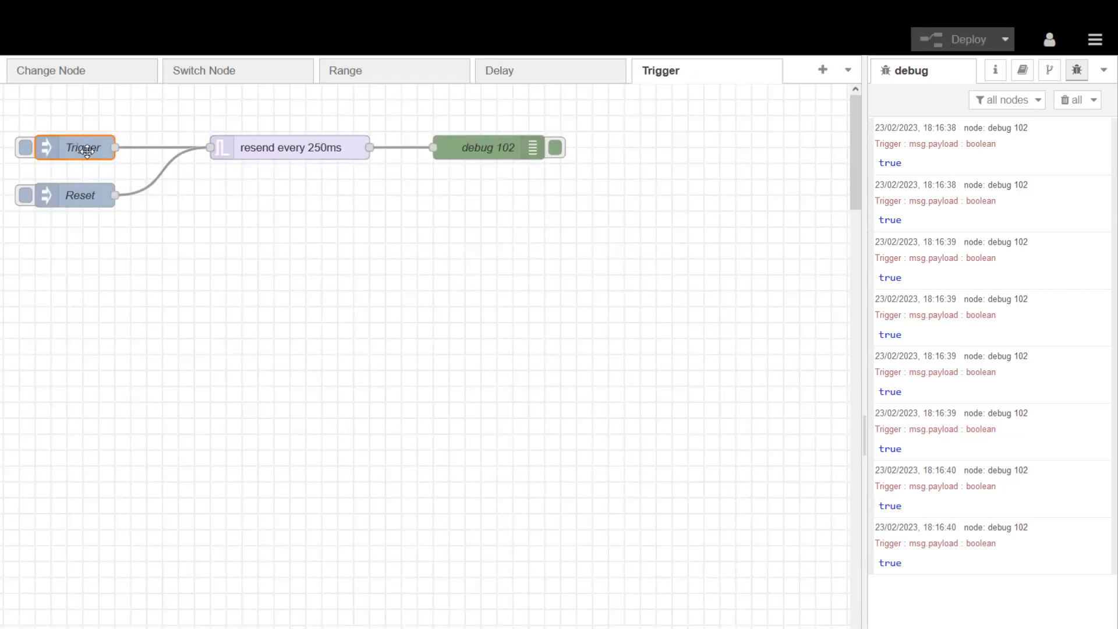
Step: Duplicate the Trigger inject and give the copy a msg.delay property of 2000
{"action": "key", "text": "ctrl+c"}
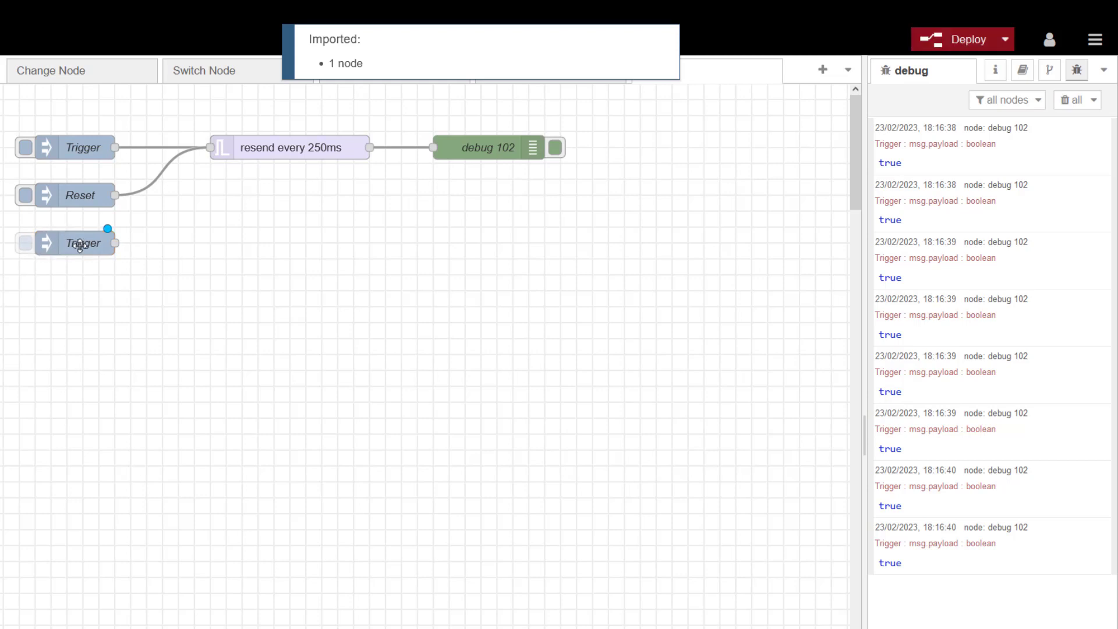
{"action": "double_click", "coordinate": [83, 242]}
{"action": "type", "text": "Trigger 2sec"}
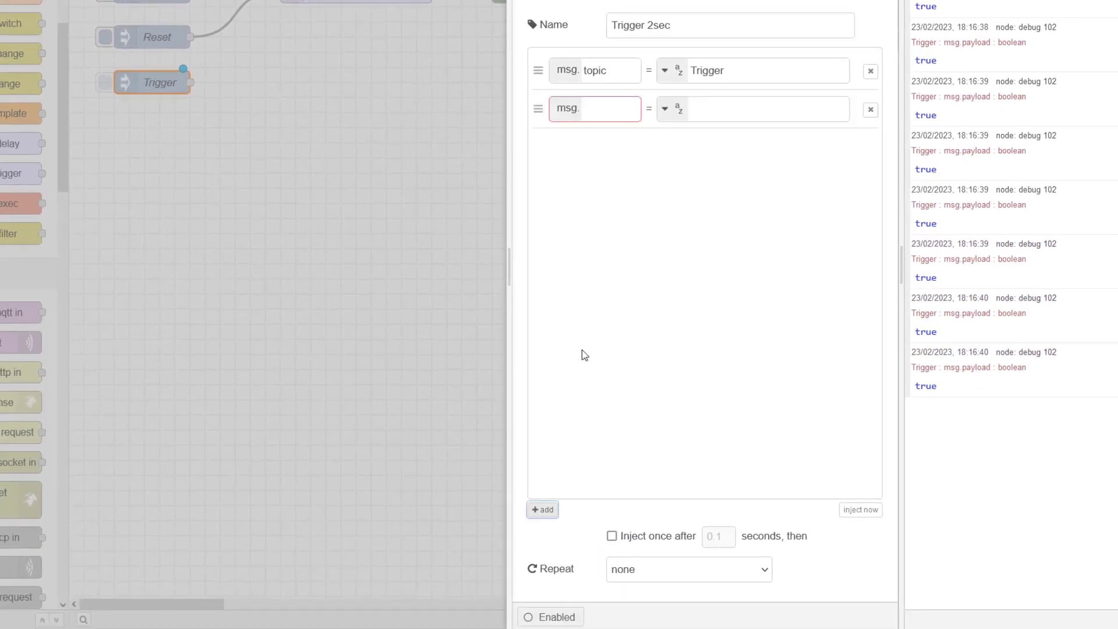
{"action": "type", "text": "delay"}
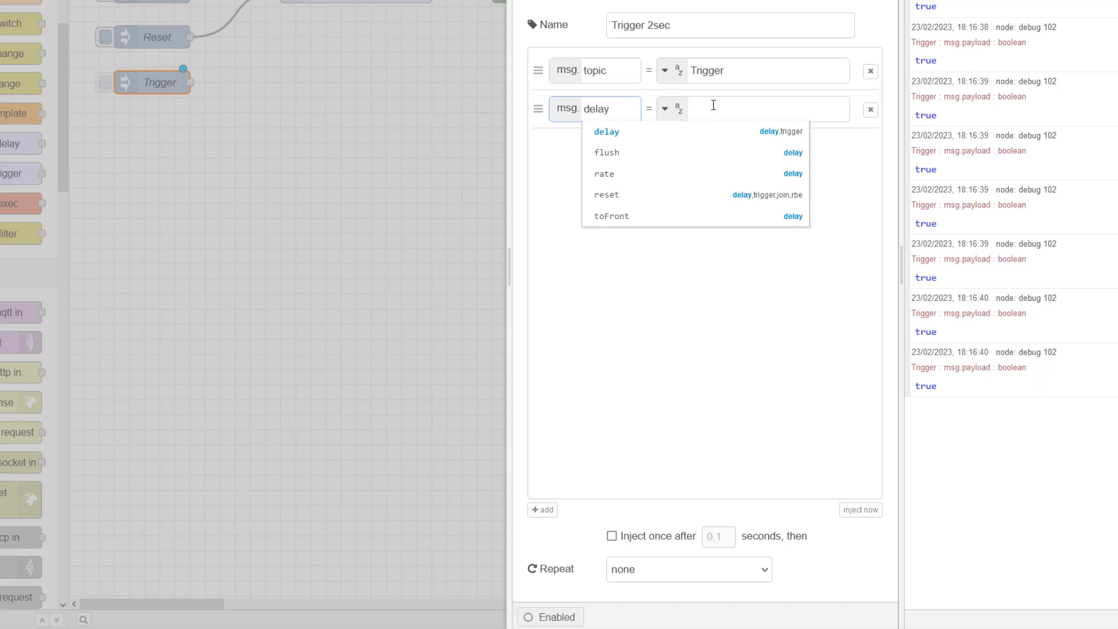
{"action": "left_click", "coordinate": [750, 108]}
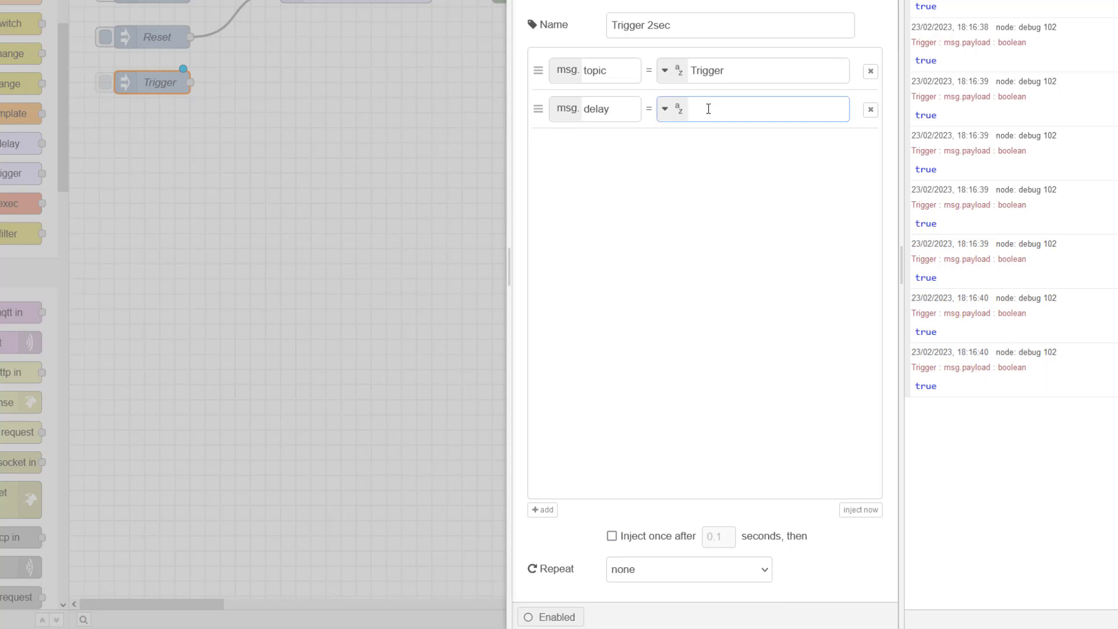
{"action": "type", "text": "2000"}
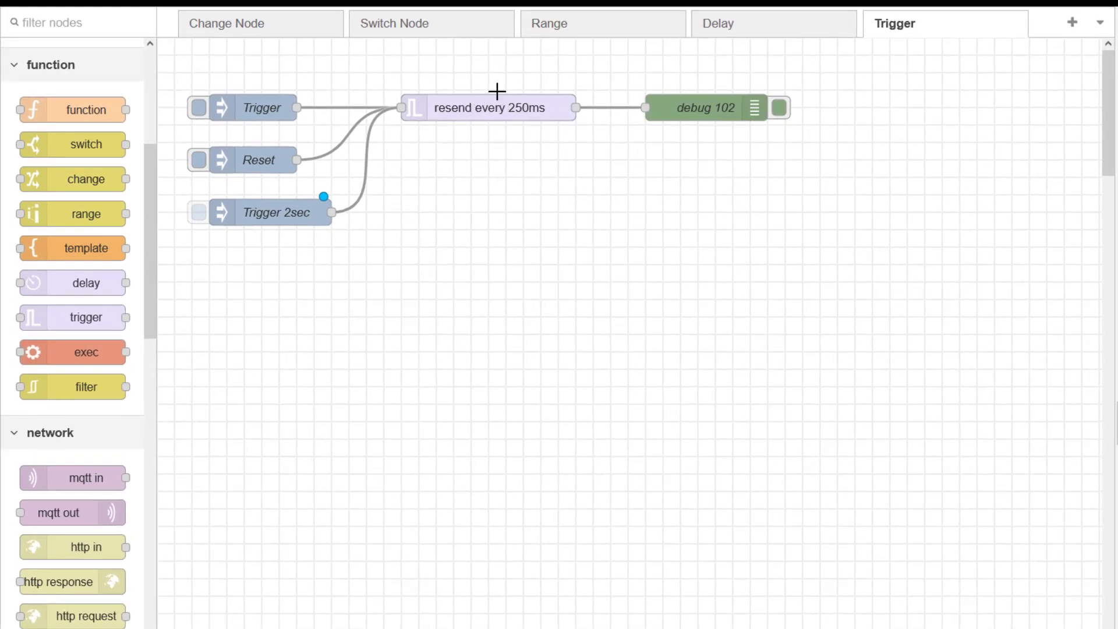
Step: Deploy the flow, fire the Trigger inject, and reopen the trigger node
{"action": "left_click", "coordinate": [1077, 51]}
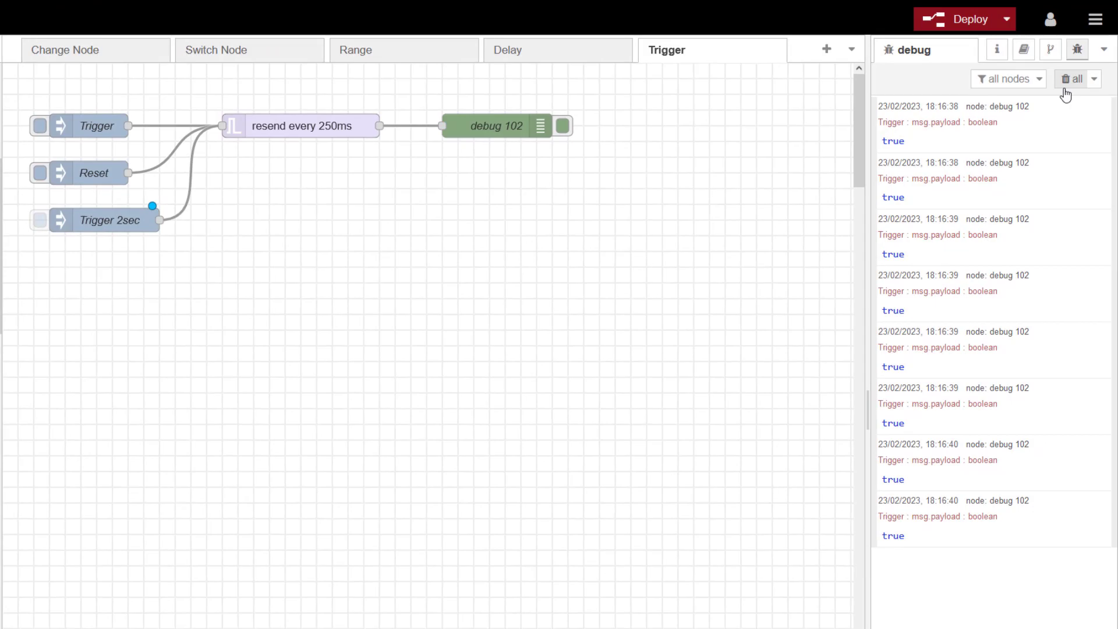
{"action": "left_click", "coordinate": [963, 19]}
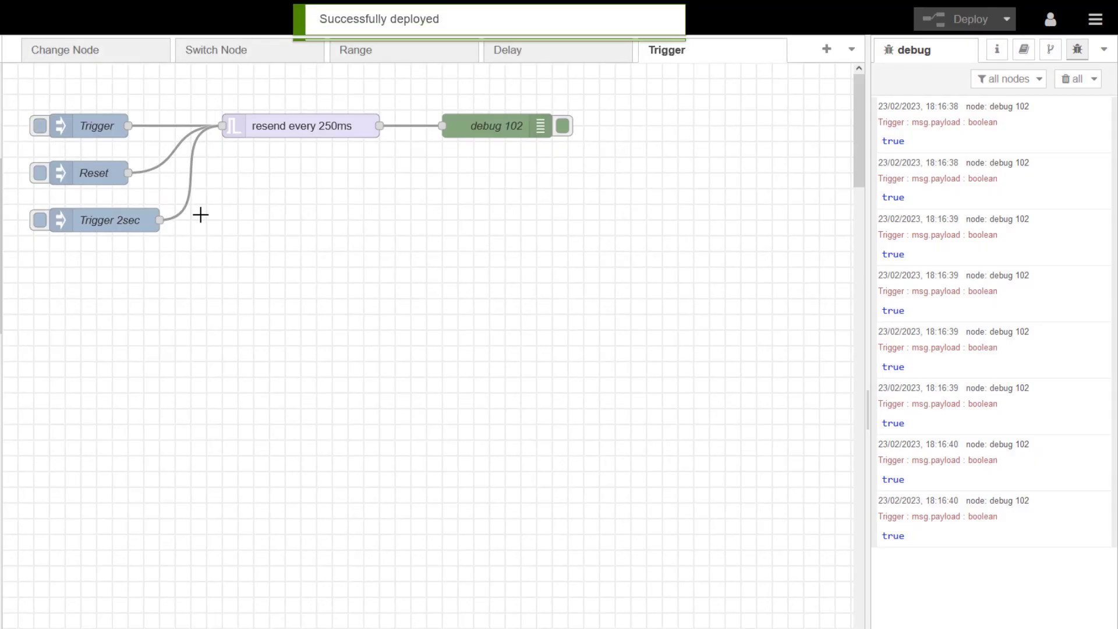
{"action": "left_click", "coordinate": [39, 126]}
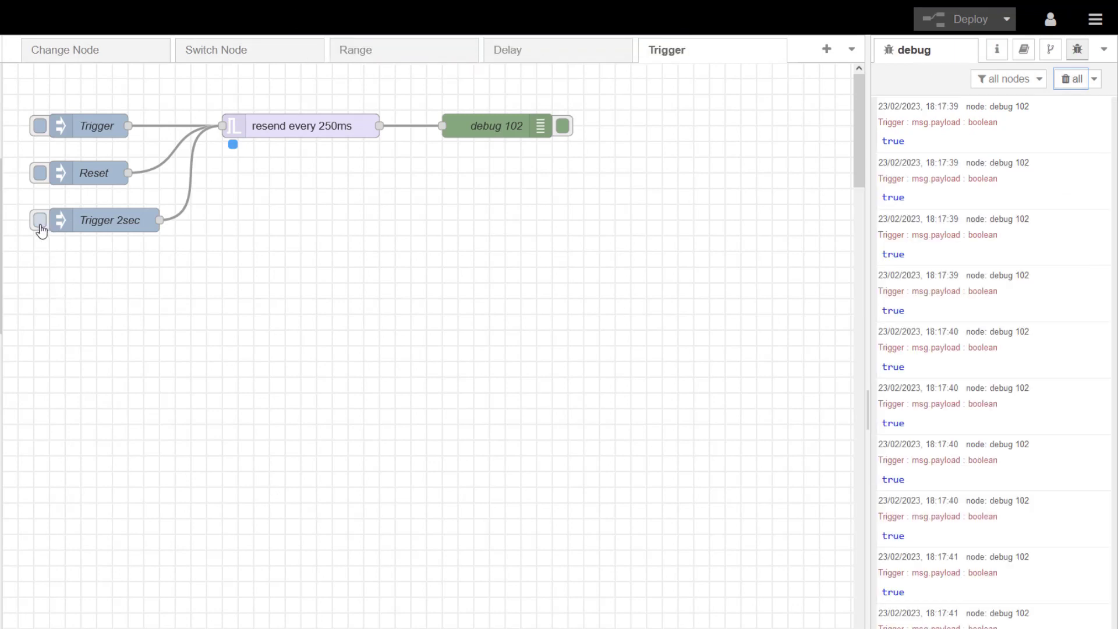
{"action": "double_click", "coordinate": [301, 126]}
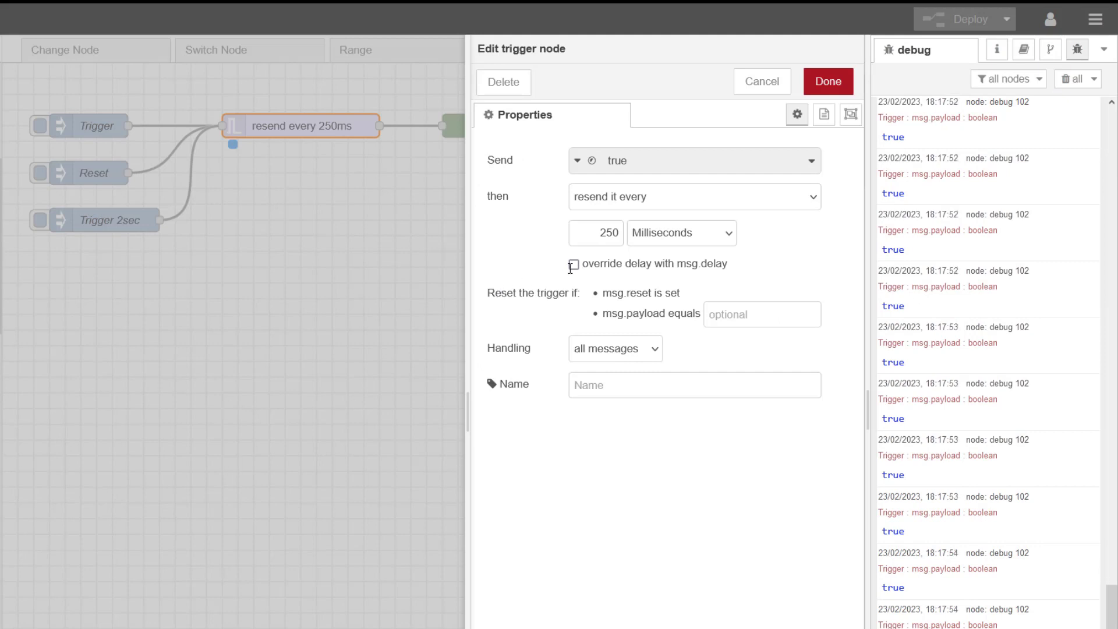
Step: Enable 'override delay with msg.delay', deploy, clear debug, and fire Trigger 2sec
{"action": "left_click", "coordinate": [574, 263]}
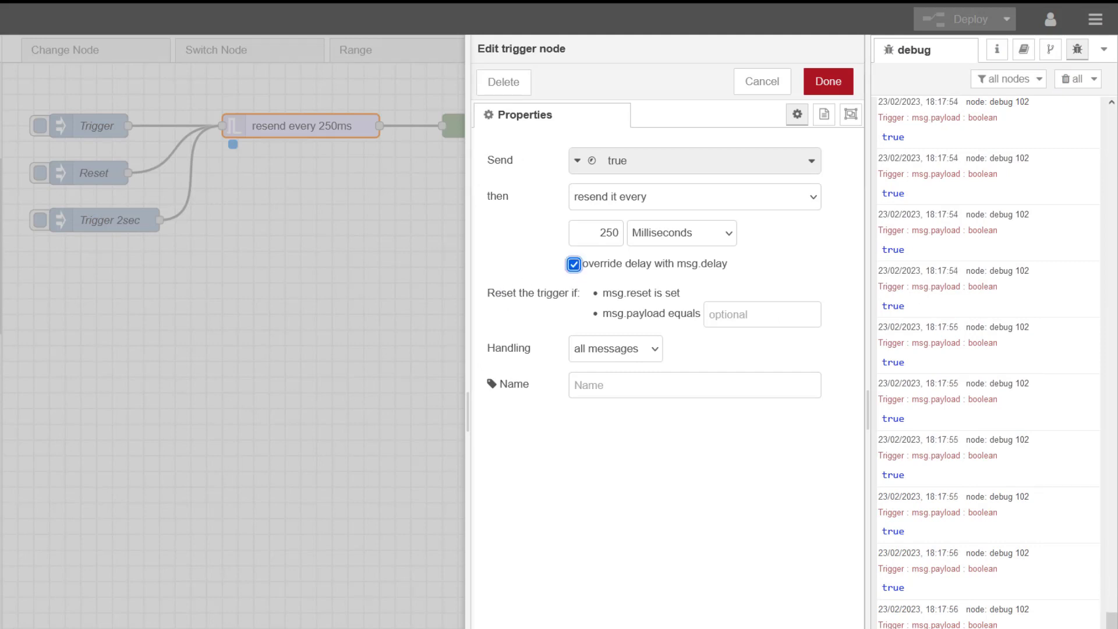
{"action": "left_click", "coordinate": [827, 82]}
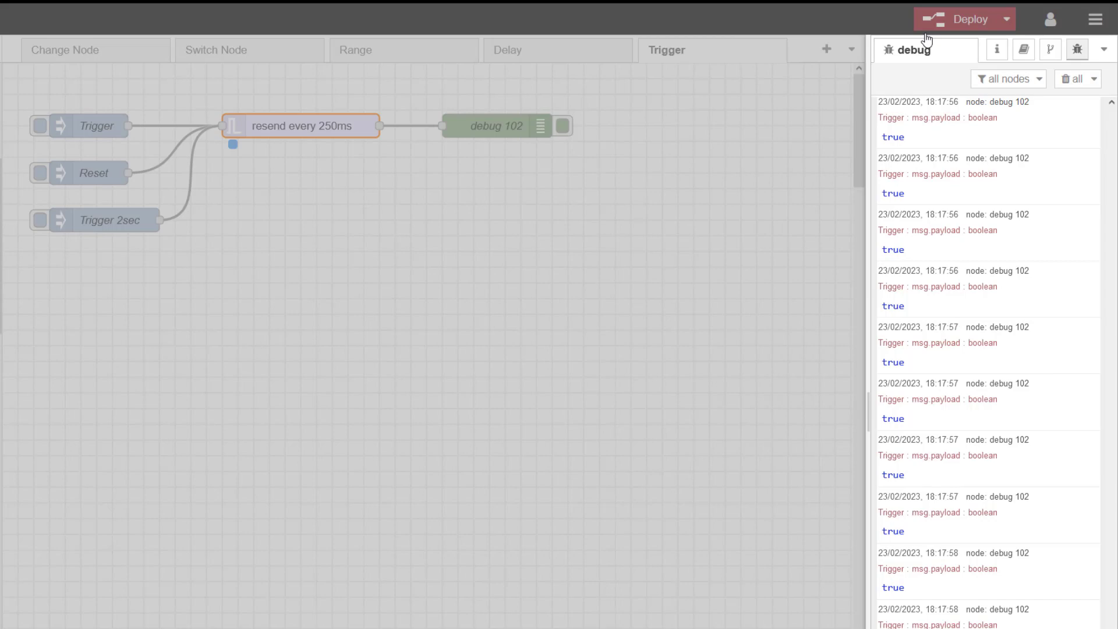
{"action": "left_click", "coordinate": [965, 19]}
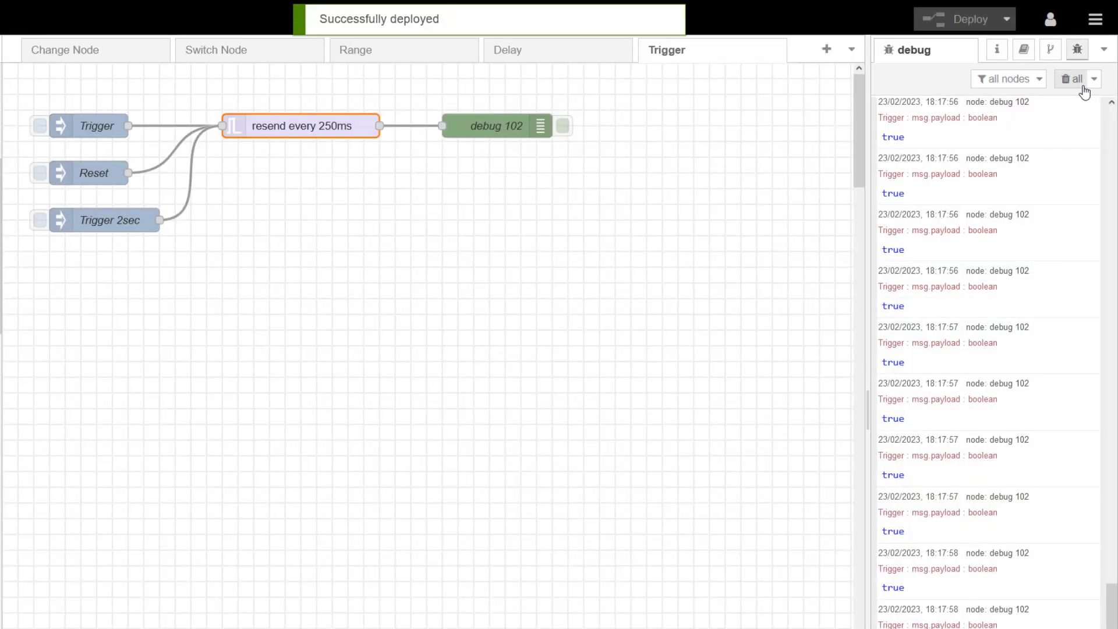
{"action": "left_click", "coordinate": [1073, 79]}
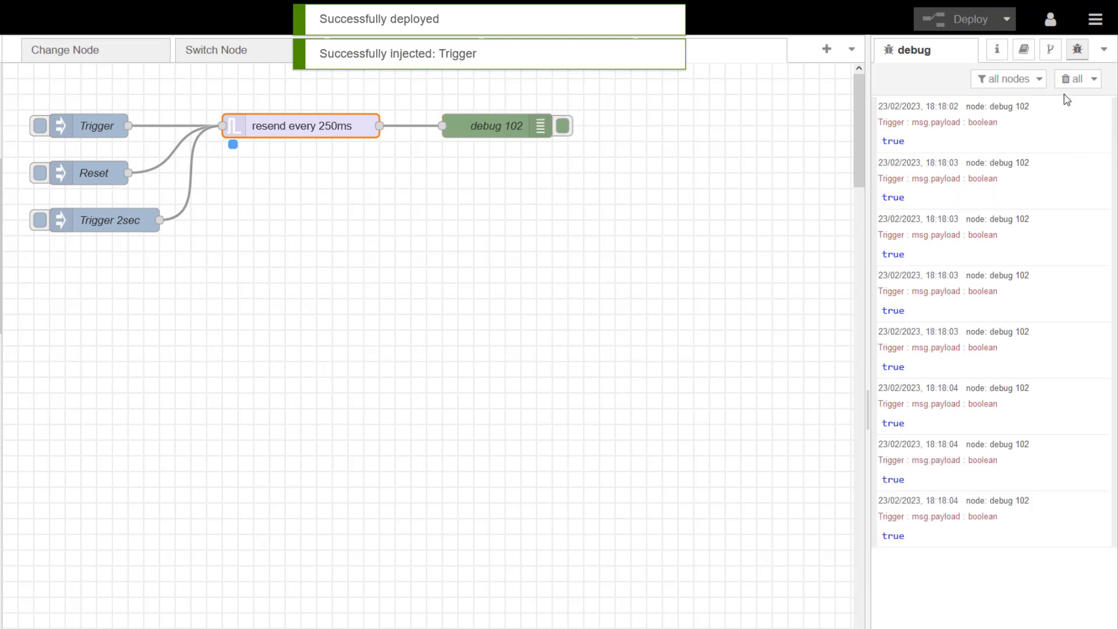
{"action": "left_click", "coordinate": [40, 220]}
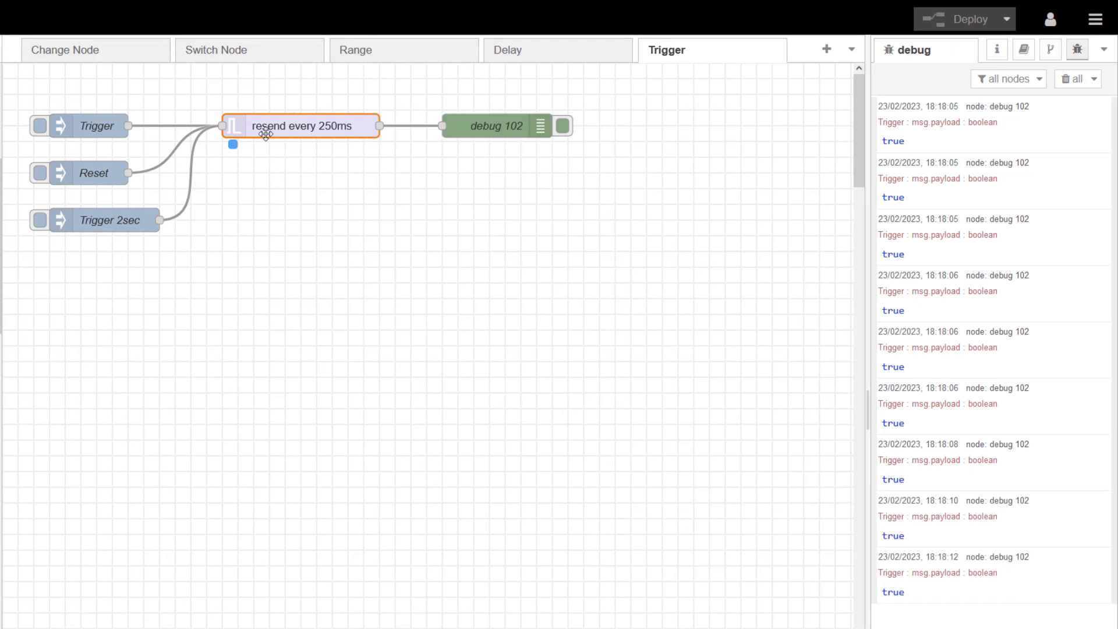
Step: Open and close the trigger node, fire the Trigger inject, then reopen the trigger node
{"action": "double_click", "coordinate": [299, 126]}
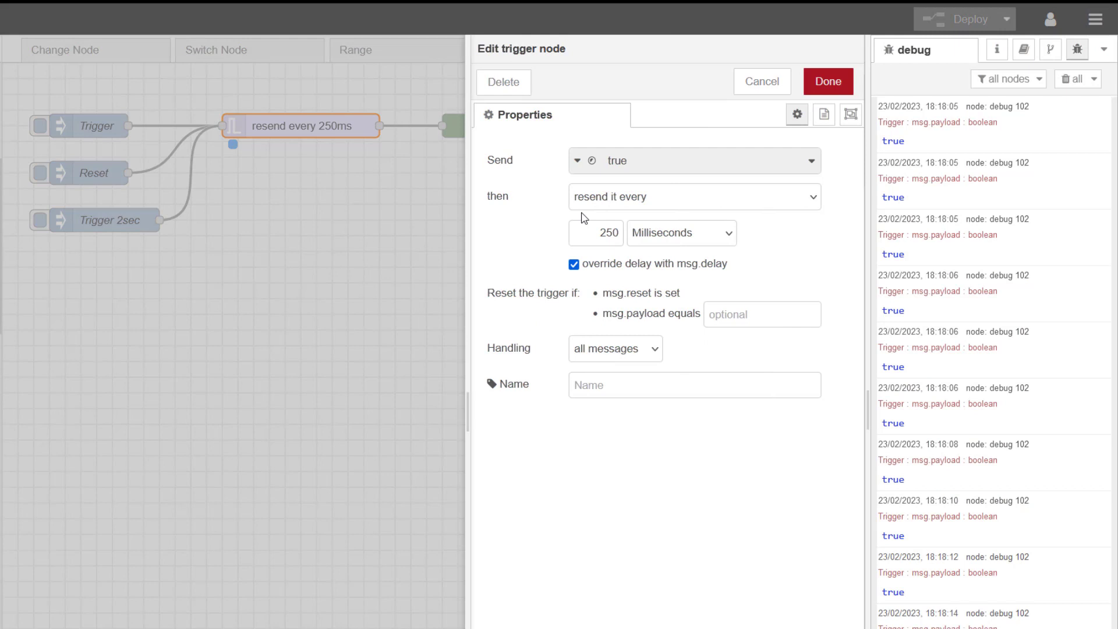
{"action": "left_click", "coordinate": [827, 81]}
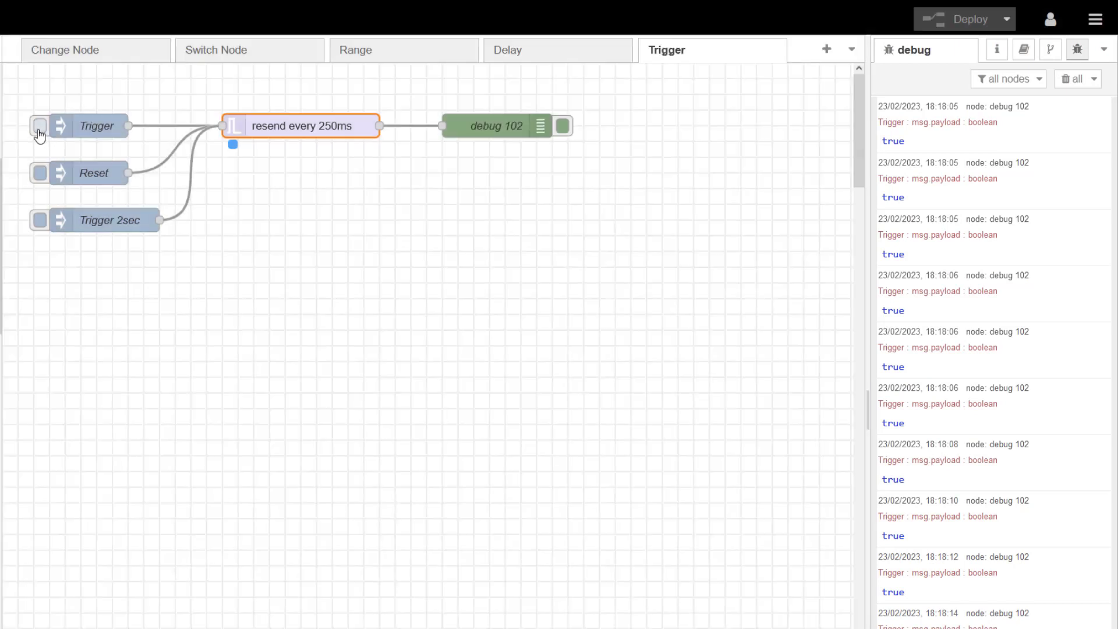
{"action": "left_click", "coordinate": [39, 126]}
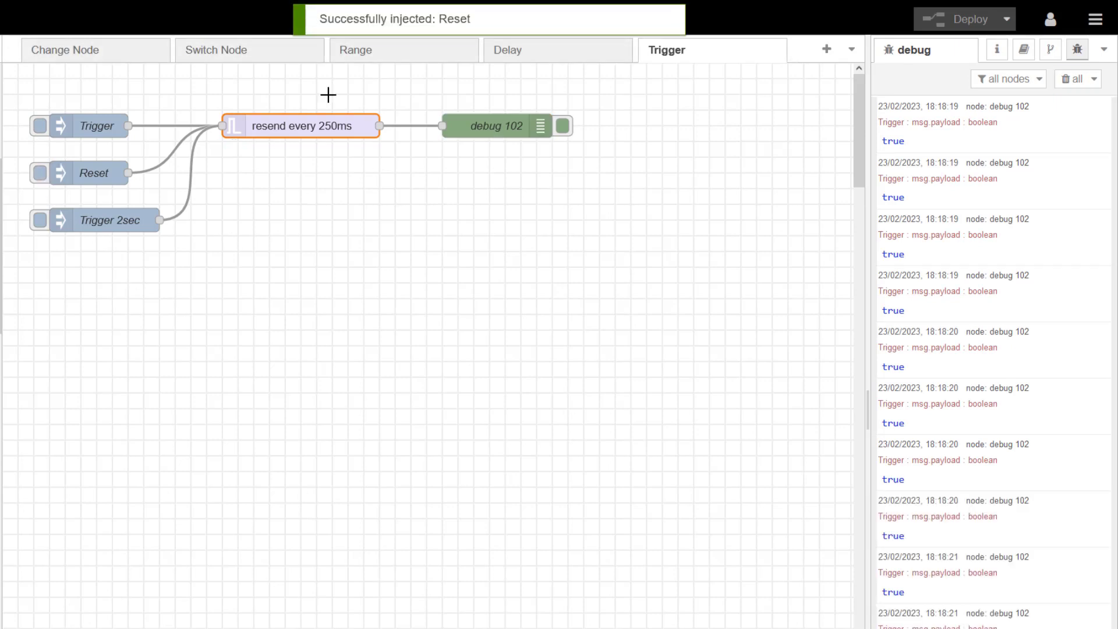
{"action": "double_click", "coordinate": [299, 126]}
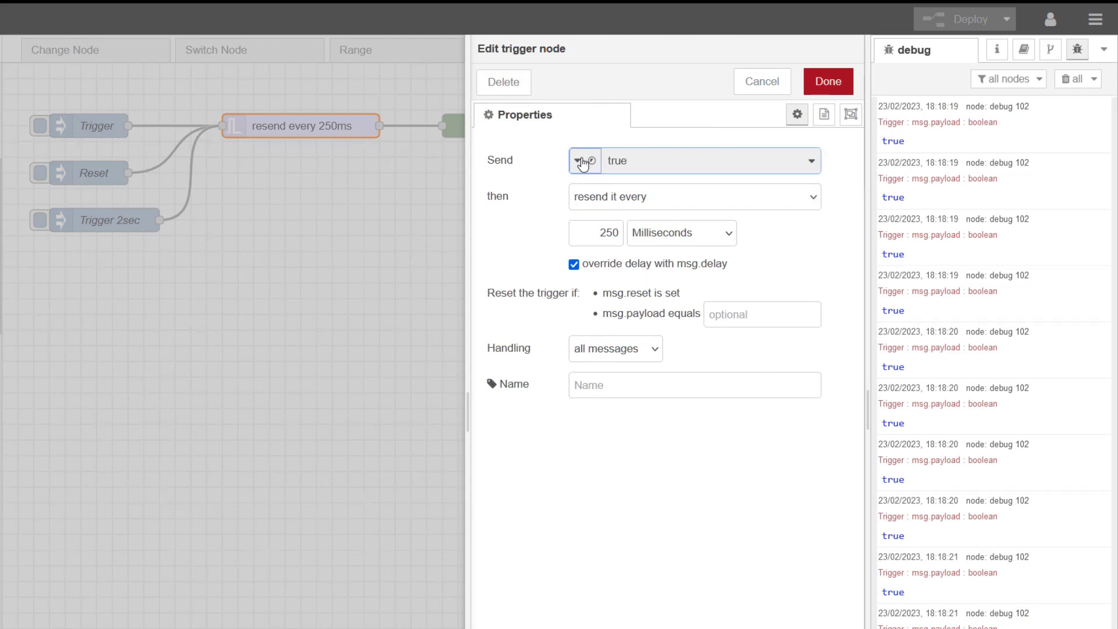
Step: Make the trigger node send the string 'Hello', clear debug, and fire Trigger and Trigger 2sec
{"action": "left_click", "coordinate": [581, 161]}
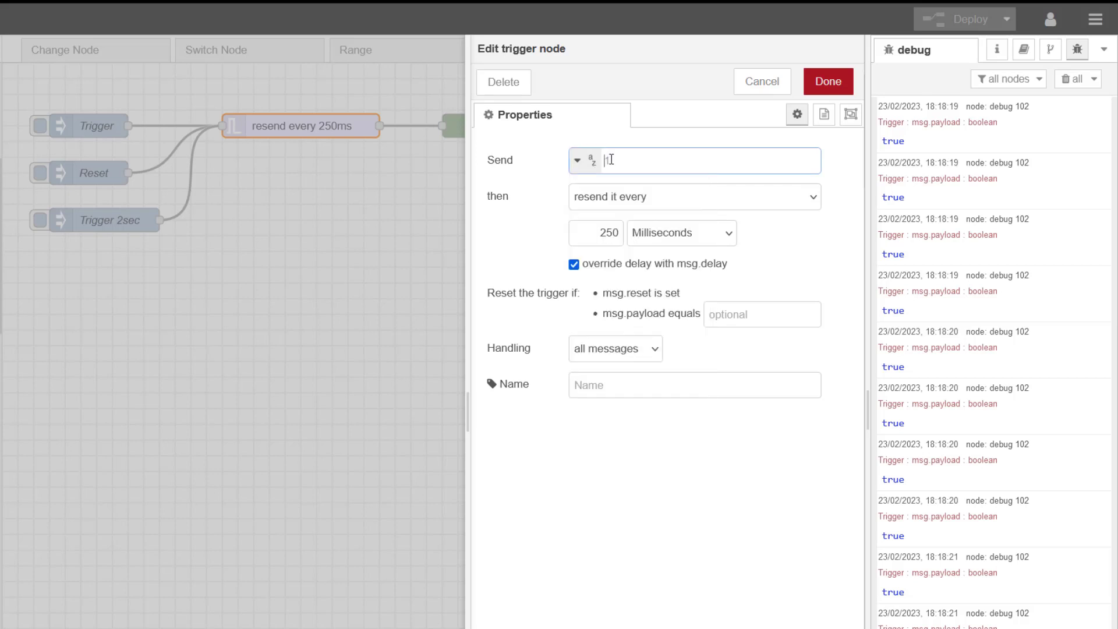
{"action": "type", "text": "Hello"}
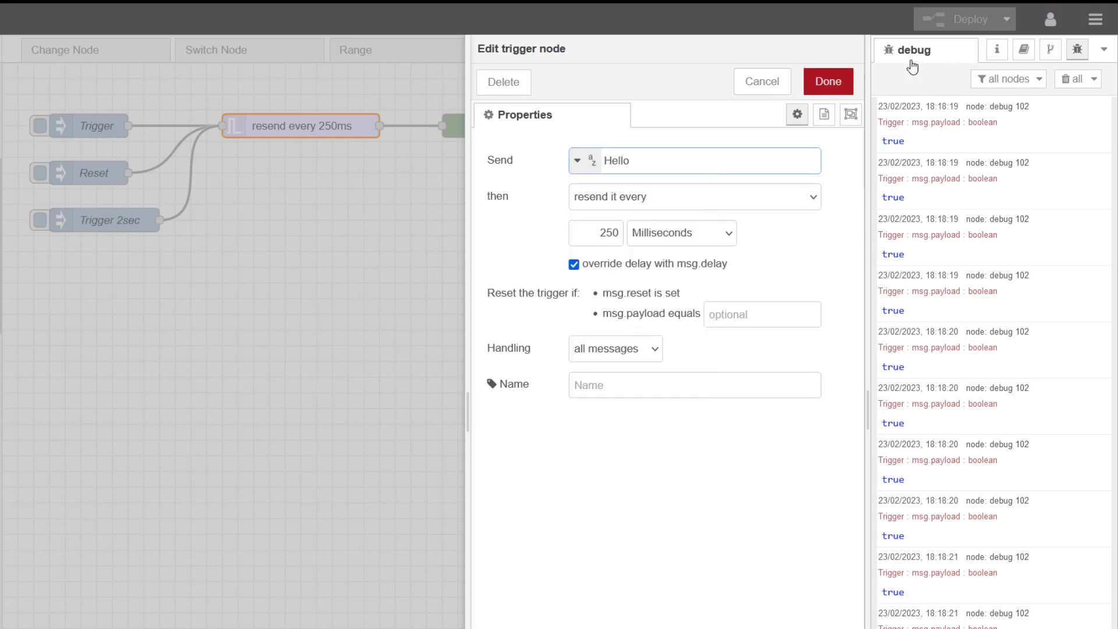
{"action": "left_click", "coordinate": [827, 81]}
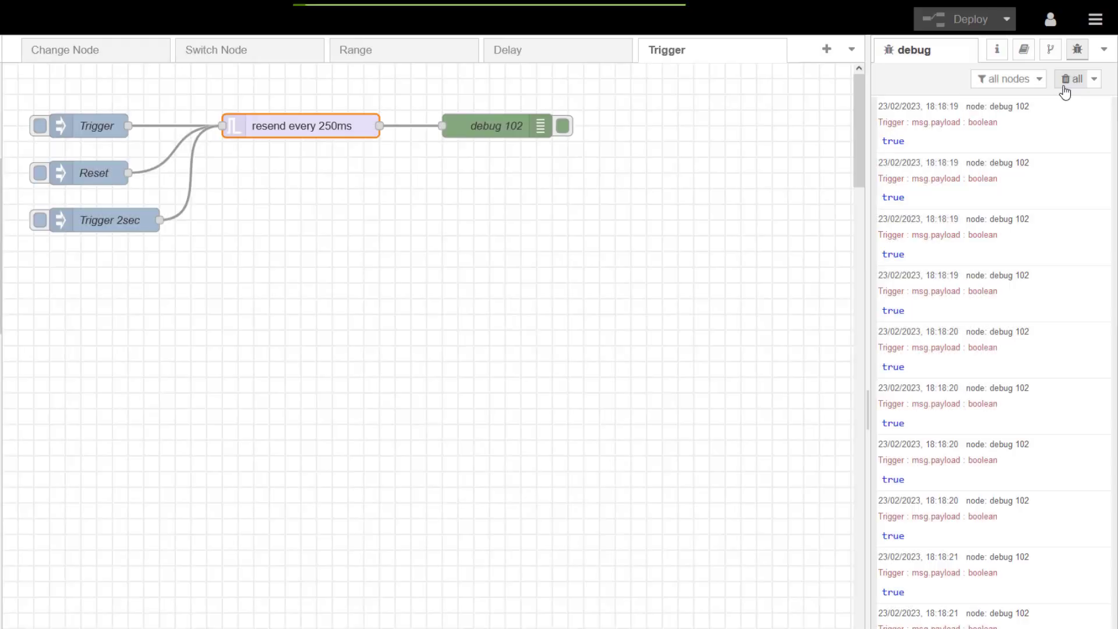
{"action": "left_click", "coordinate": [1071, 79]}
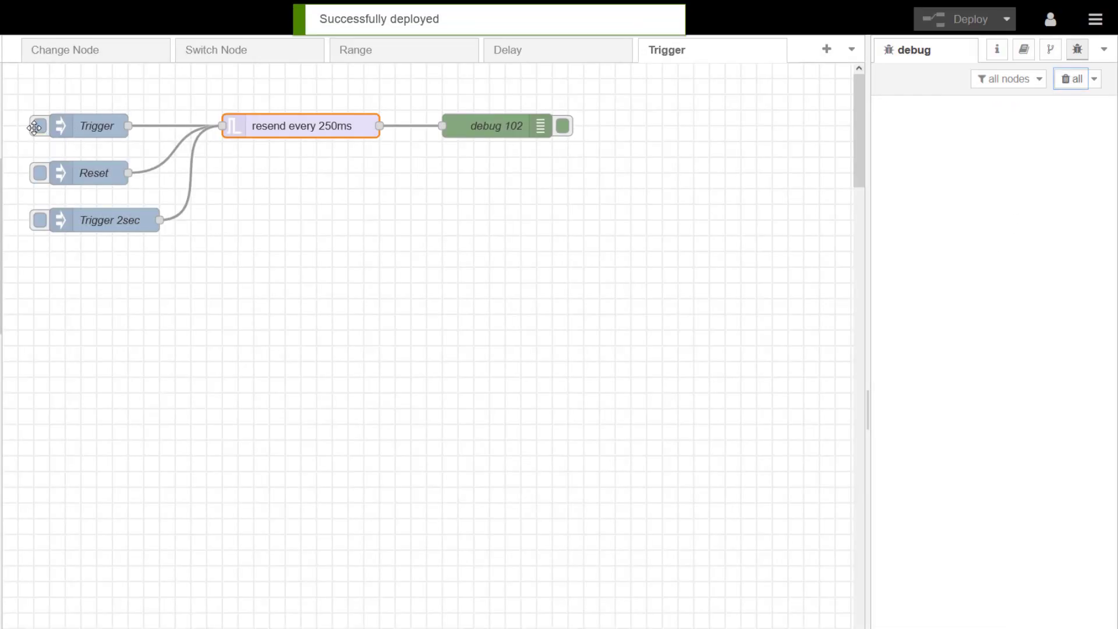
{"action": "left_click", "coordinate": [39, 126]}
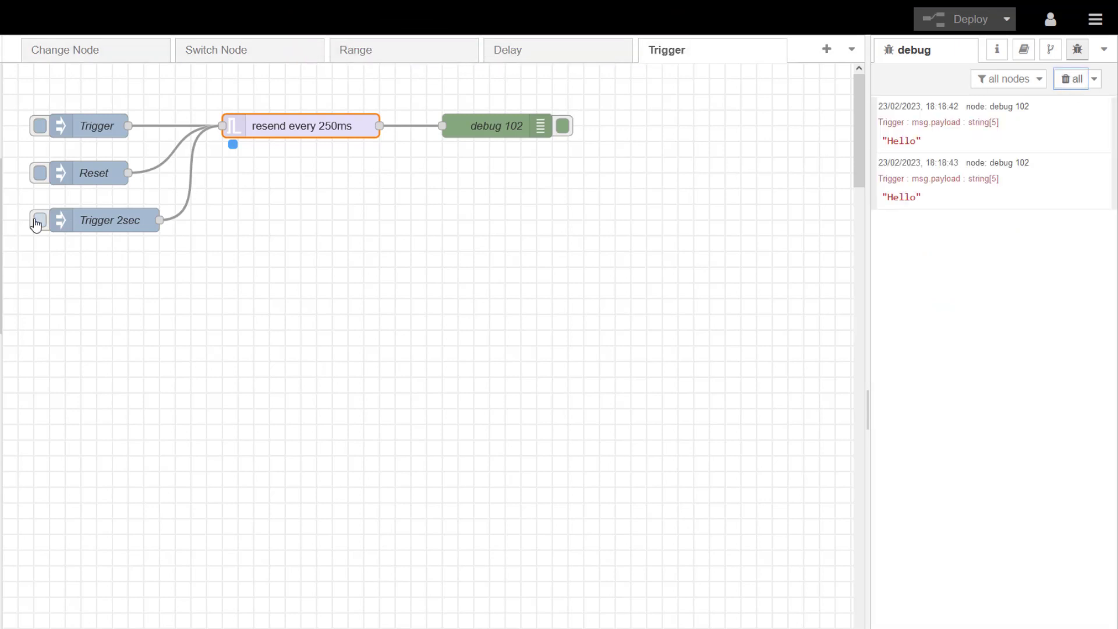
{"action": "left_click", "coordinate": [38, 219]}
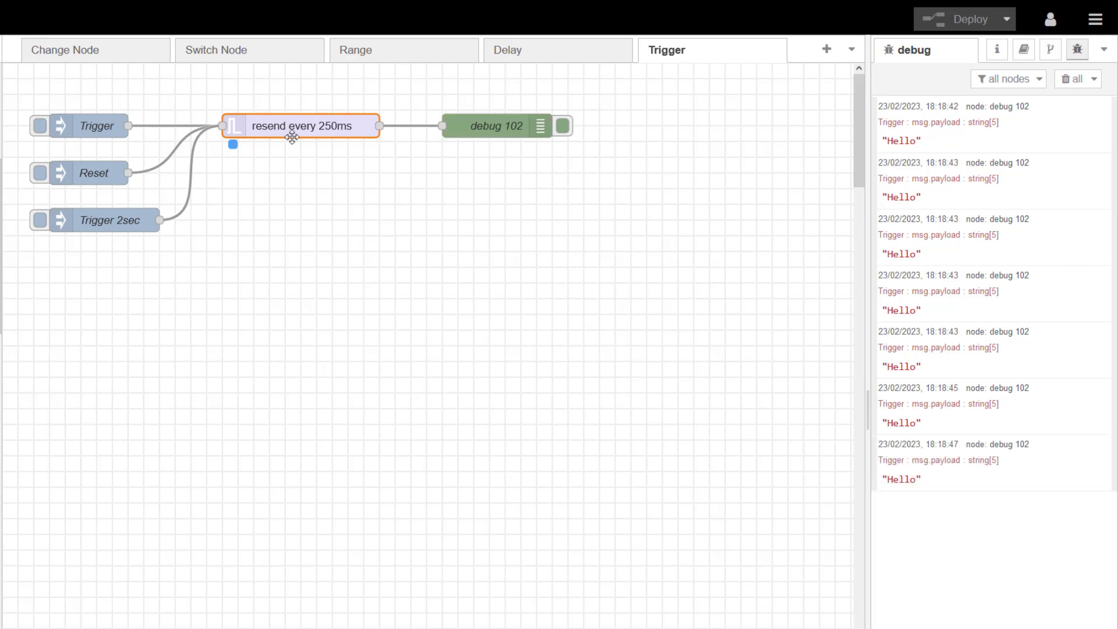
Step: Set the trigger node's 'then' option to 'wait to be reset', making it trigger & block
{"action": "double_click", "coordinate": [301, 126]}
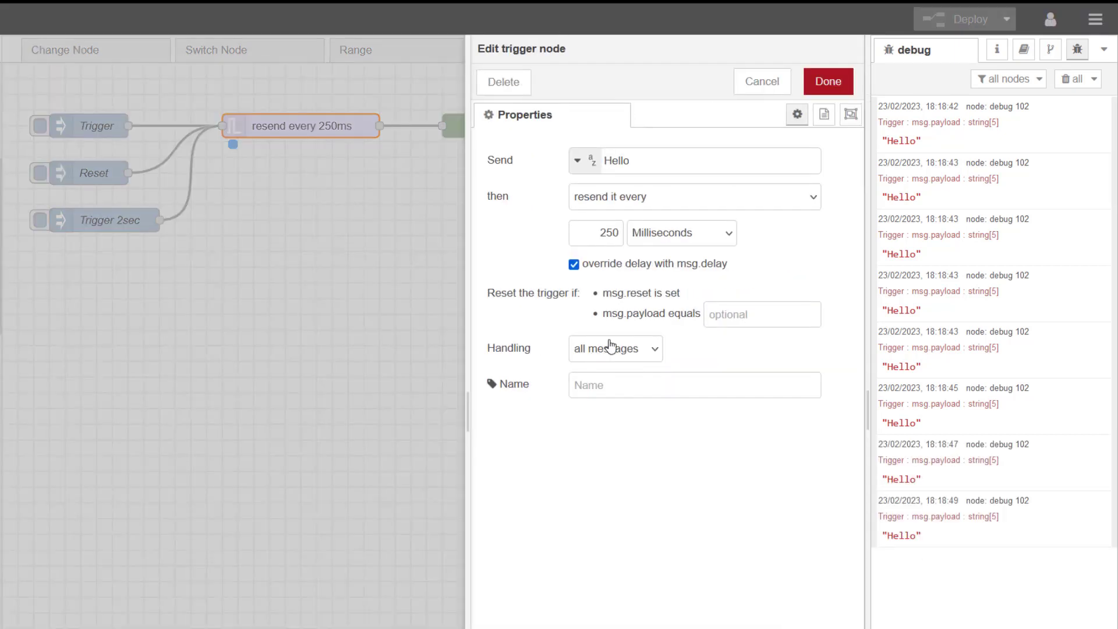
{"action": "left_click", "coordinate": [693, 197]}
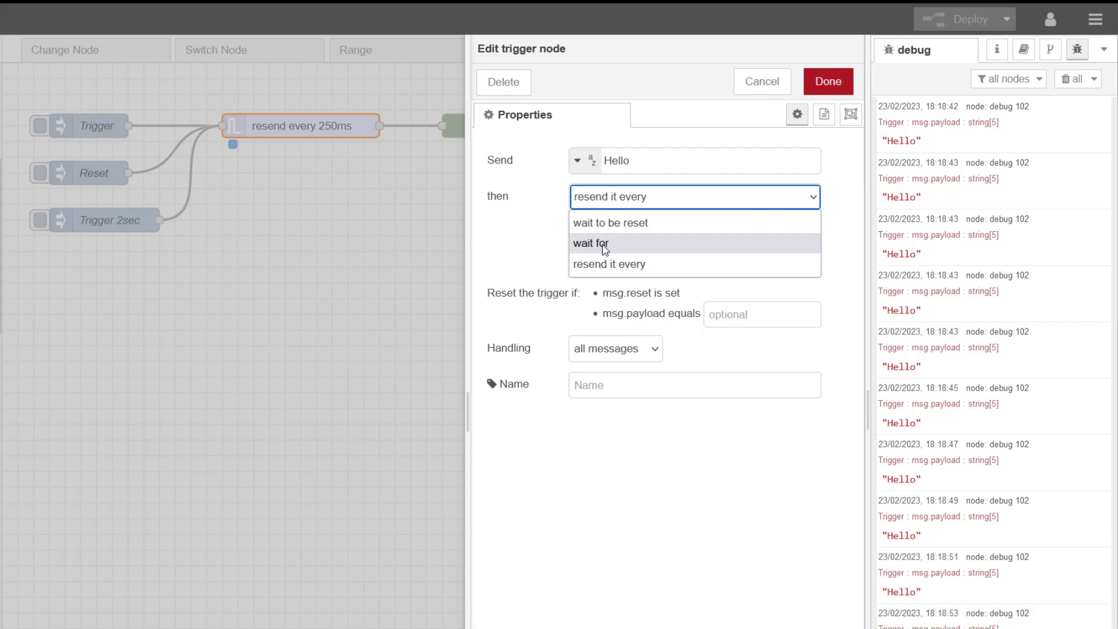
{"action": "mouse_move", "coordinate": [610, 264]}
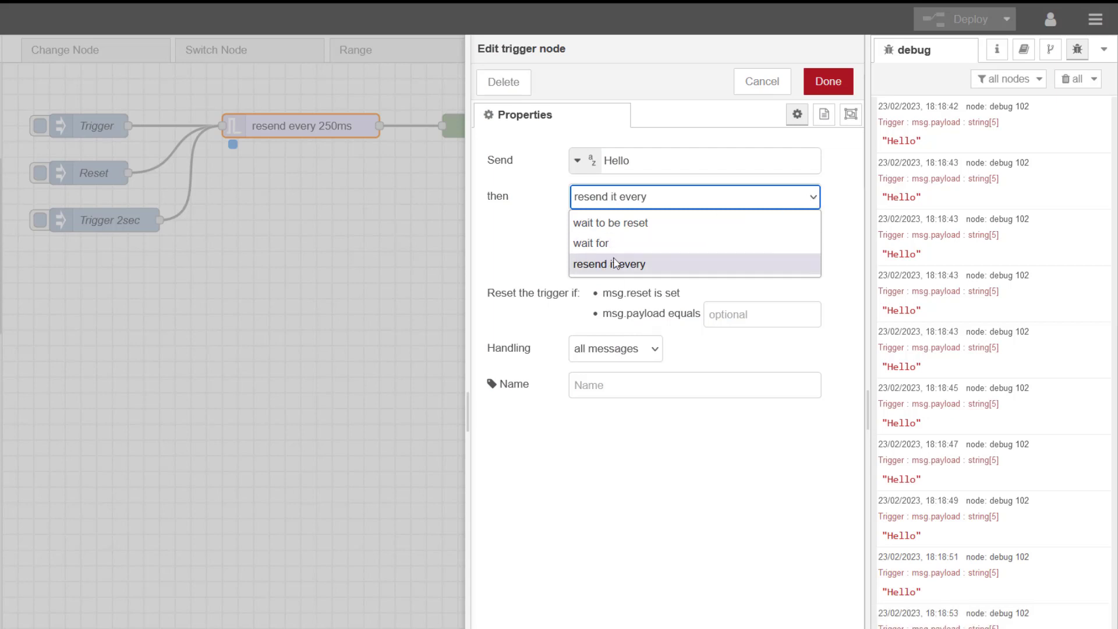
{"action": "left_click", "coordinate": [610, 222]}
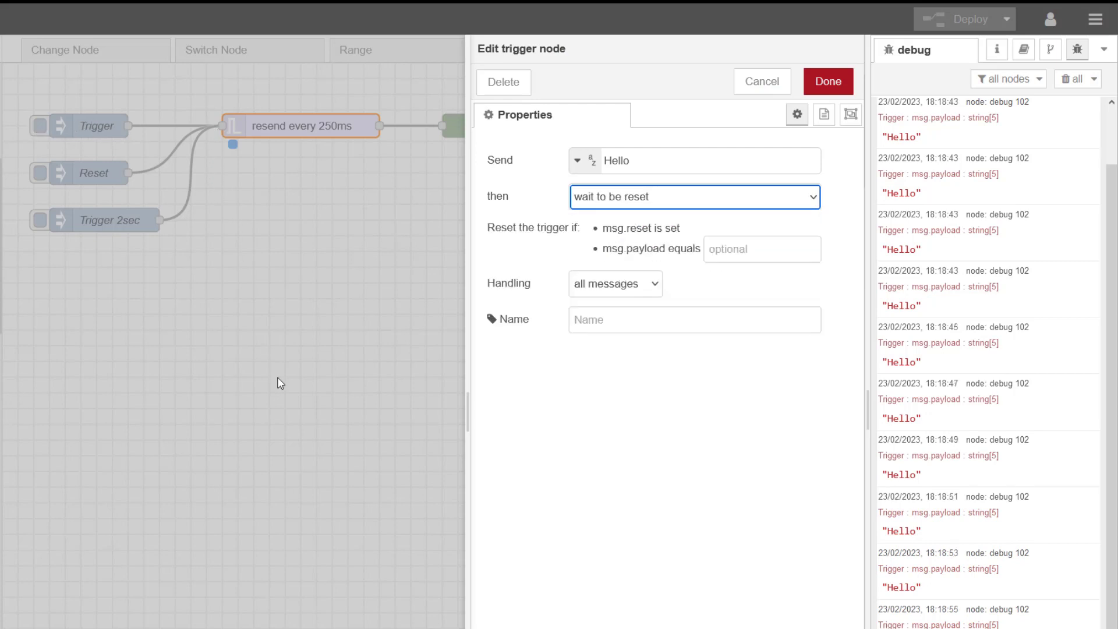
{"action": "left_click", "coordinate": [827, 81]}
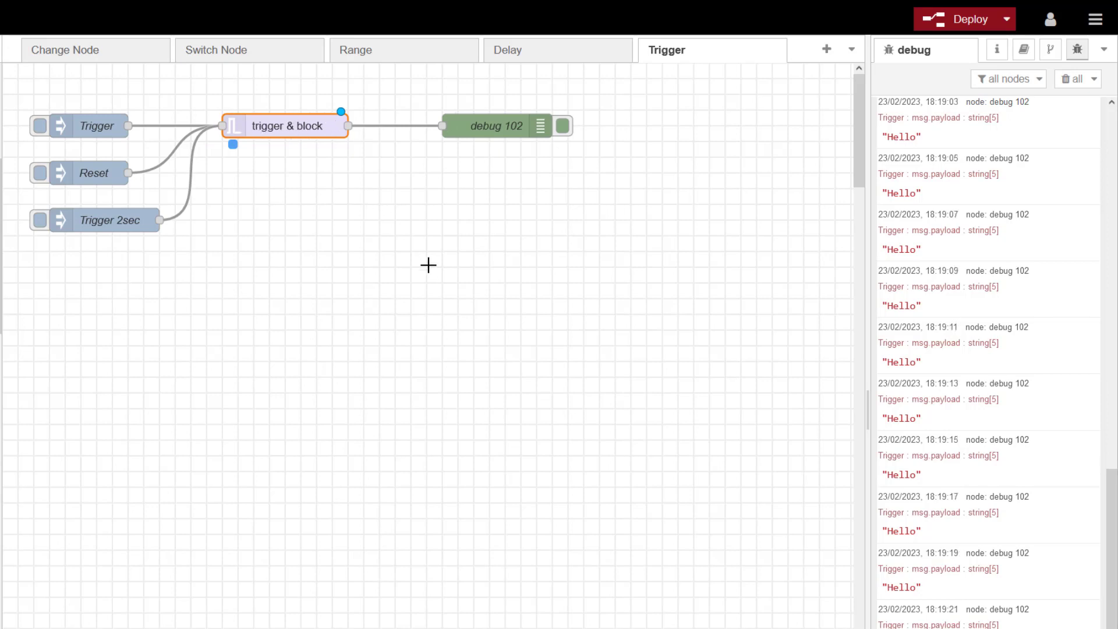
{"action": "left_click", "coordinate": [1071, 79]}
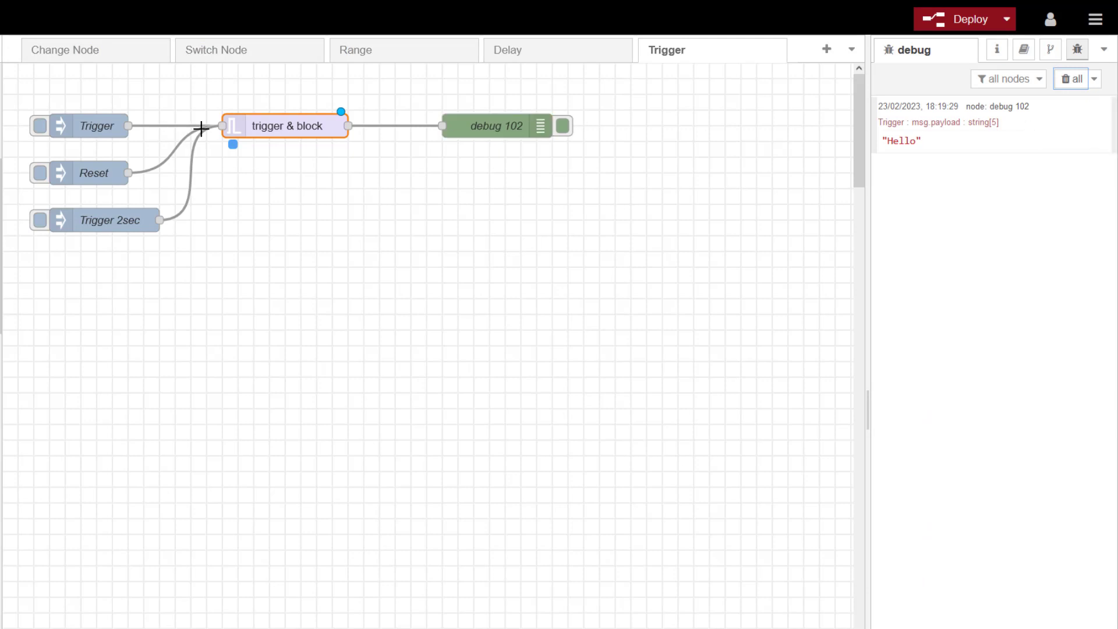
{"action": "double_click", "coordinate": [285, 126]}
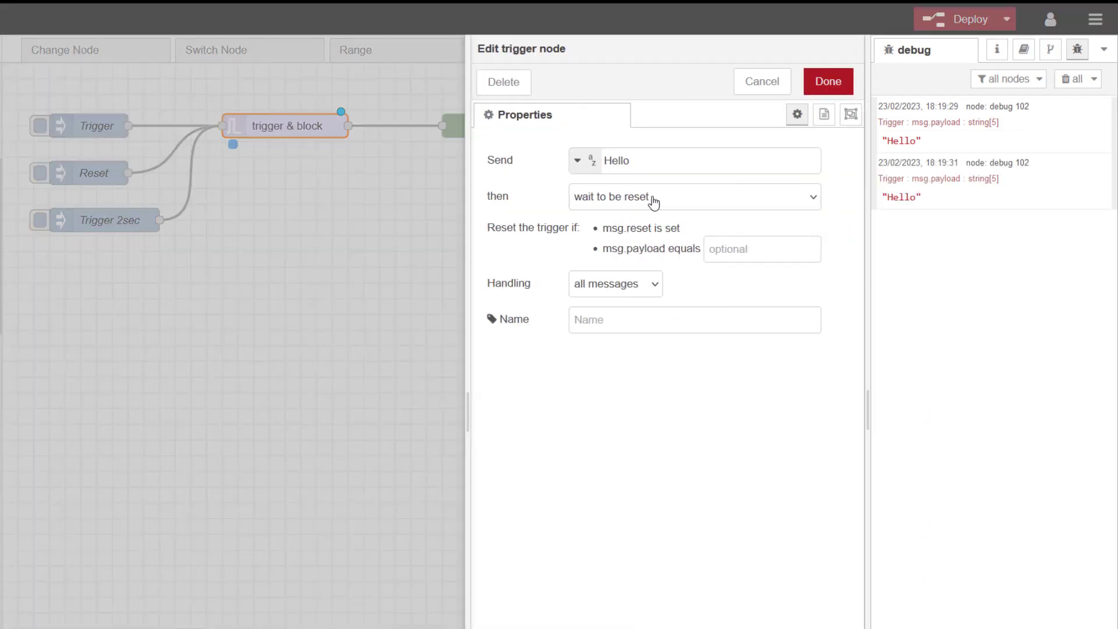
{"action": "left_click", "coordinate": [827, 81]}
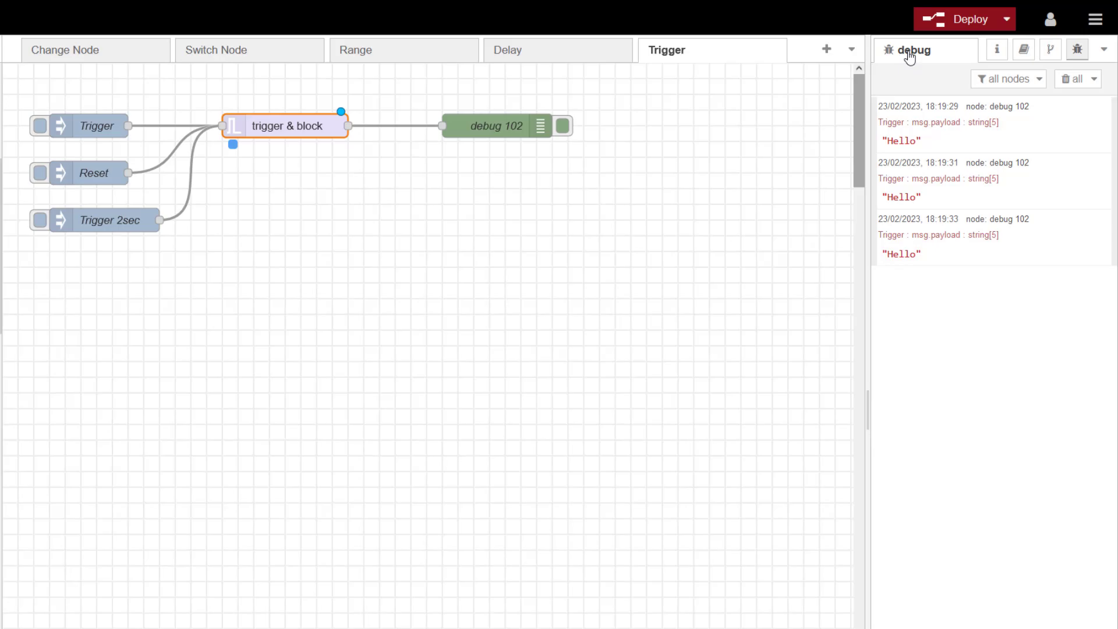
{"action": "left_click", "coordinate": [965, 19]}
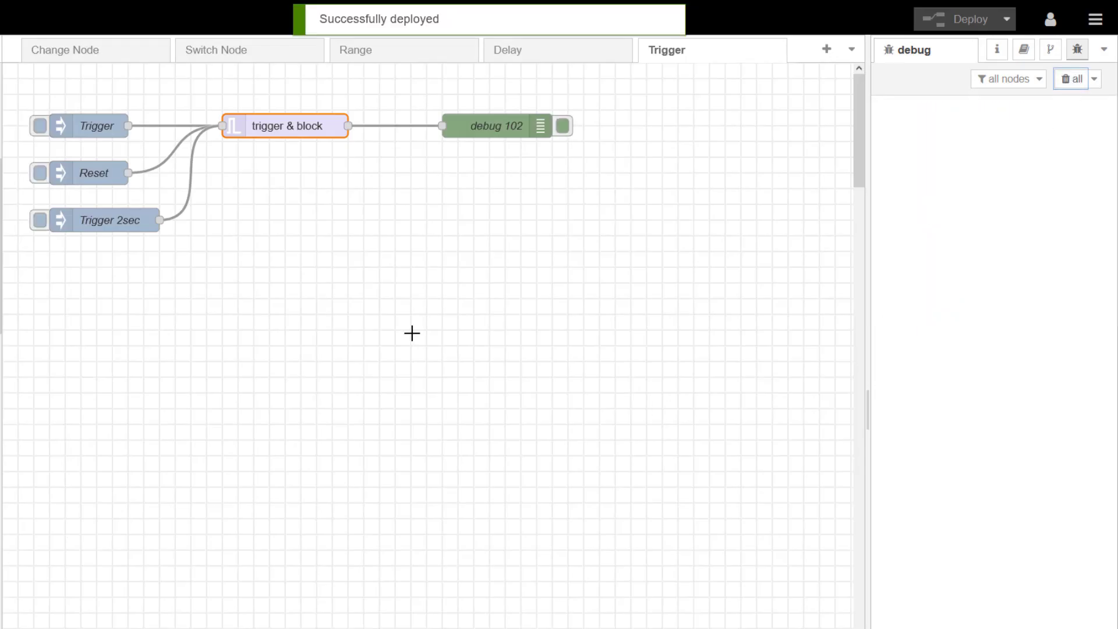
{"action": "mouse_move", "coordinate": [91, 123]}
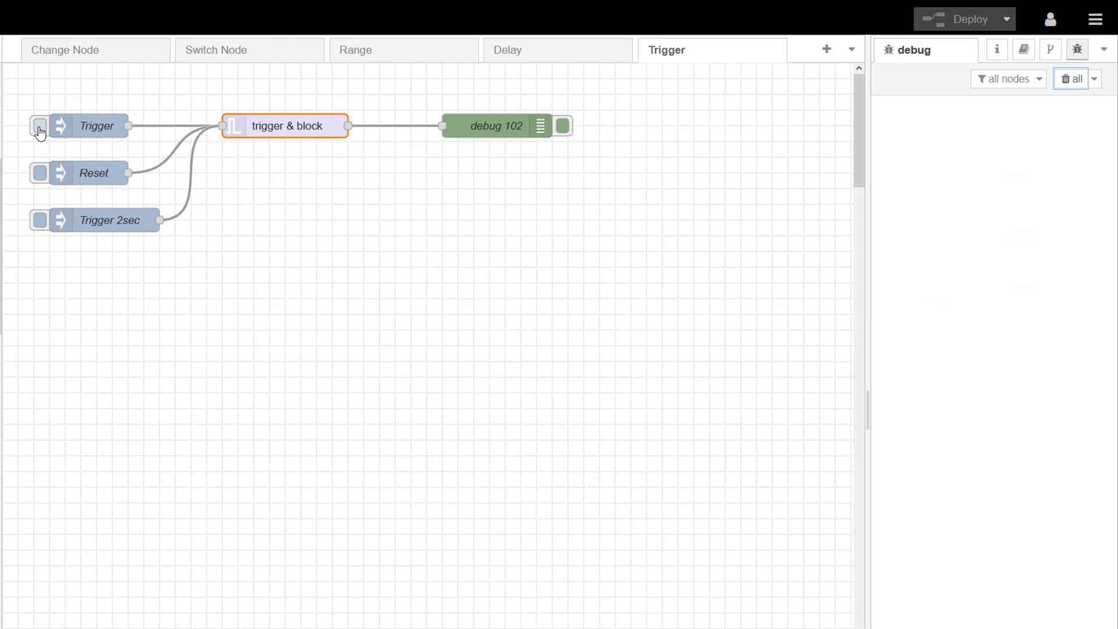
{"action": "left_click", "coordinate": [39, 127]}
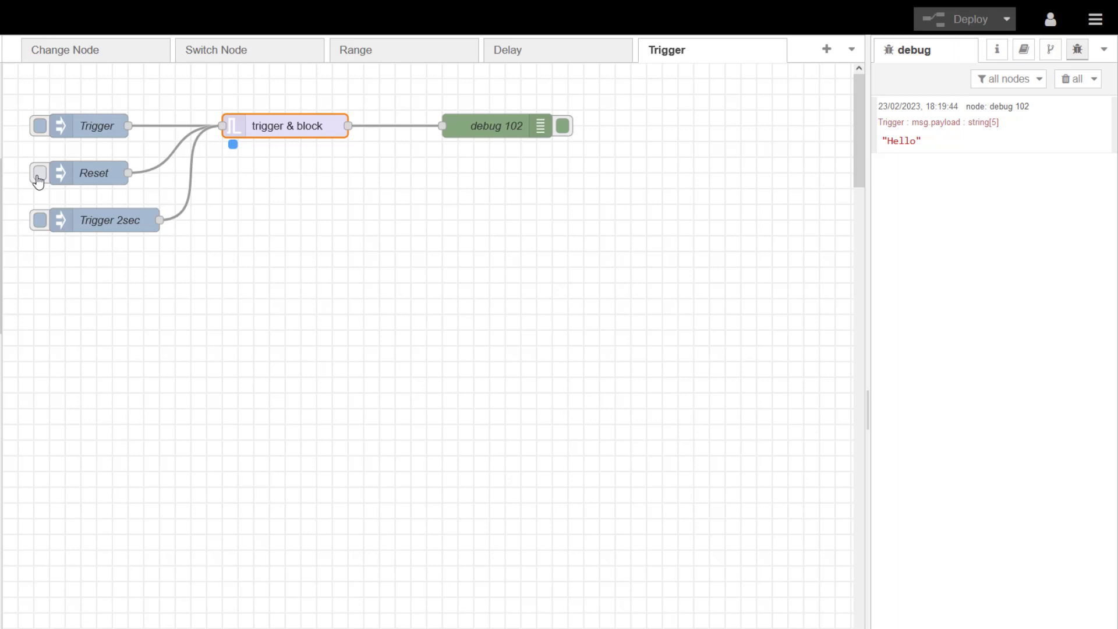
{"action": "left_click", "coordinate": [39, 172]}
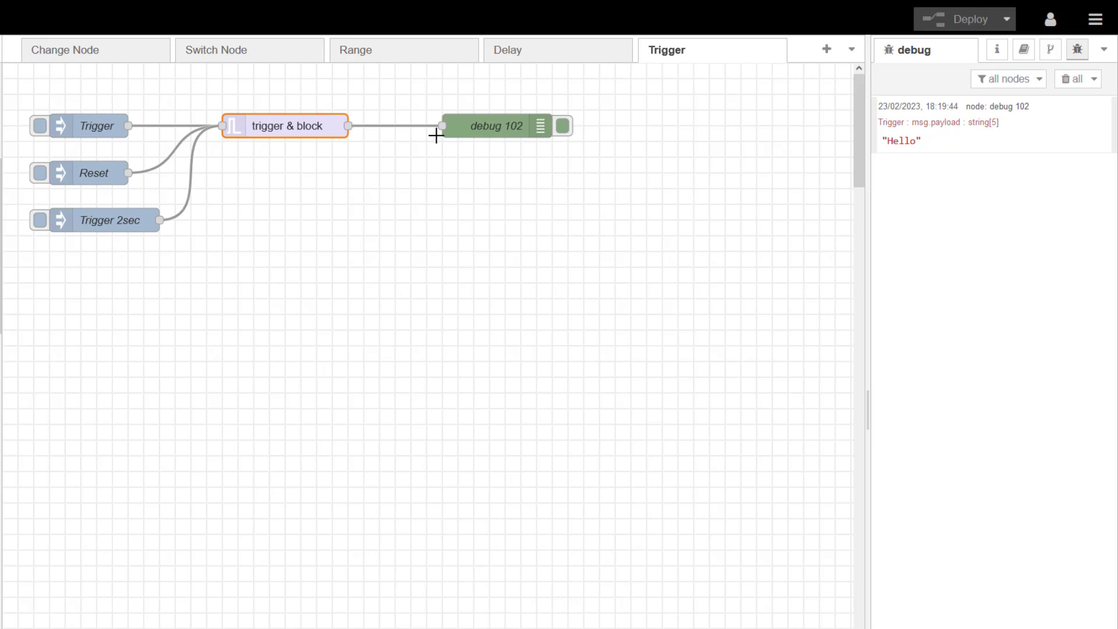
{"action": "mouse_move", "coordinate": [675, 132]}
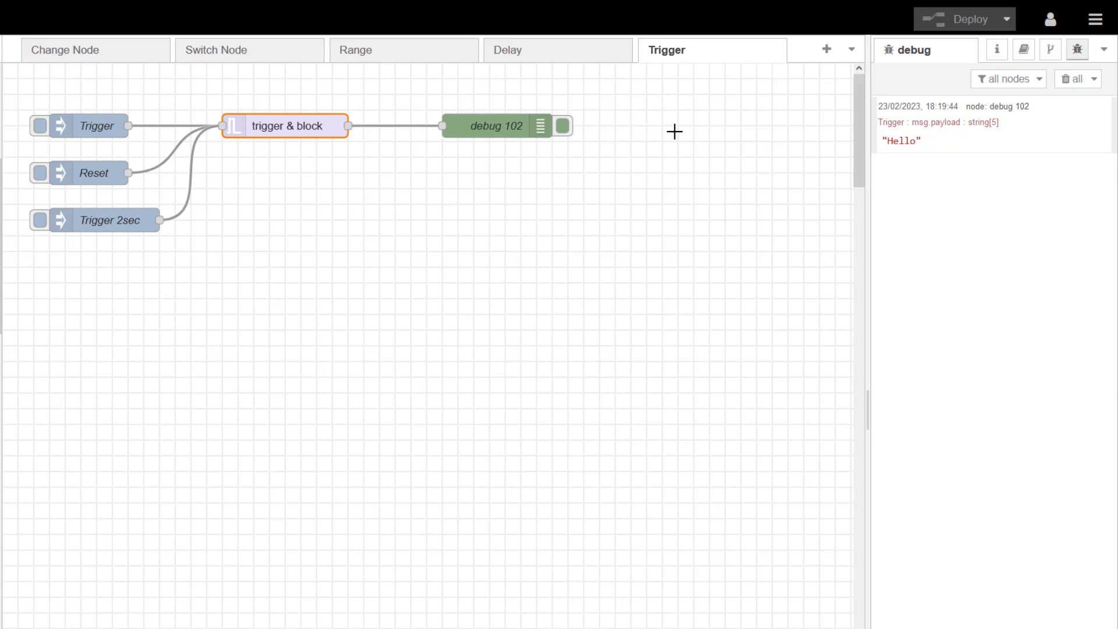
{"action": "mouse_move", "coordinate": [693, 133]}
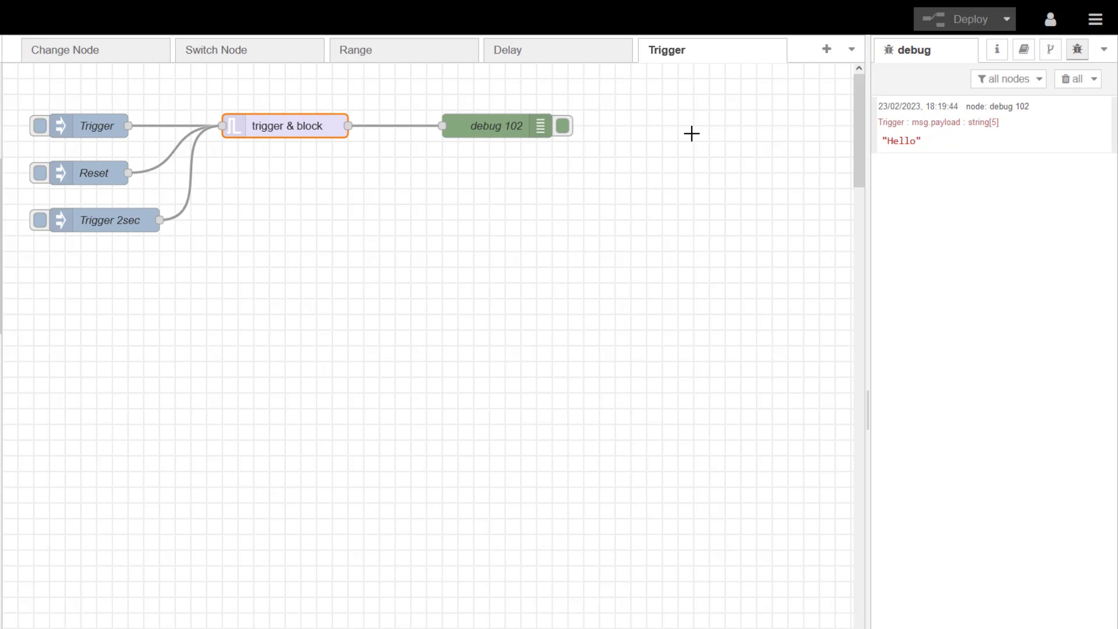
{"action": "mouse_move", "coordinate": [249, 365]}
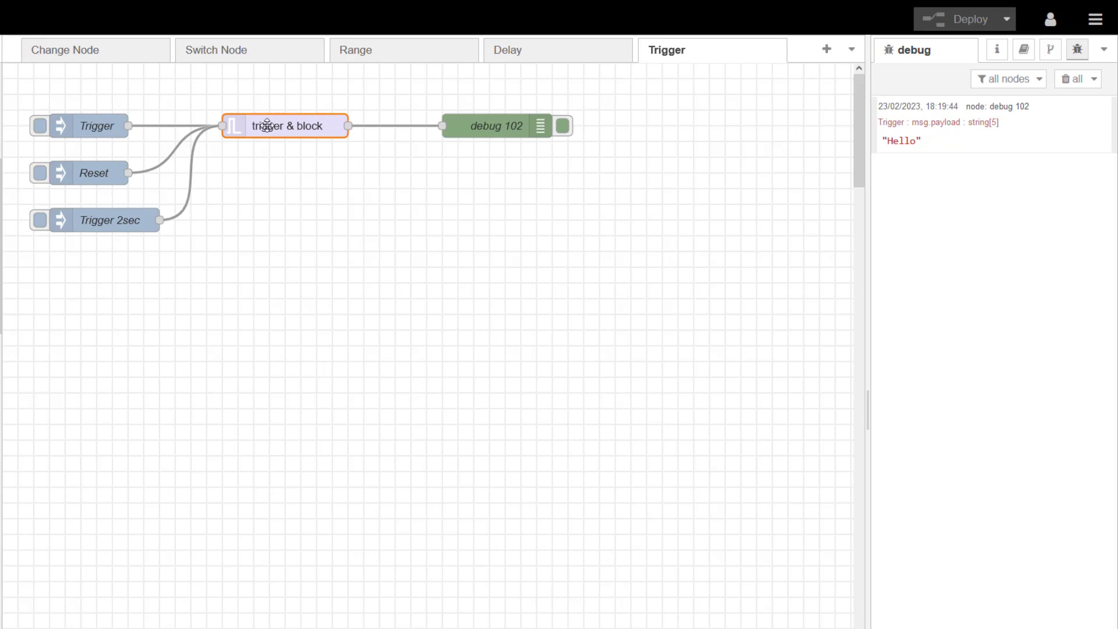
{"action": "double_click", "coordinate": [285, 126]}
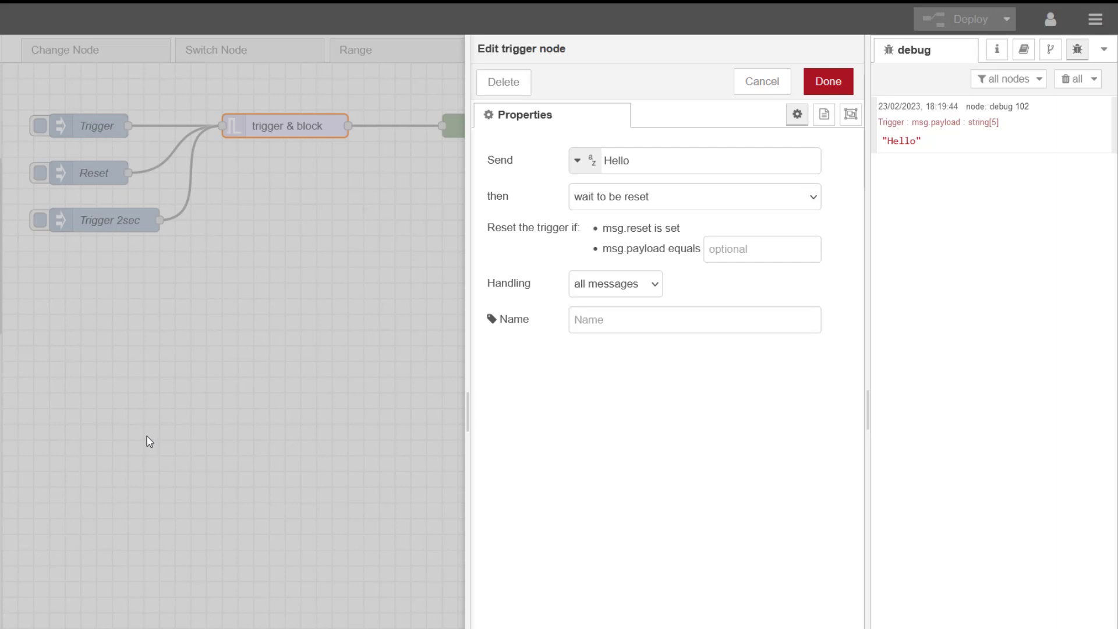
{"action": "mouse_move", "coordinate": [827, 230]}
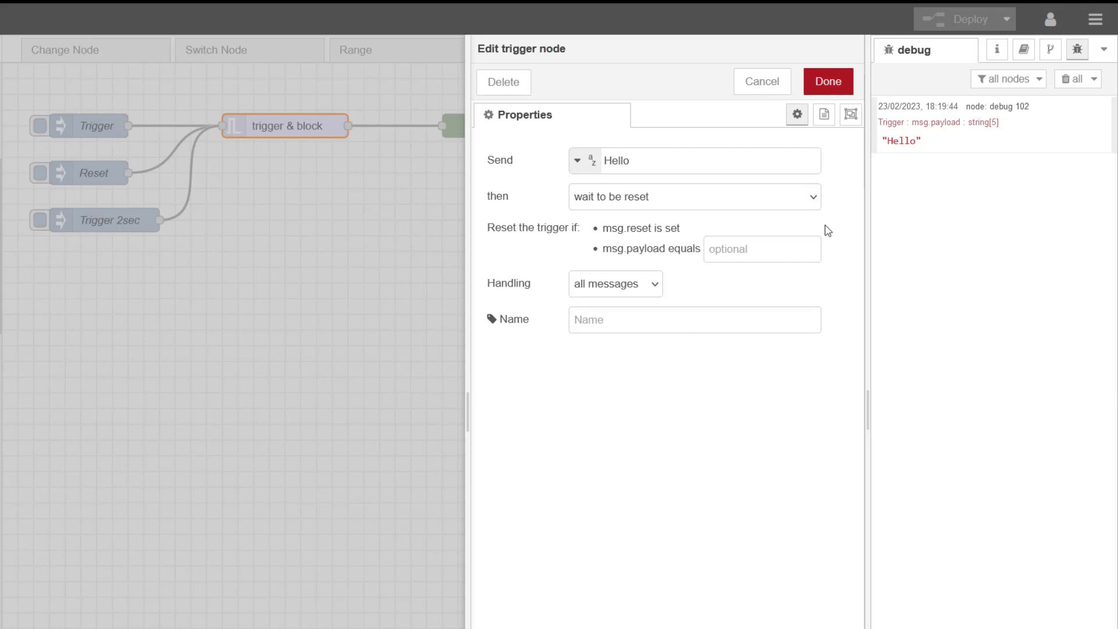
Step: Configure the trigger to send boolean true, wait 3 seconds, with override off and a separate second output
{"action": "left_click", "coordinate": [694, 197]}
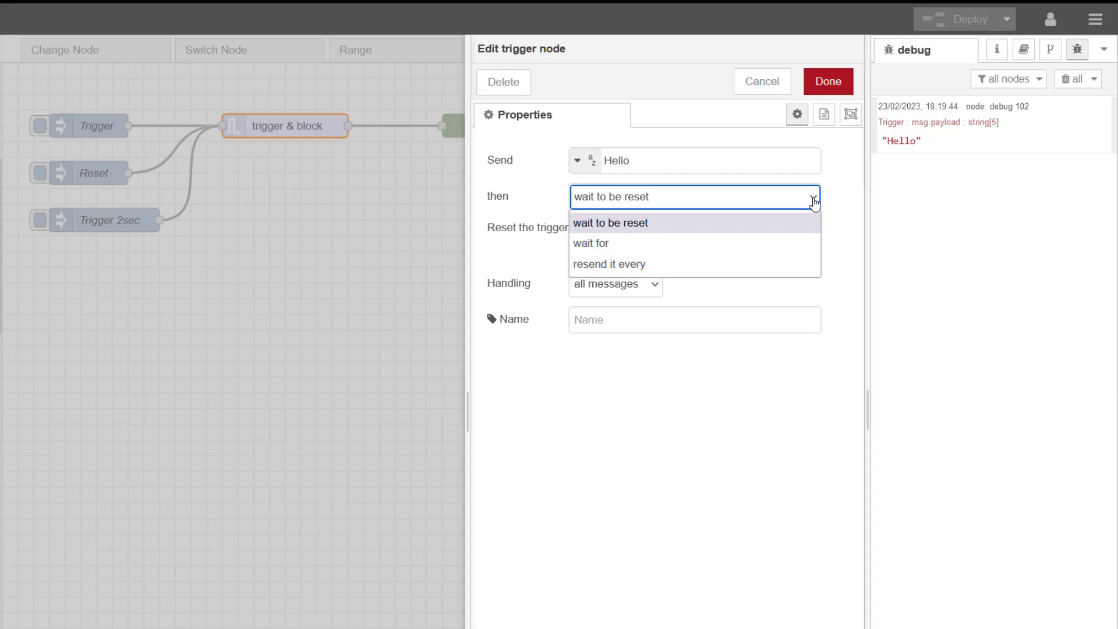
{"action": "mouse_move", "coordinate": [773, 210]}
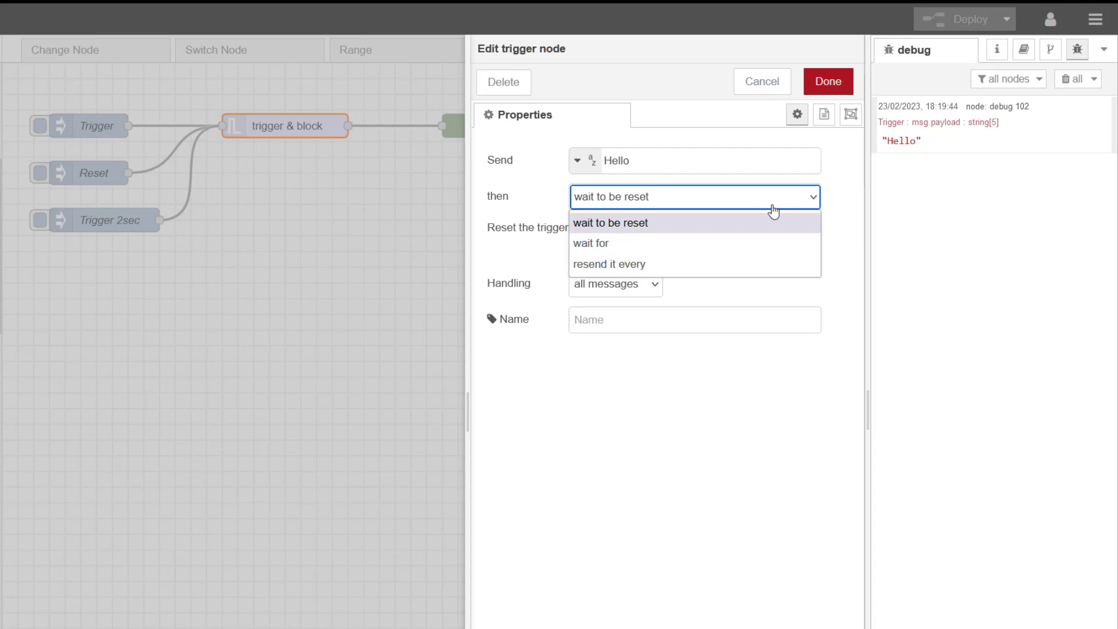
{"action": "left_click", "coordinate": [591, 243]}
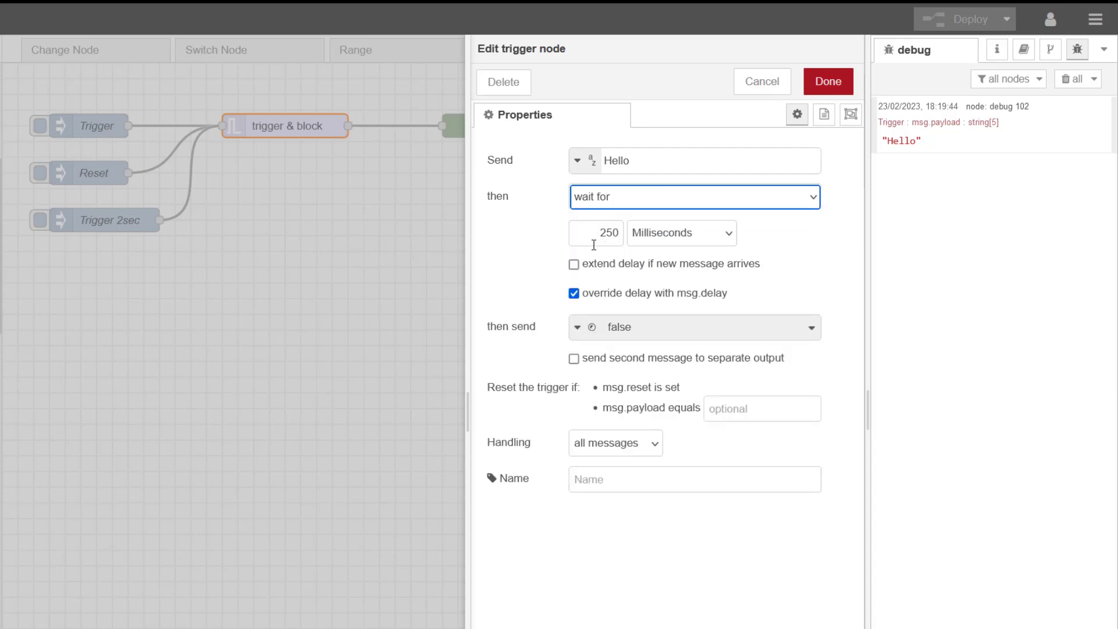
{"action": "left_click", "coordinate": [578, 160]}
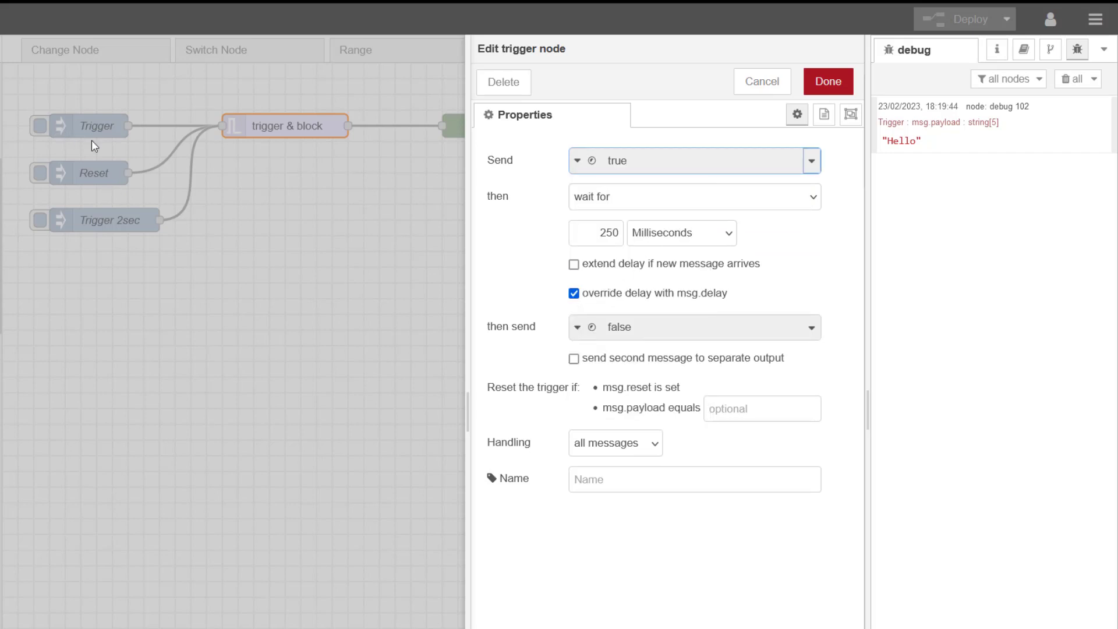
{"action": "mouse_move", "coordinate": [400, 127]}
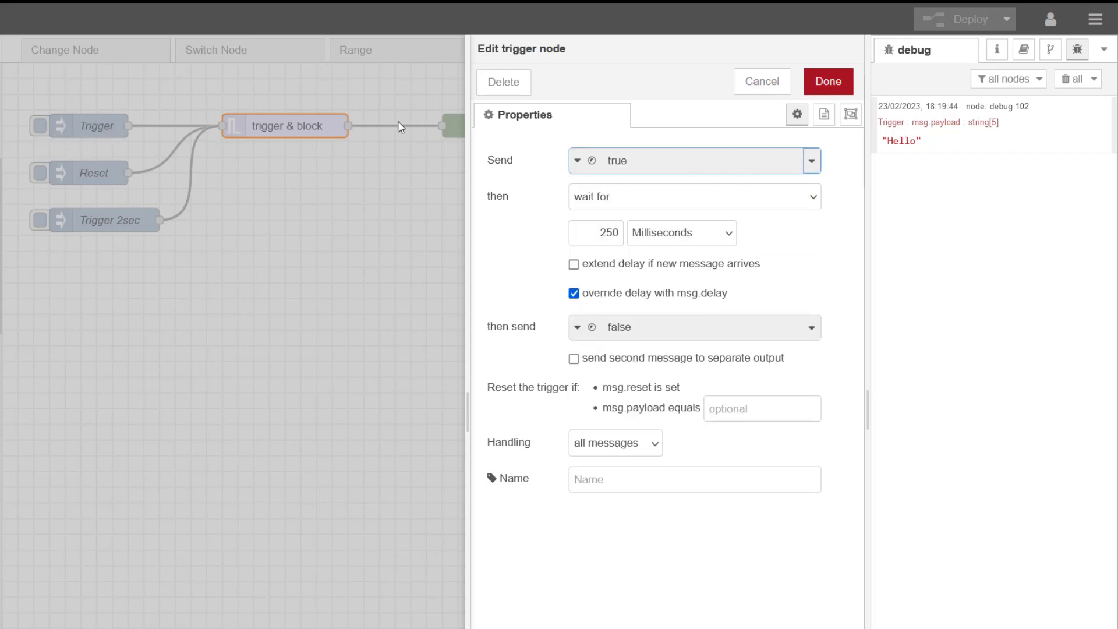
{"action": "mouse_move", "coordinate": [501, 147]}
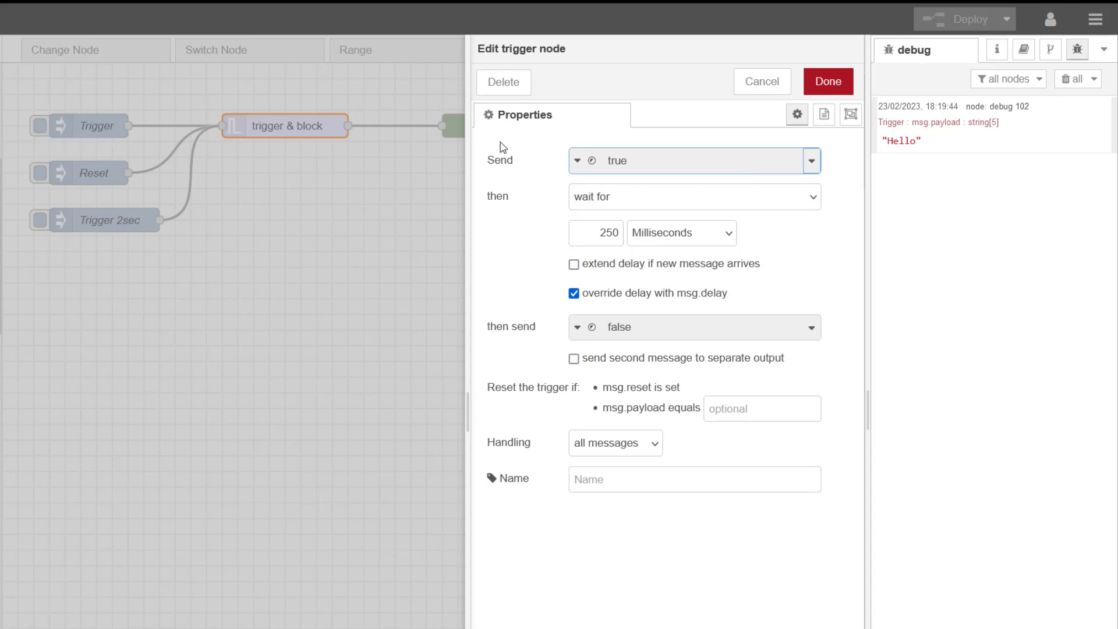
{"action": "triple_click", "coordinate": [597, 232]}
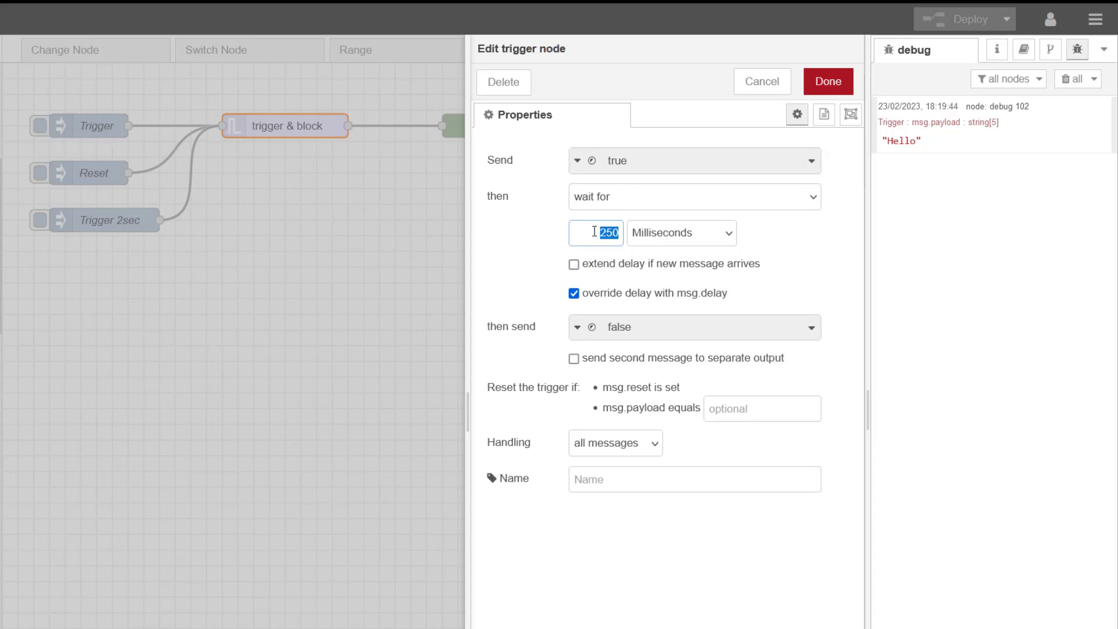
{"action": "mouse_move", "coordinate": [740, 245]}
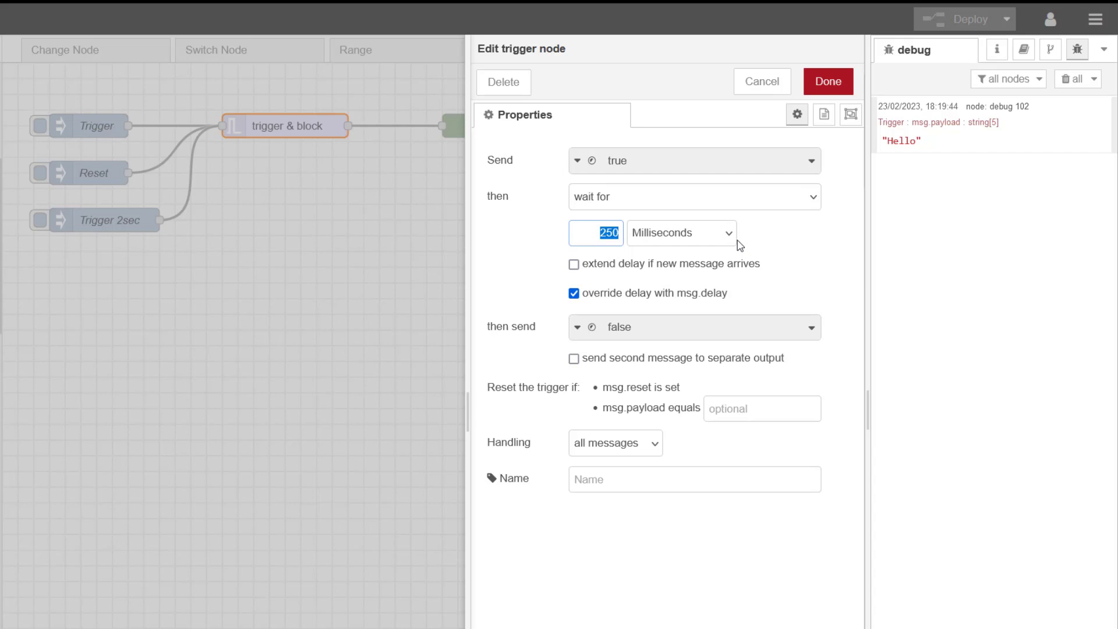
{"action": "left_click", "coordinate": [680, 233]}
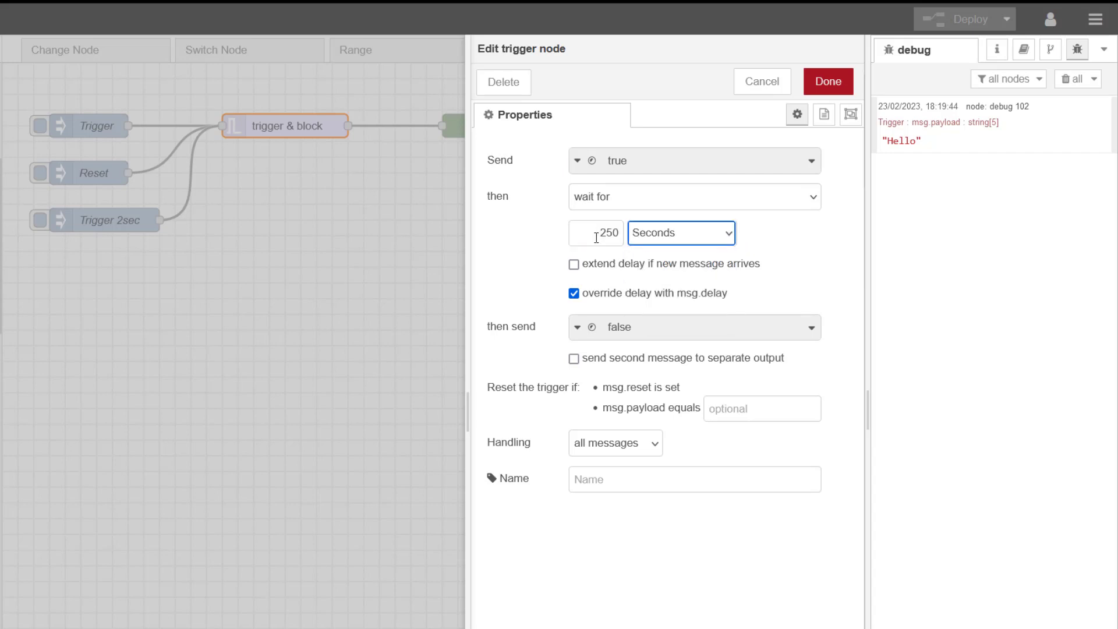
{"action": "type", "text": "3"}
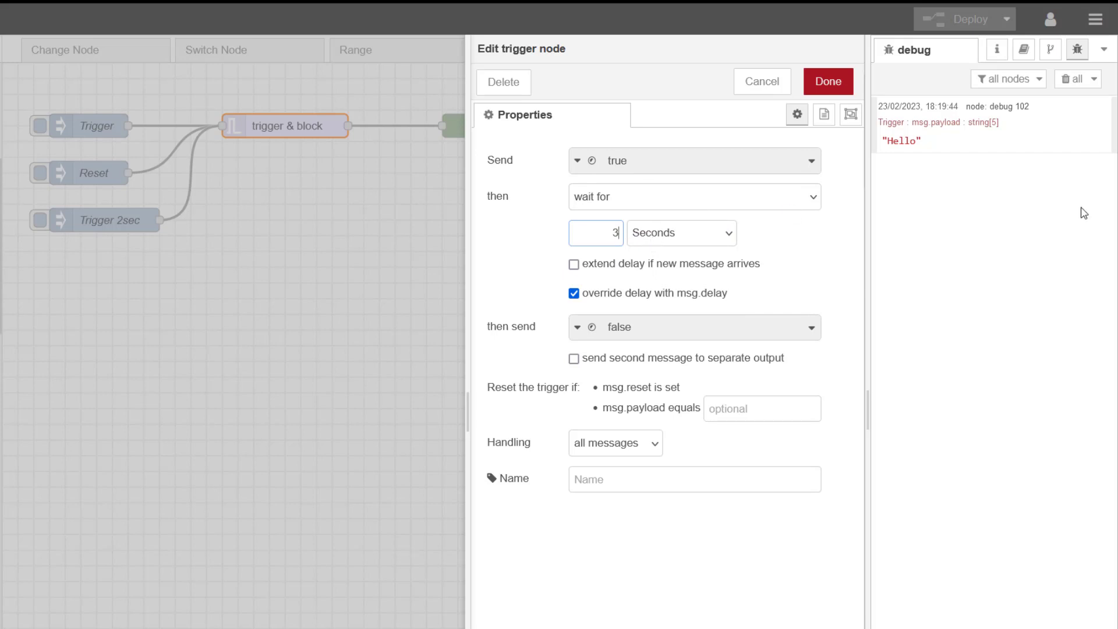
{"action": "left_click", "coordinate": [575, 293]}
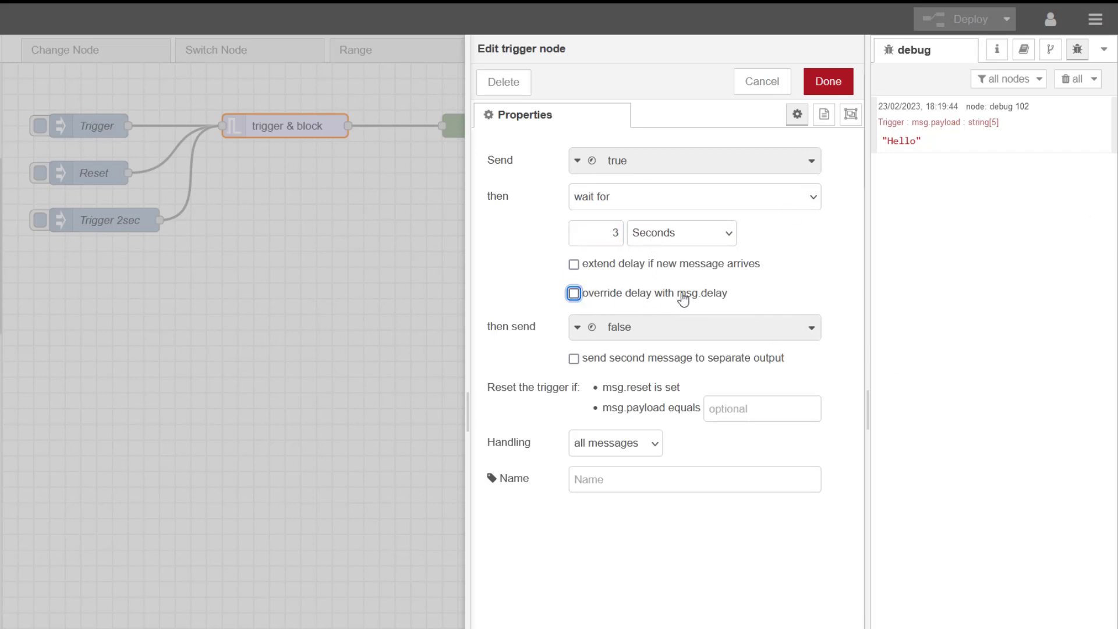
{"action": "mouse_move", "coordinate": [516, 337]}
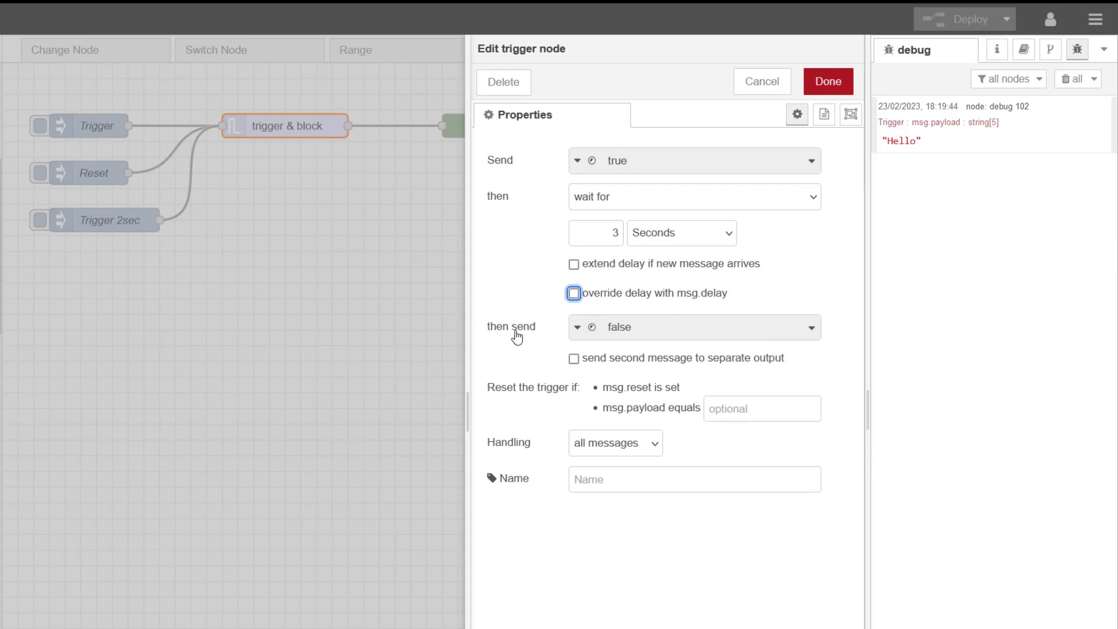
{"action": "mouse_move", "coordinate": [650, 338]}
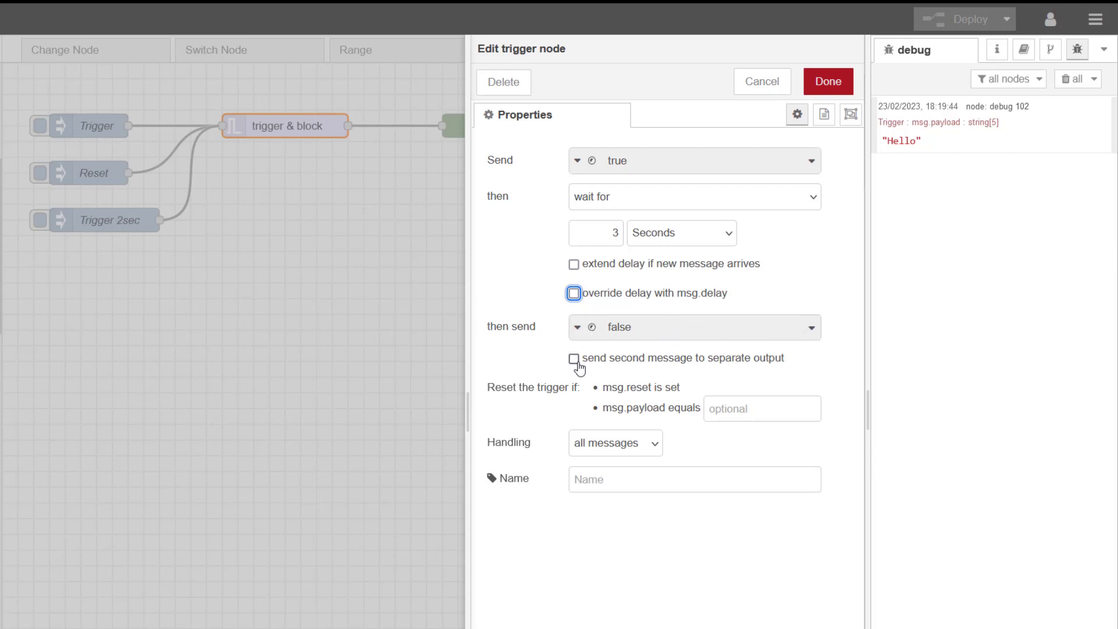
{"action": "left_click", "coordinate": [575, 359]}
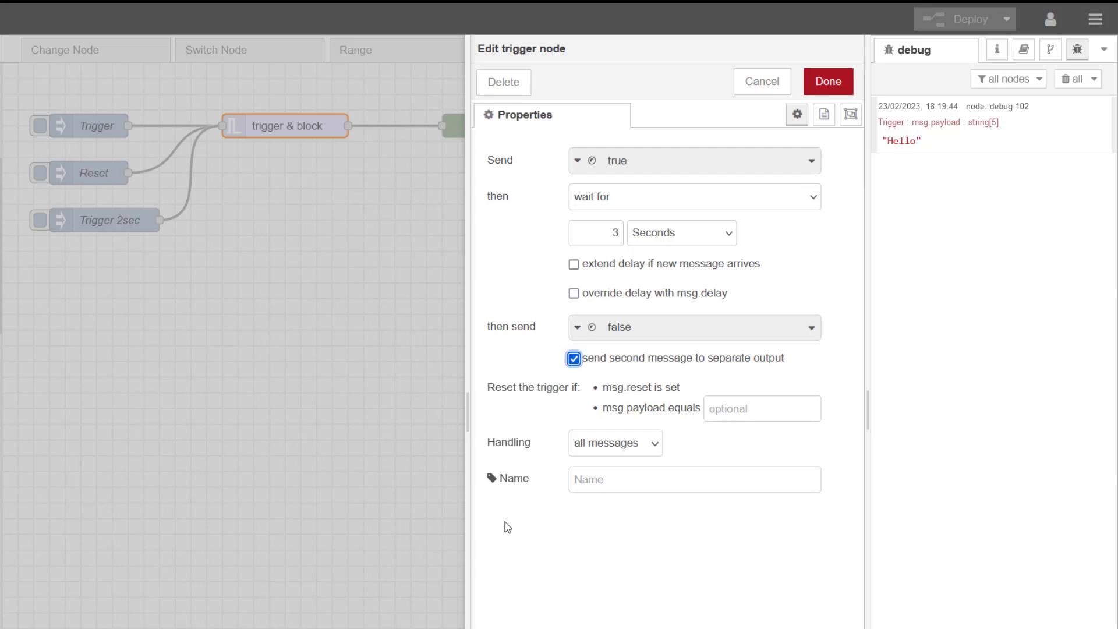
{"action": "left_click", "coordinate": [827, 82]}
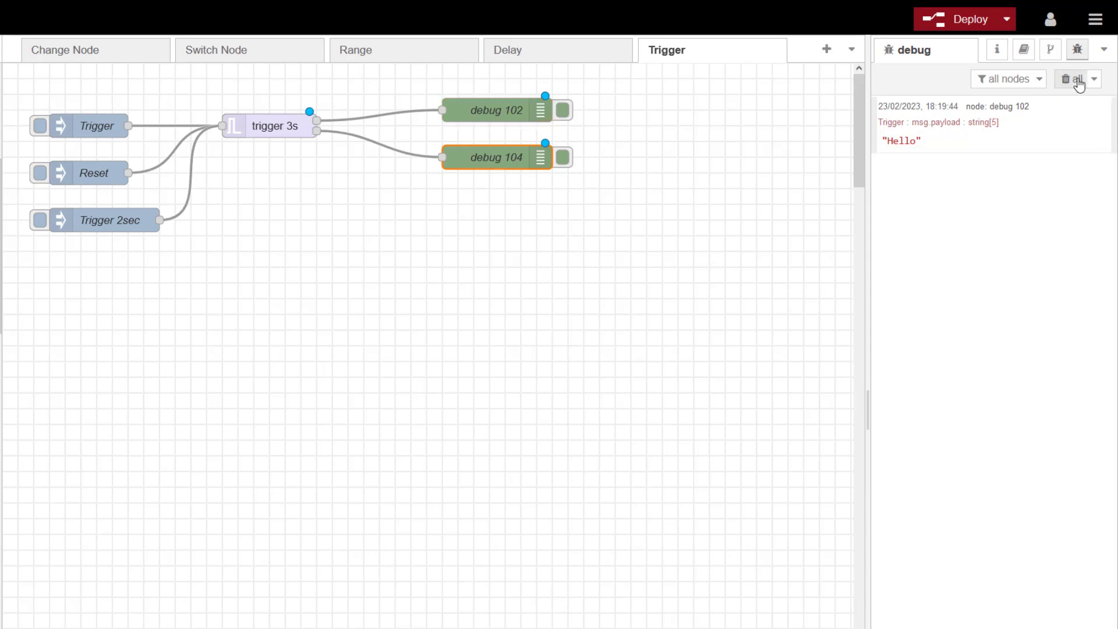
Step: Clear the debug pane, deploy the flow, and fire the Trigger inject to test it
{"action": "left_click", "coordinate": [1076, 79]}
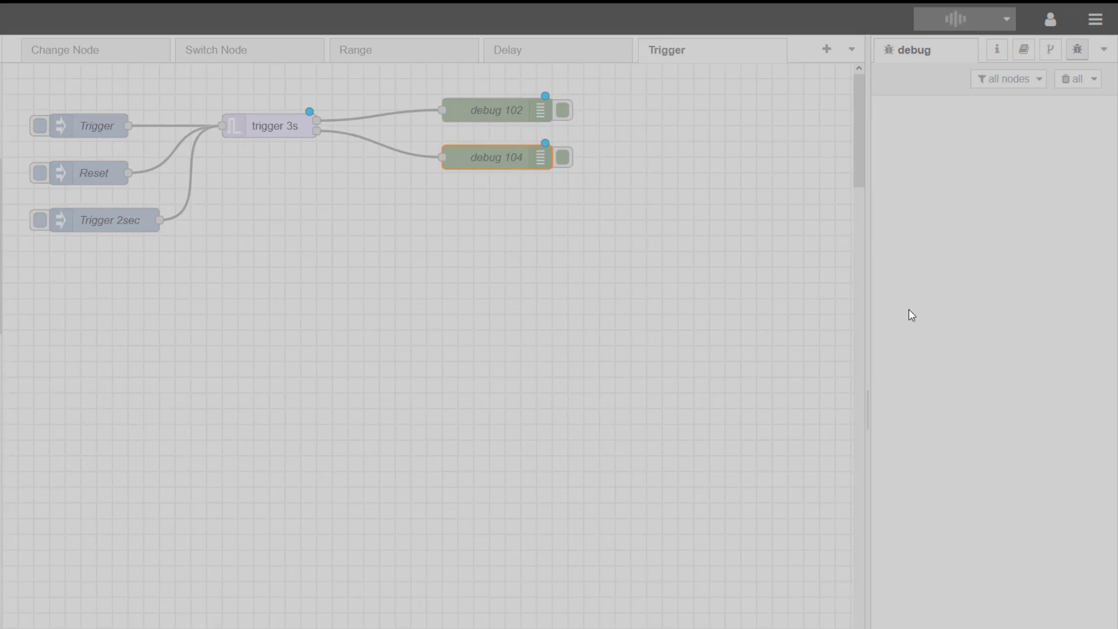
{"action": "left_click", "coordinate": [962, 19]}
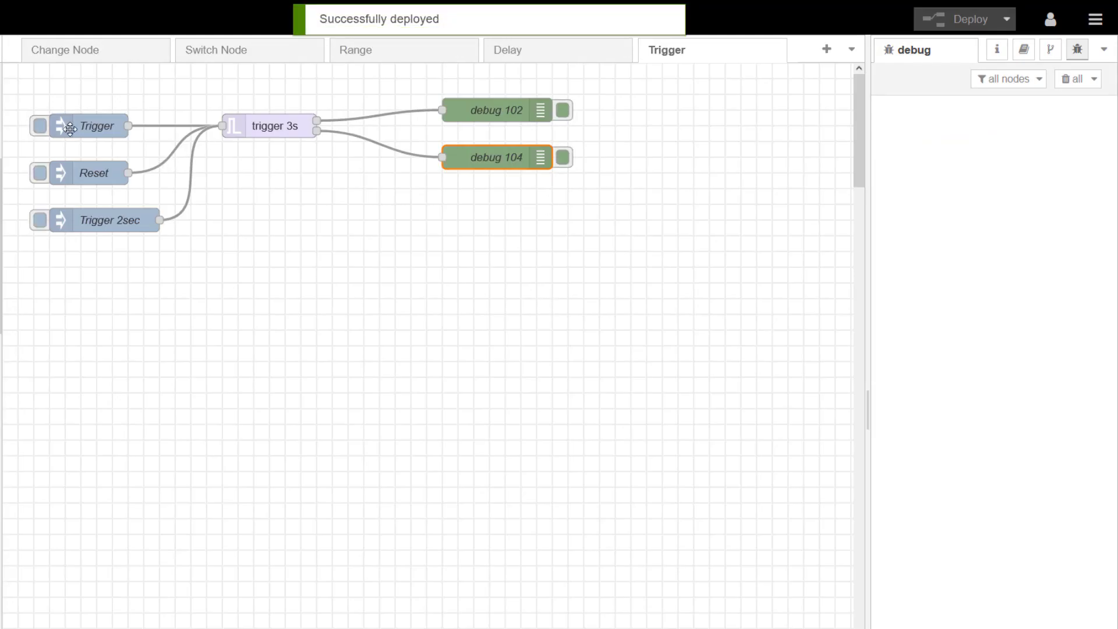
{"action": "left_click", "coordinate": [40, 126]}
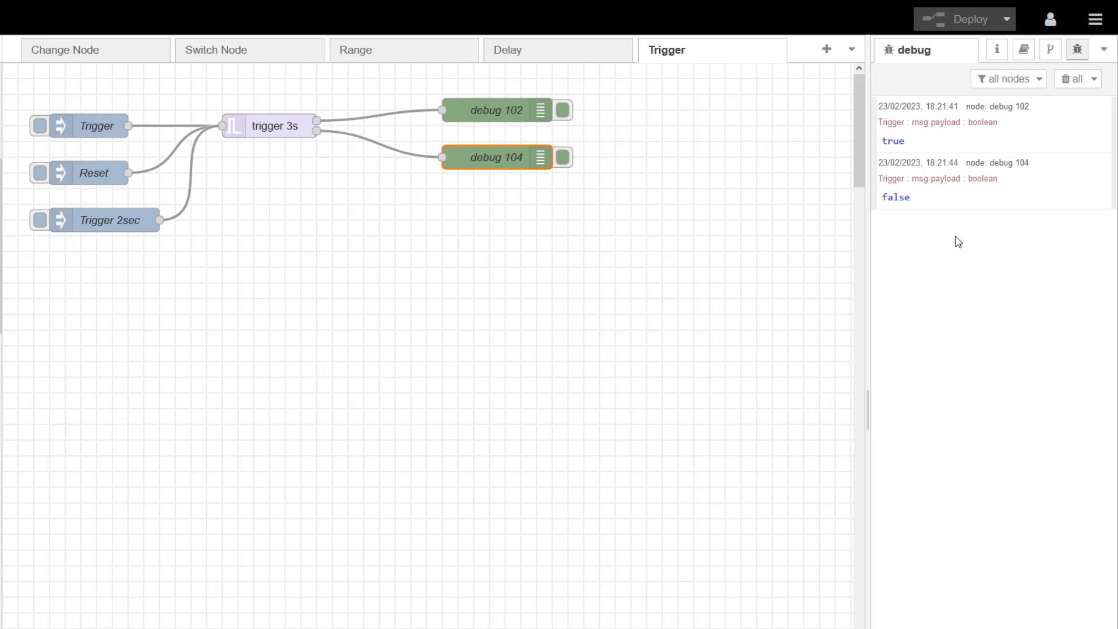
{"action": "mouse_move", "coordinate": [248, 114]}
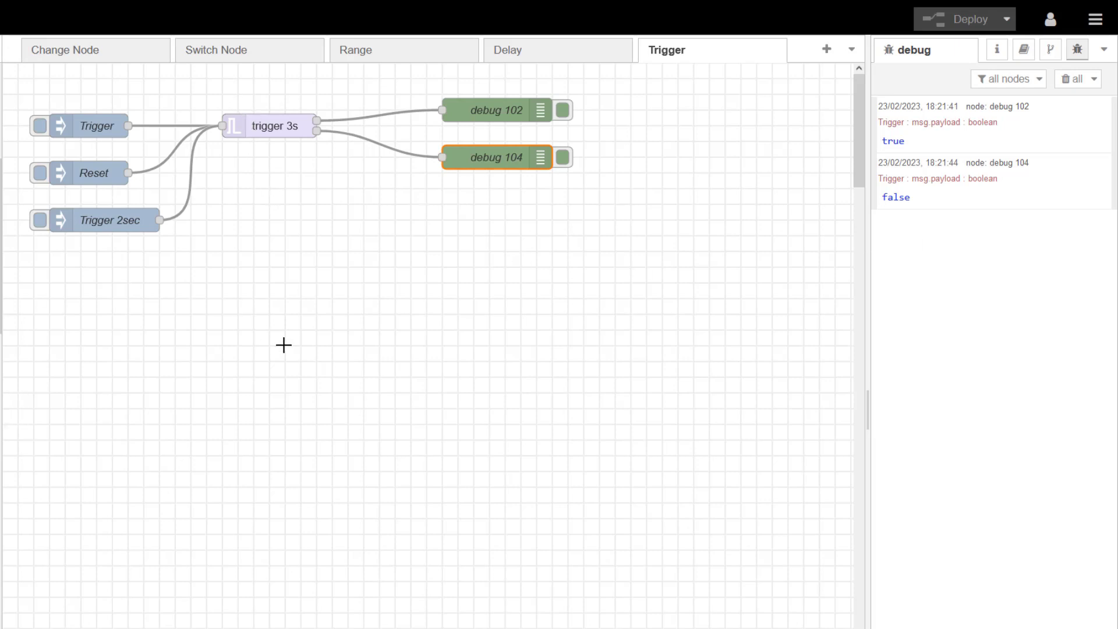
{"action": "mouse_move", "coordinate": [295, 352]}
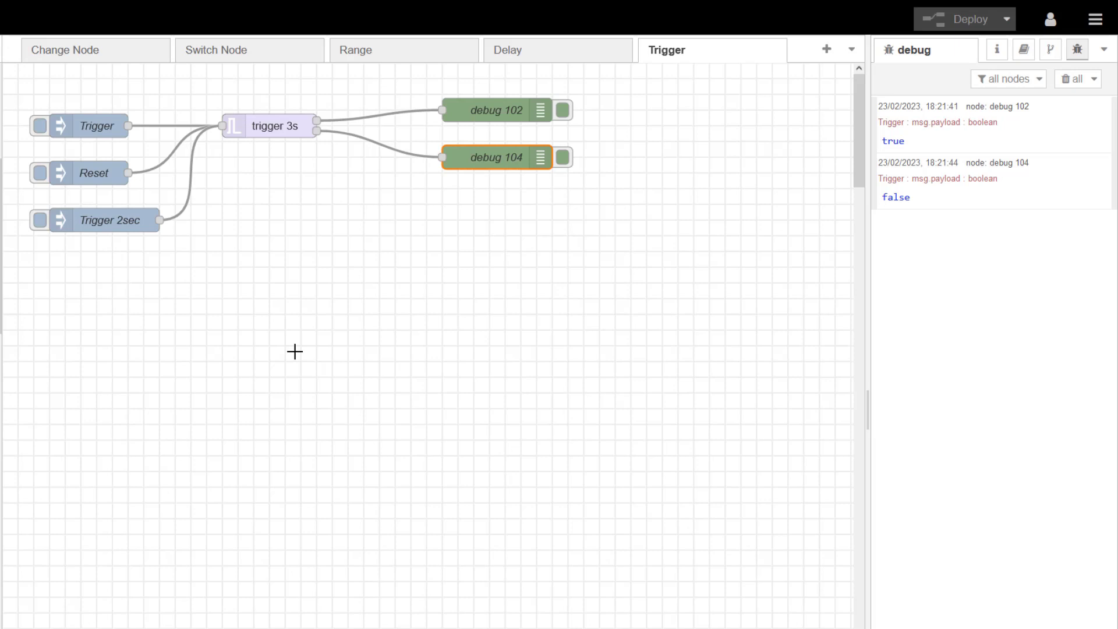